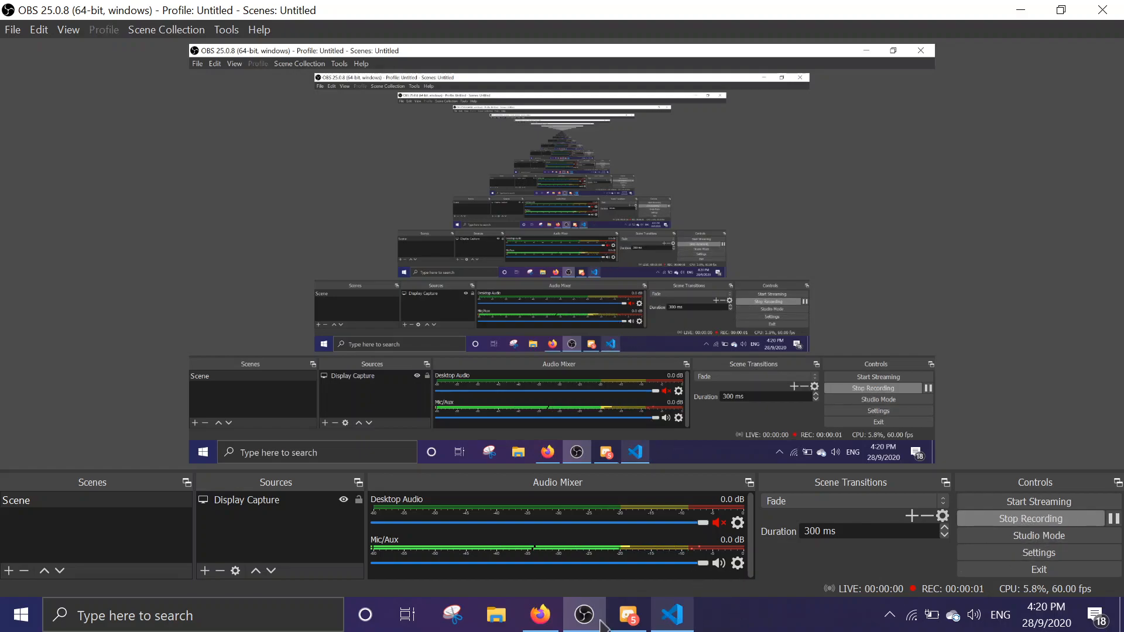
Step: Bring the VS Code window with the discord.js project to the front and maximize it
left_click(671, 614)
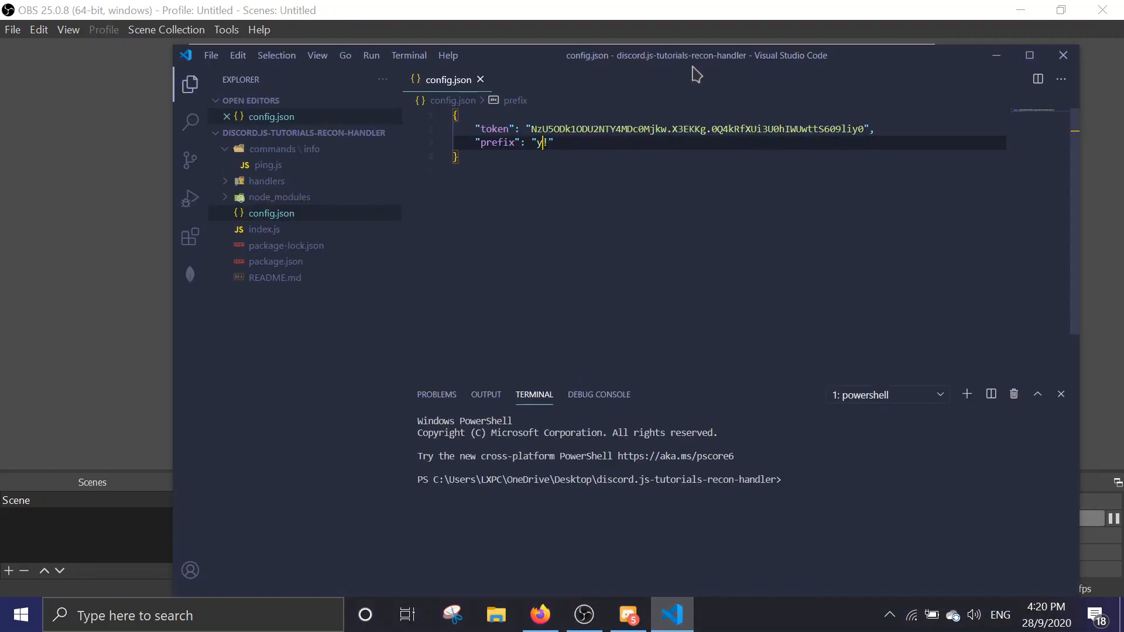
left_click(1029, 55)
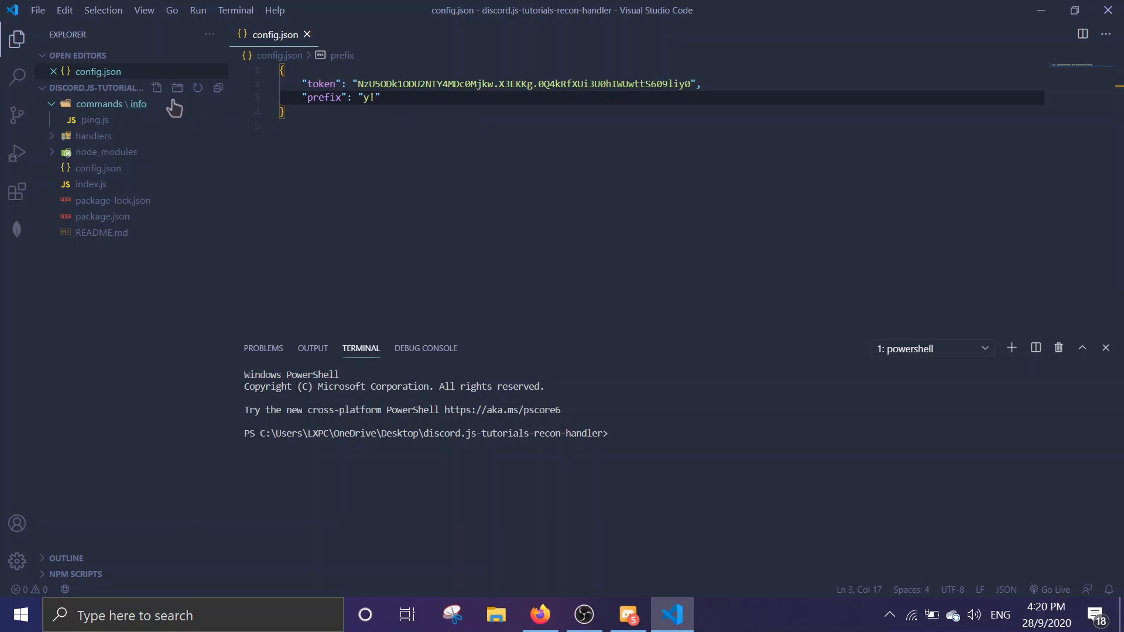
mouse_move(146, 114)
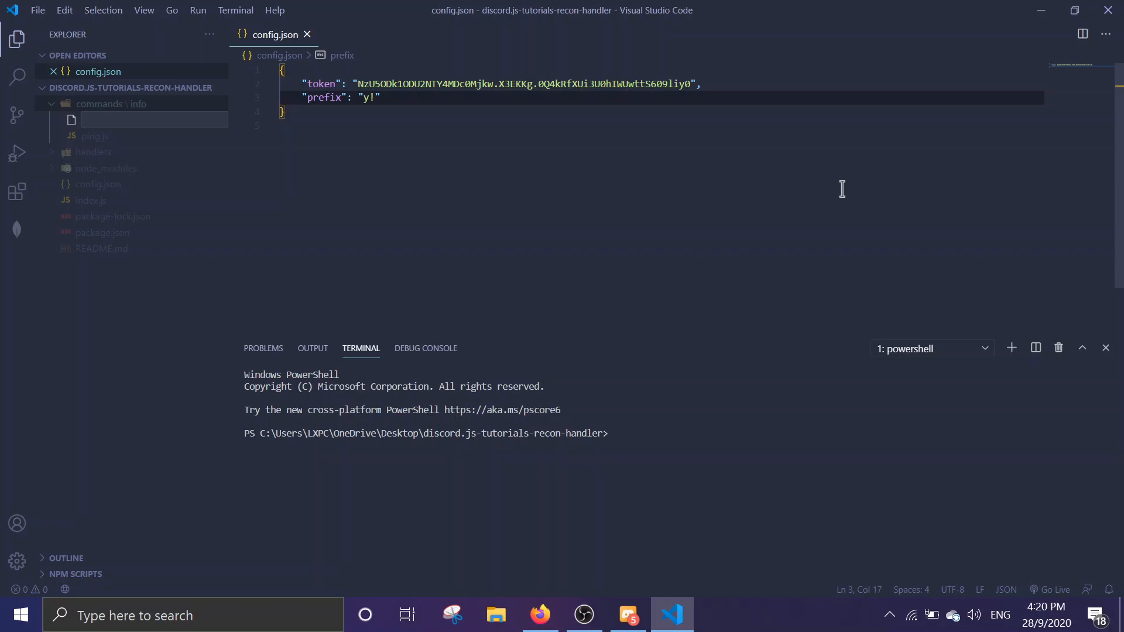
Step: Create message.js in the commands info folder, with ping.js opened for reference
left_click(138, 104)
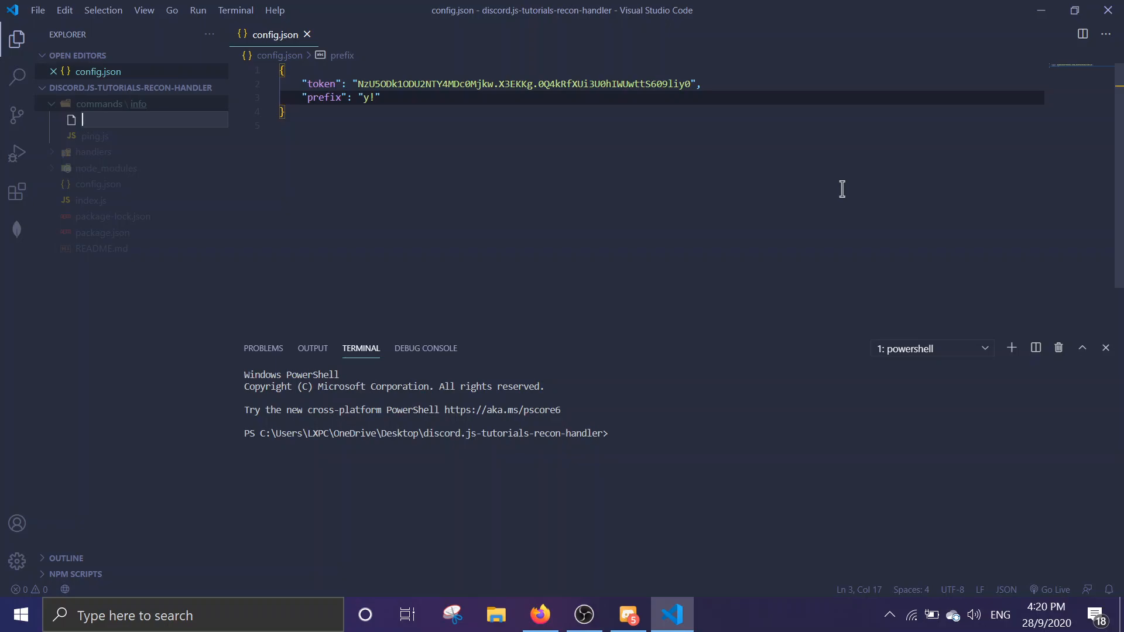
type("message.js")
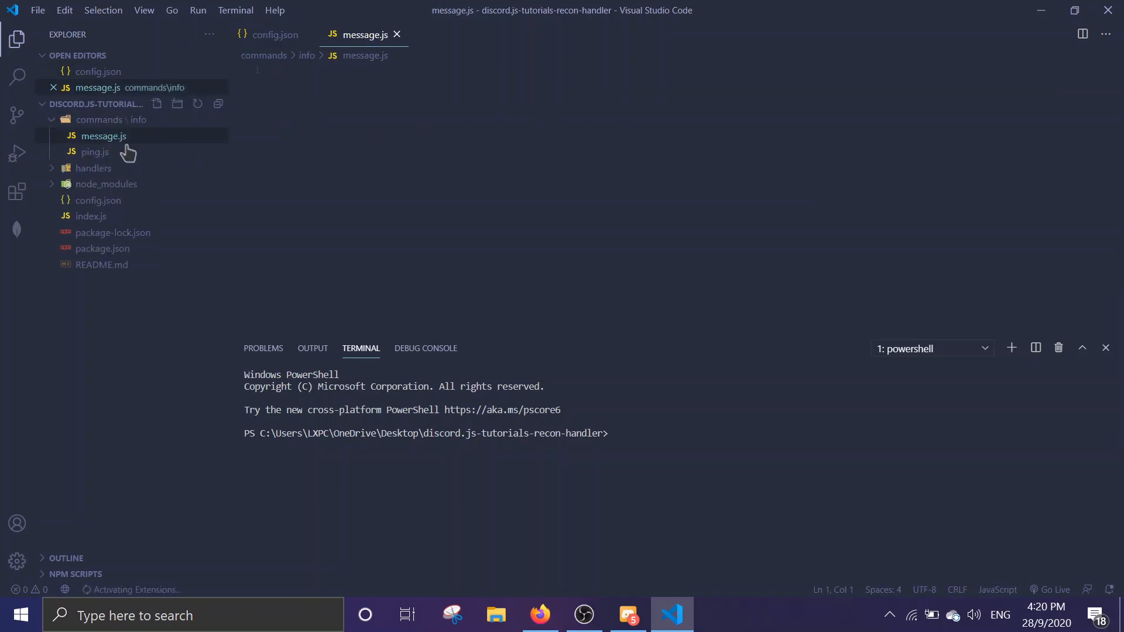
left_click(95, 151)
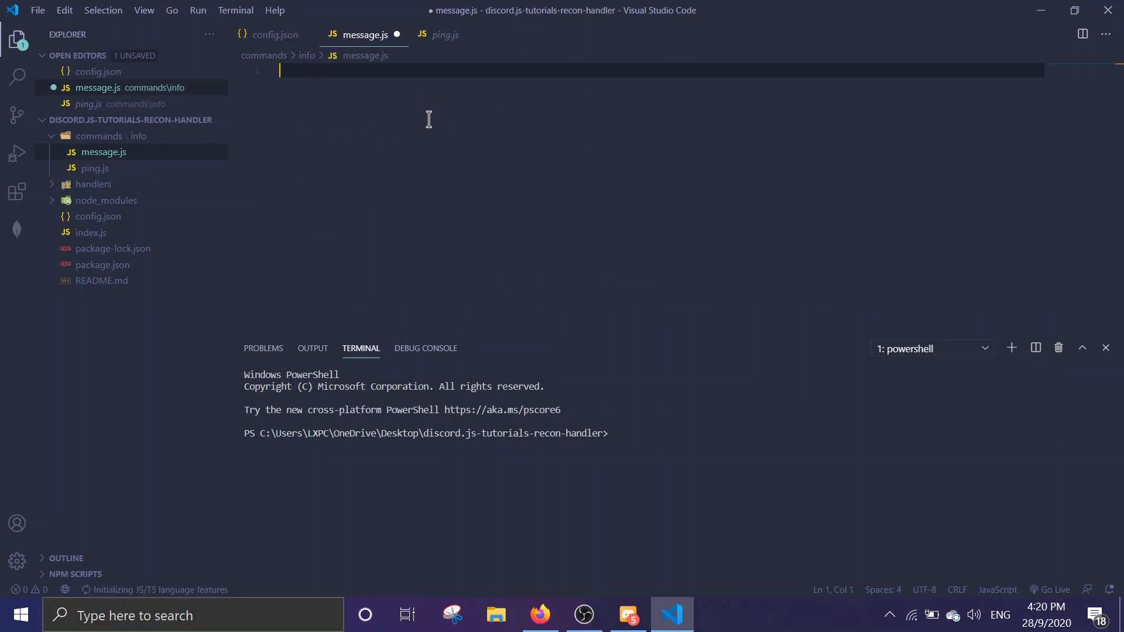
Step: Write module.exports with name 'message' and an empty async run(client, message) function
type("module")
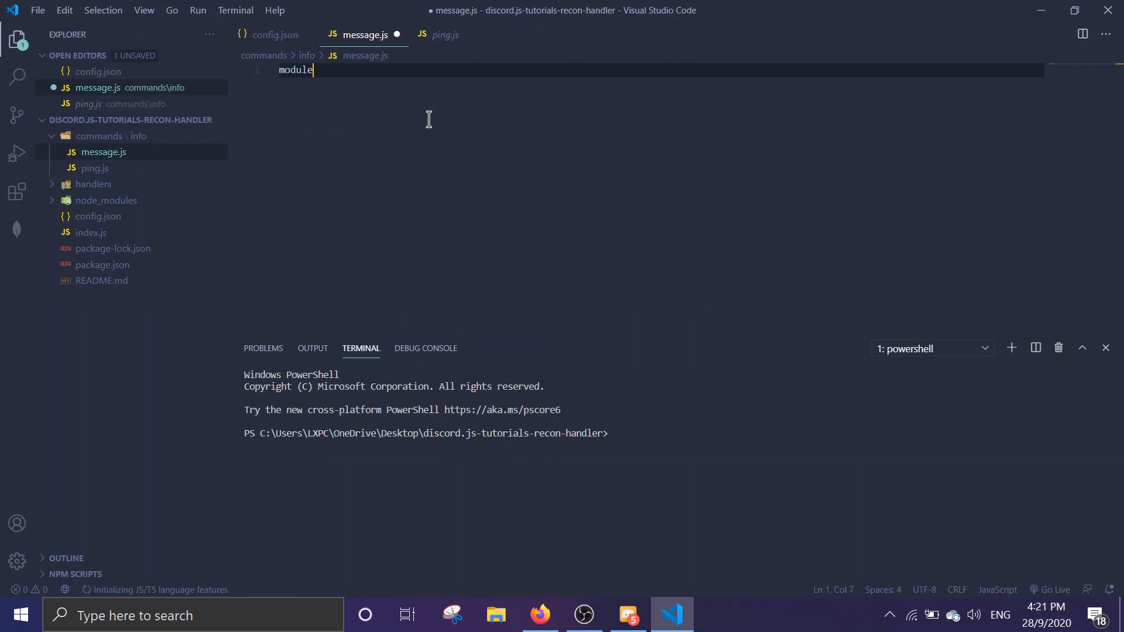
type(".x")
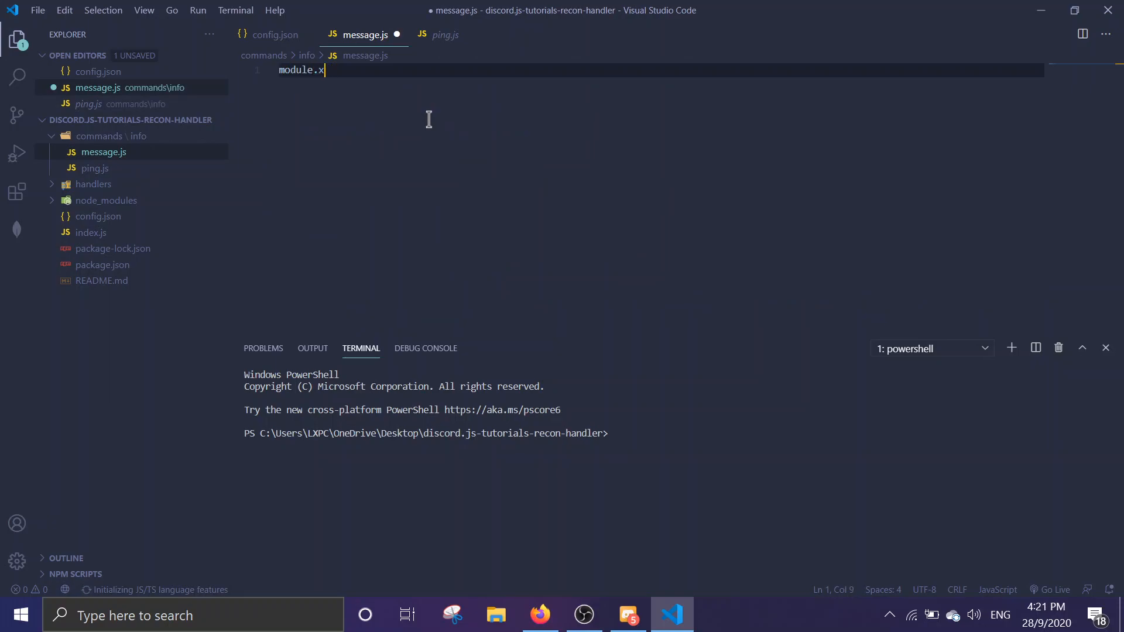
type("exports = {}")
type("name : '")
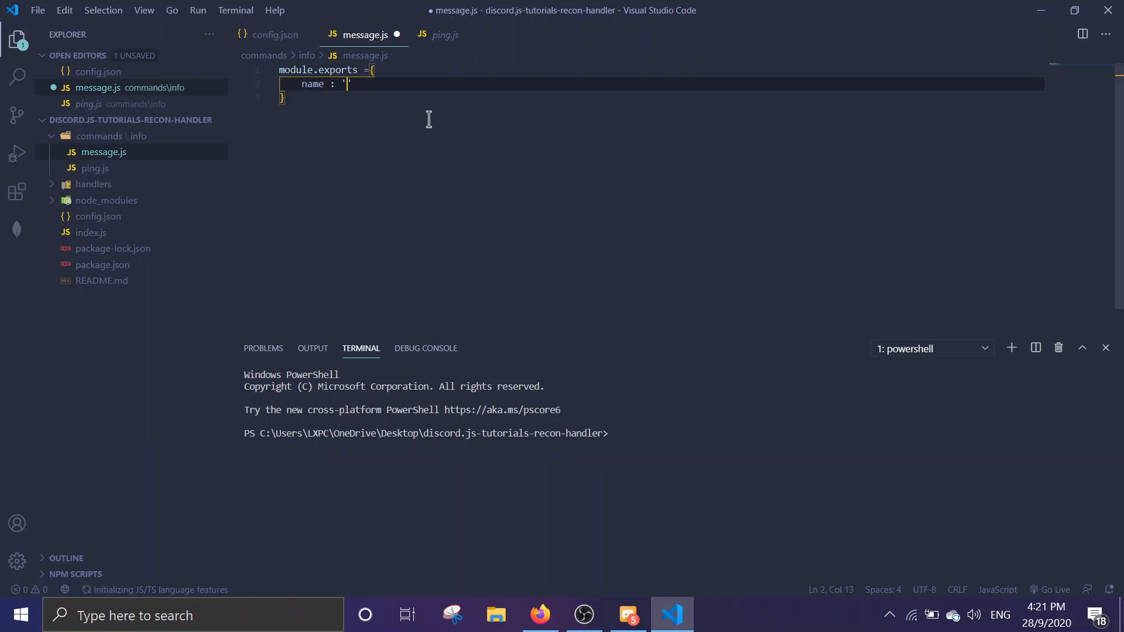
type("messag")
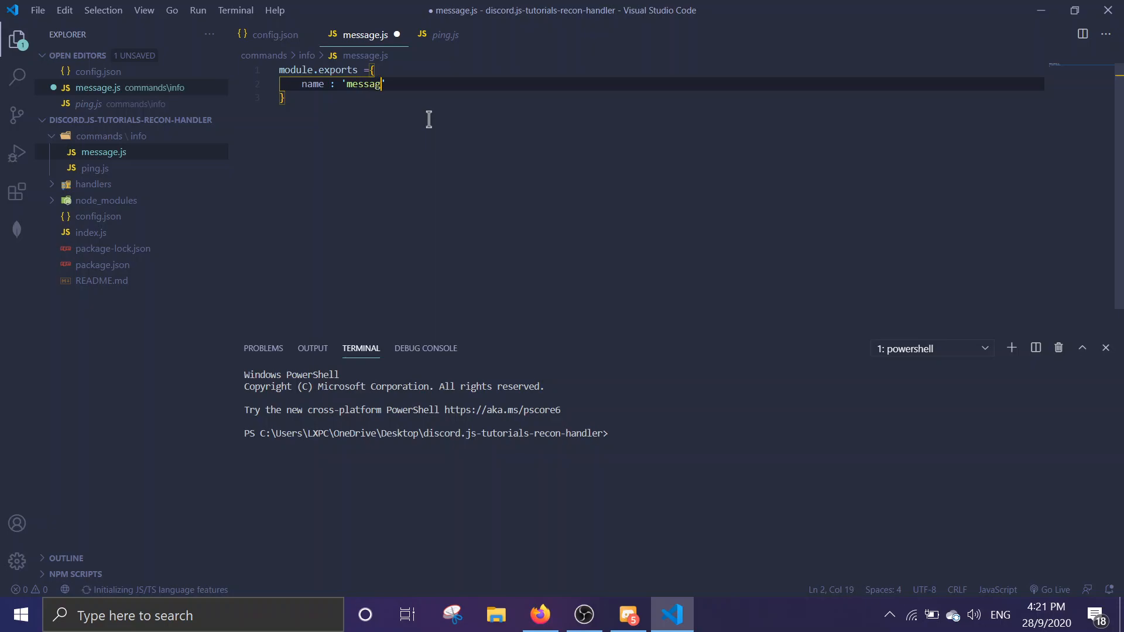
type("gggggggggggg")
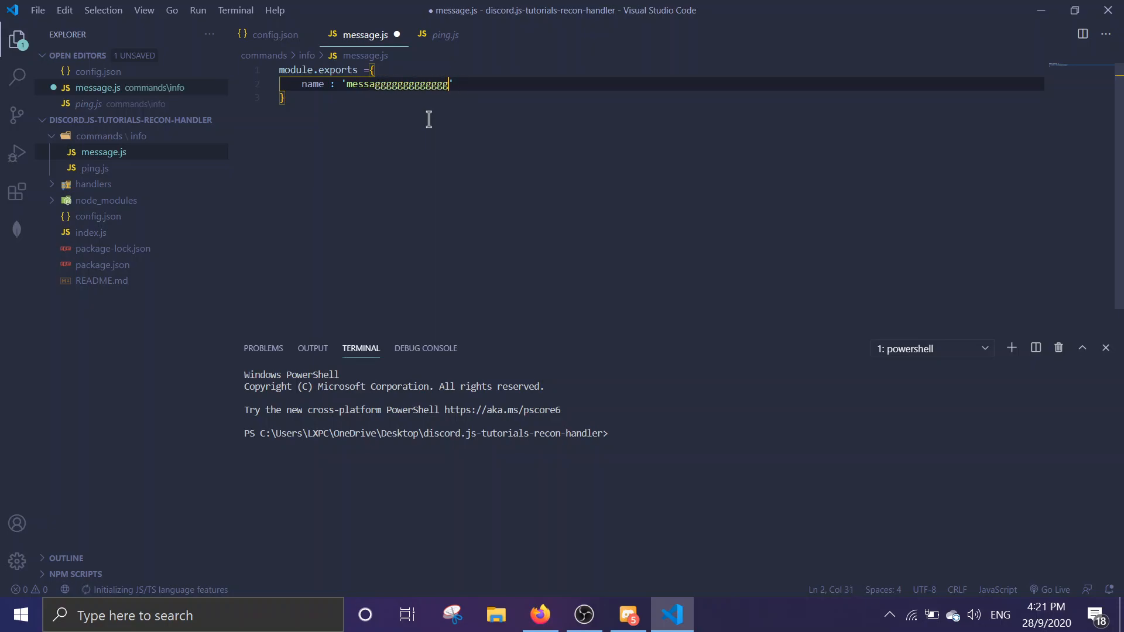
key("Backspace")
type("e")
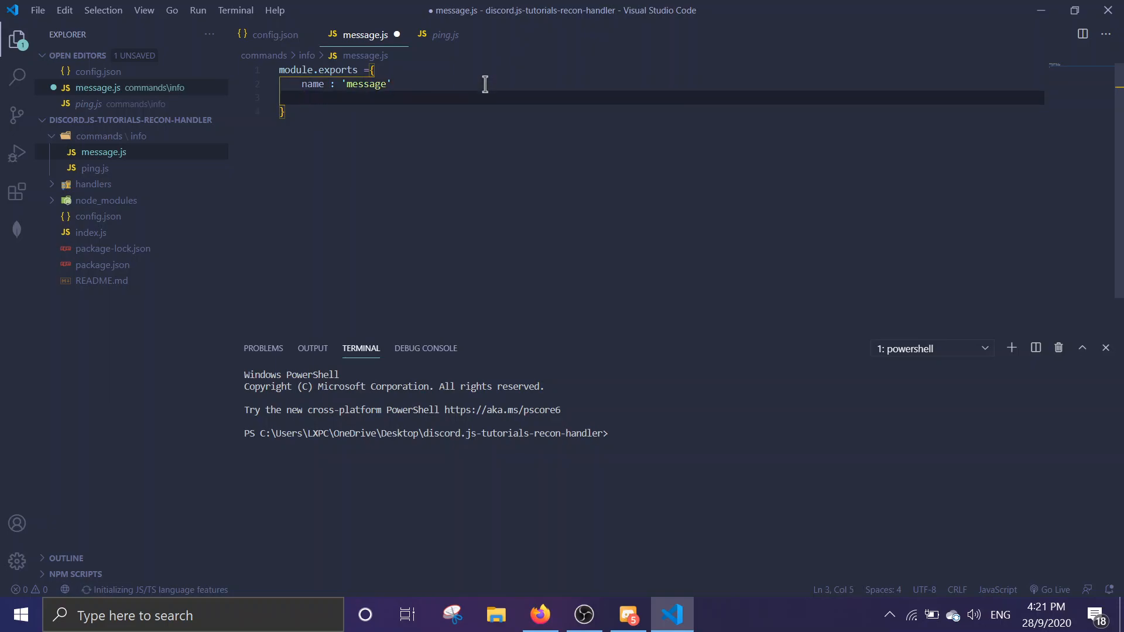
type("run L:")
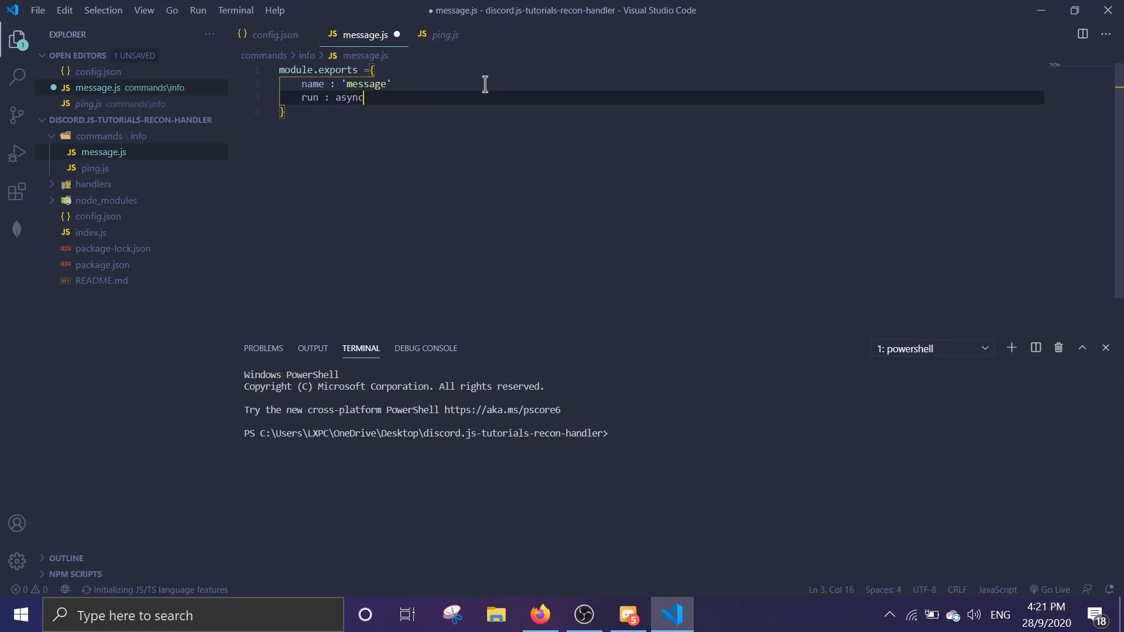
type("(client, mess)")
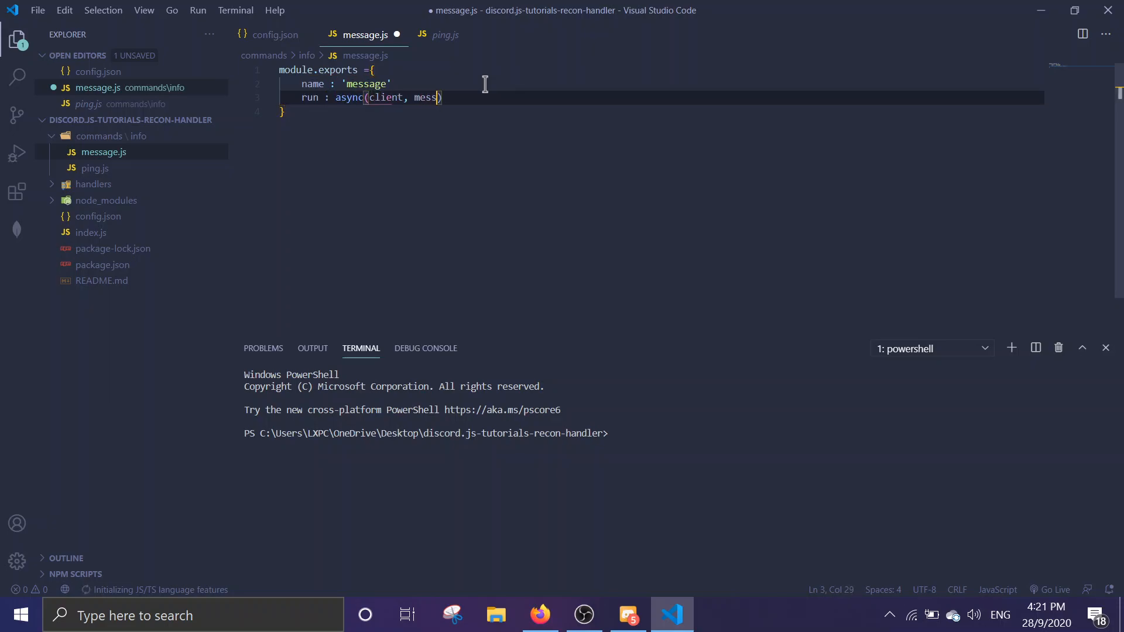
type("age) =")
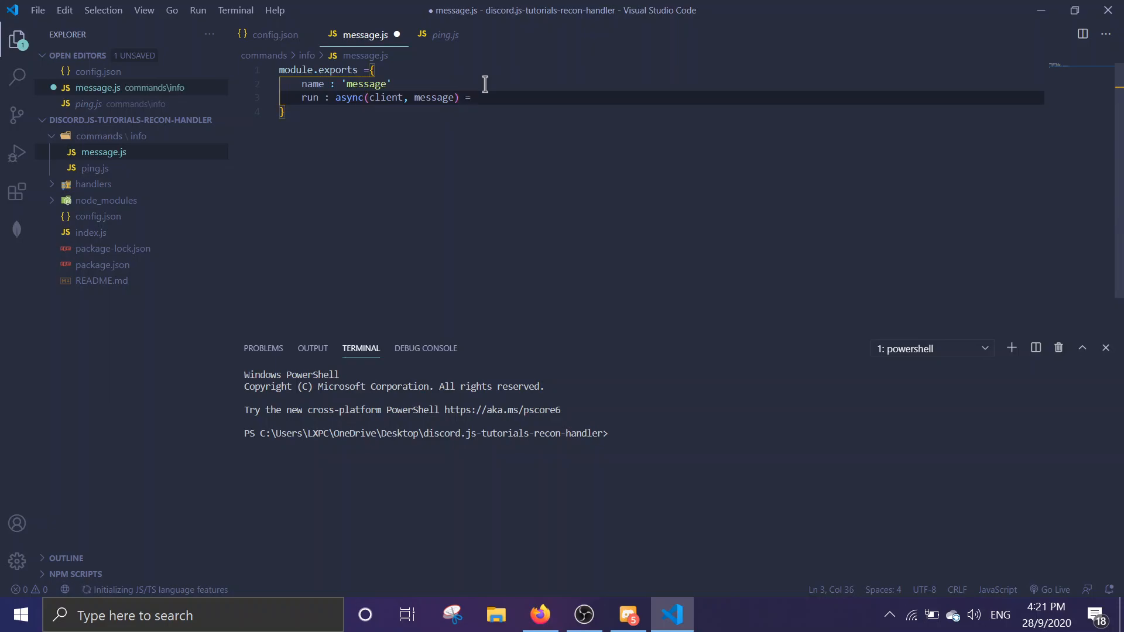
type("> {")
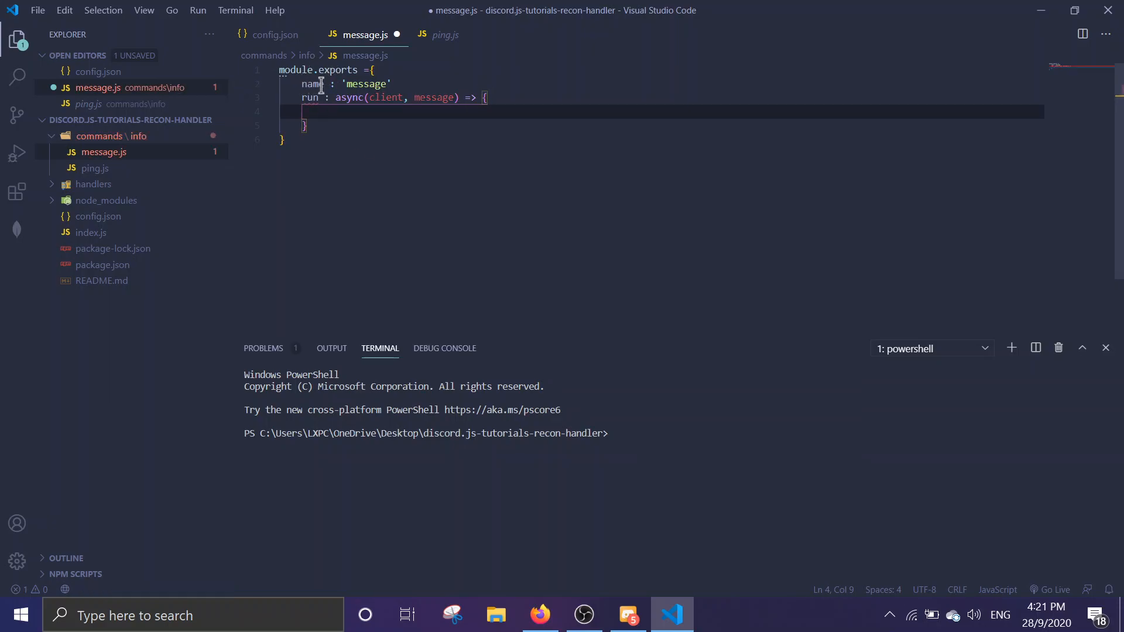
type(",")
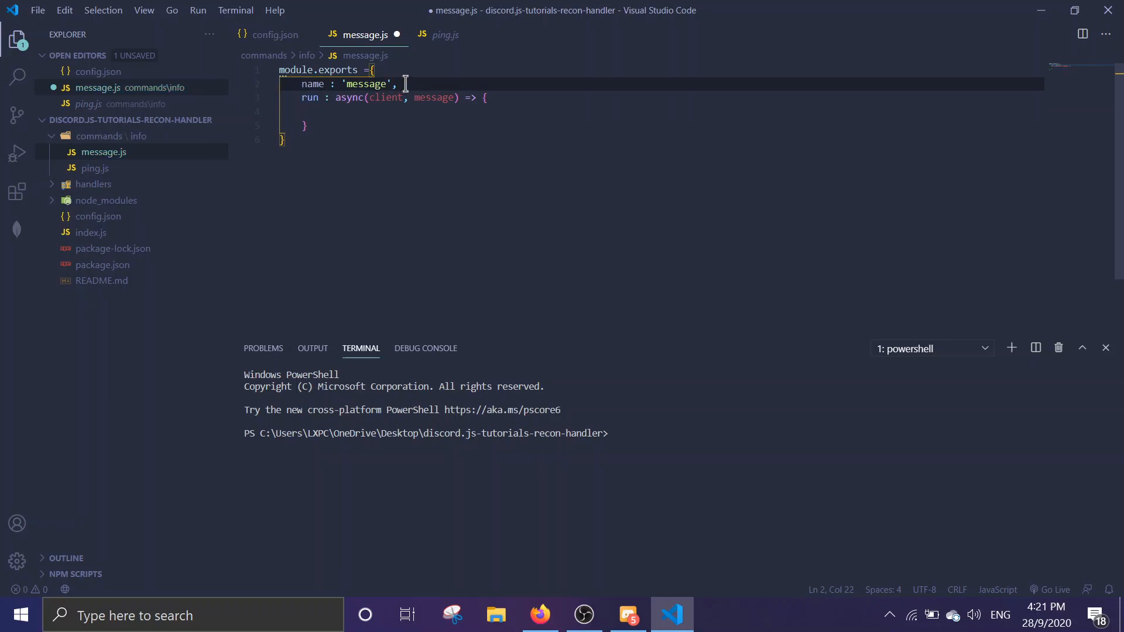
left_click_drag(396, 84, 297, 84)
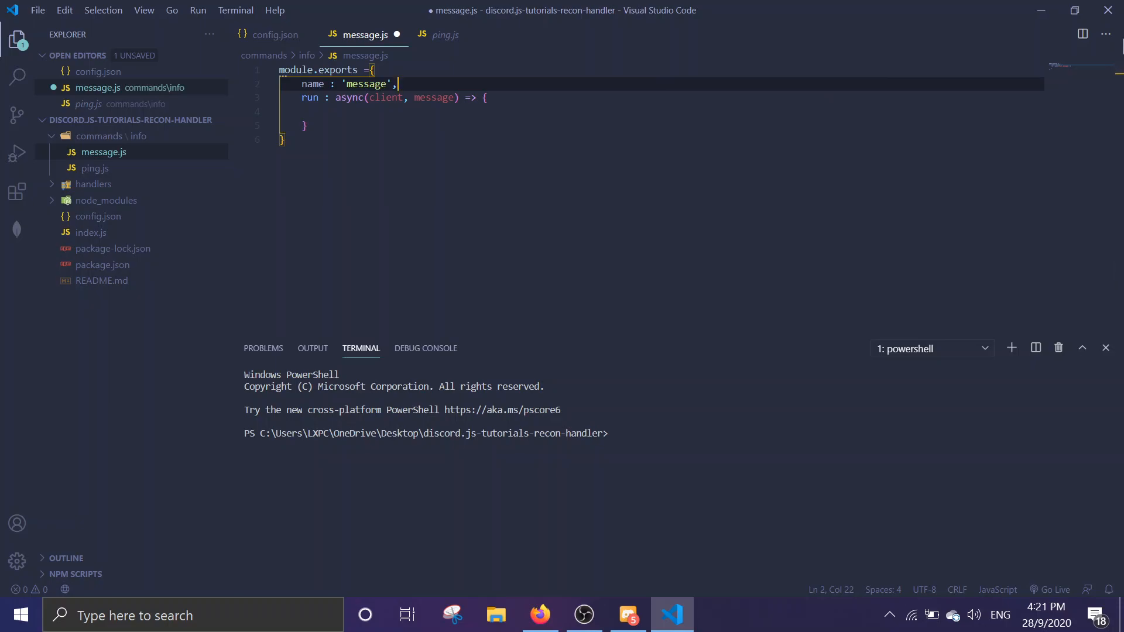
Step: Add aliases: ['msg'] on a new line below the command name
key("Enter")
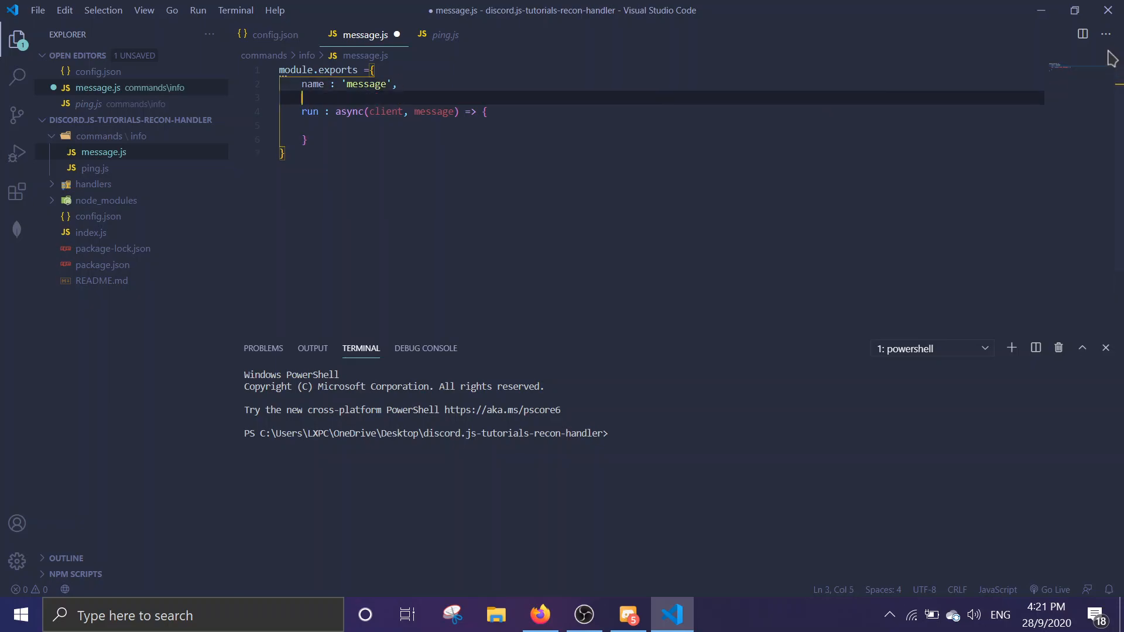
type("alias")
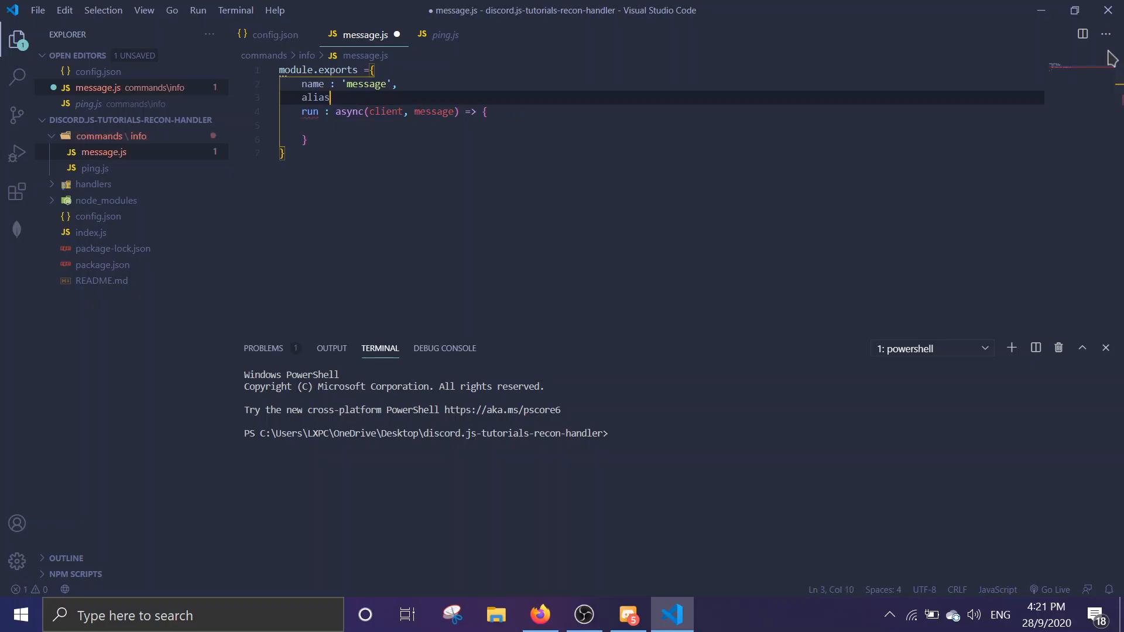
type("es : []")
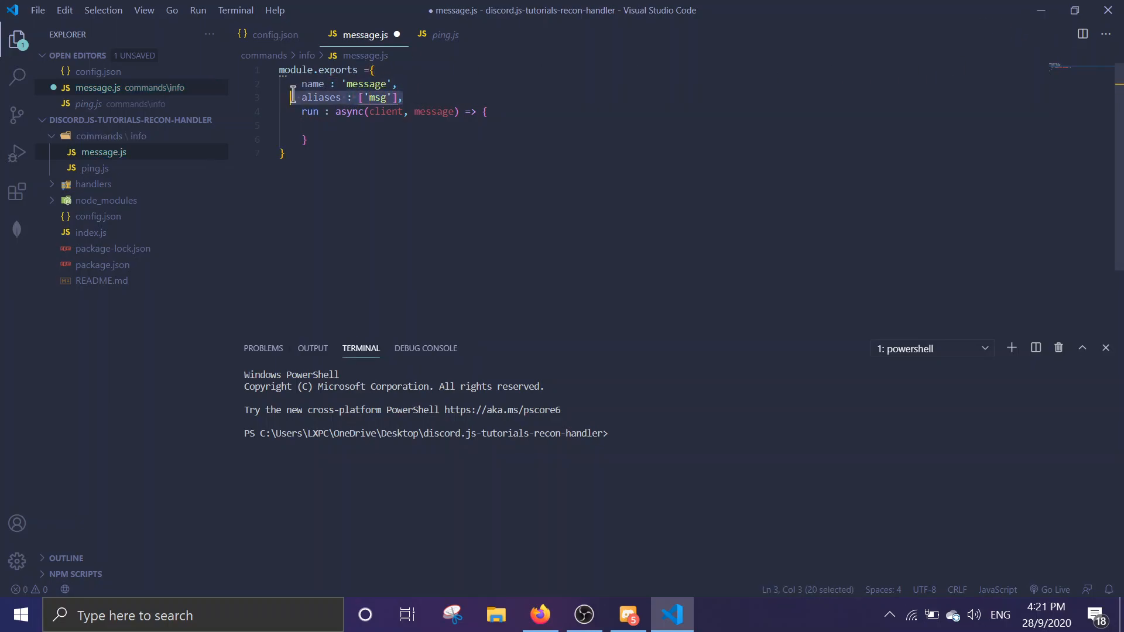
left_click(312, 84)
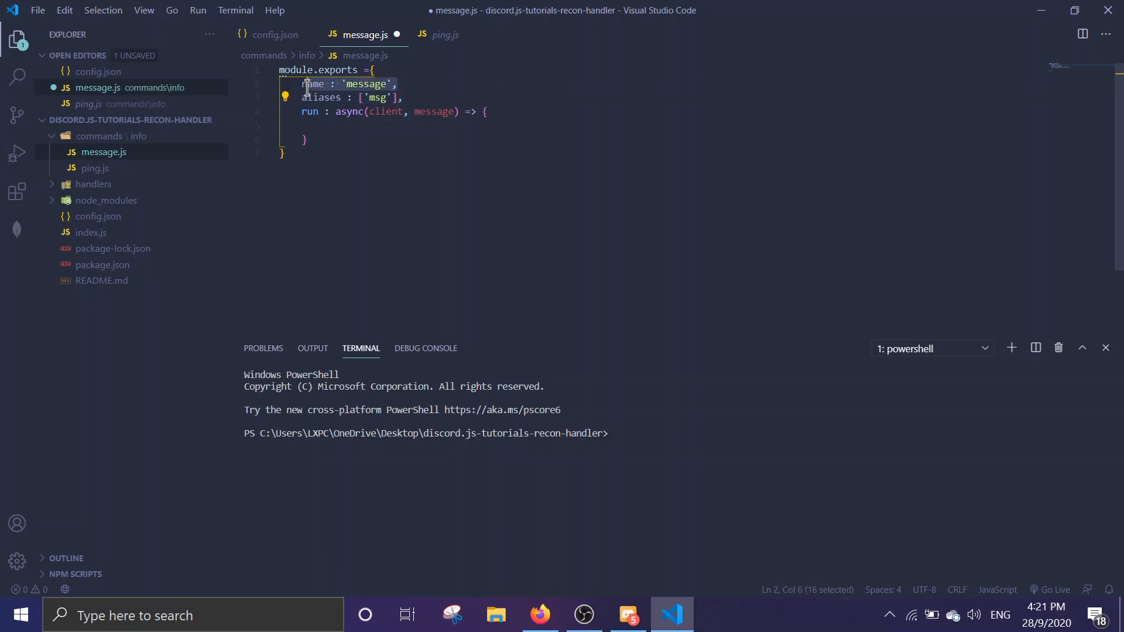
left_click(370, 84)
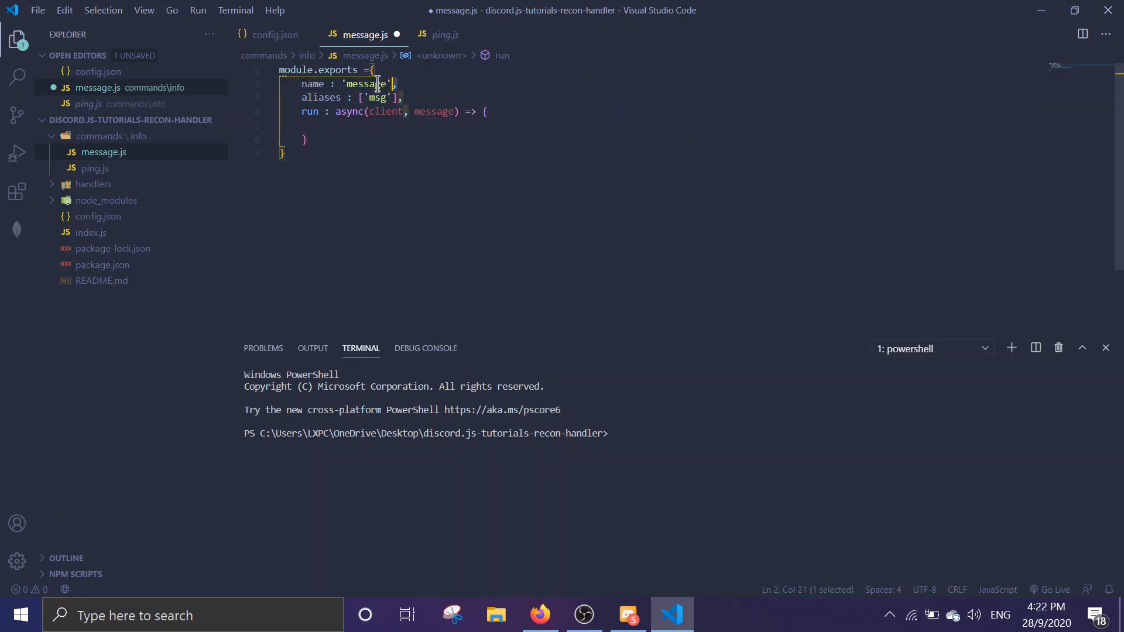
left_click_drag(393, 84, 302, 84)
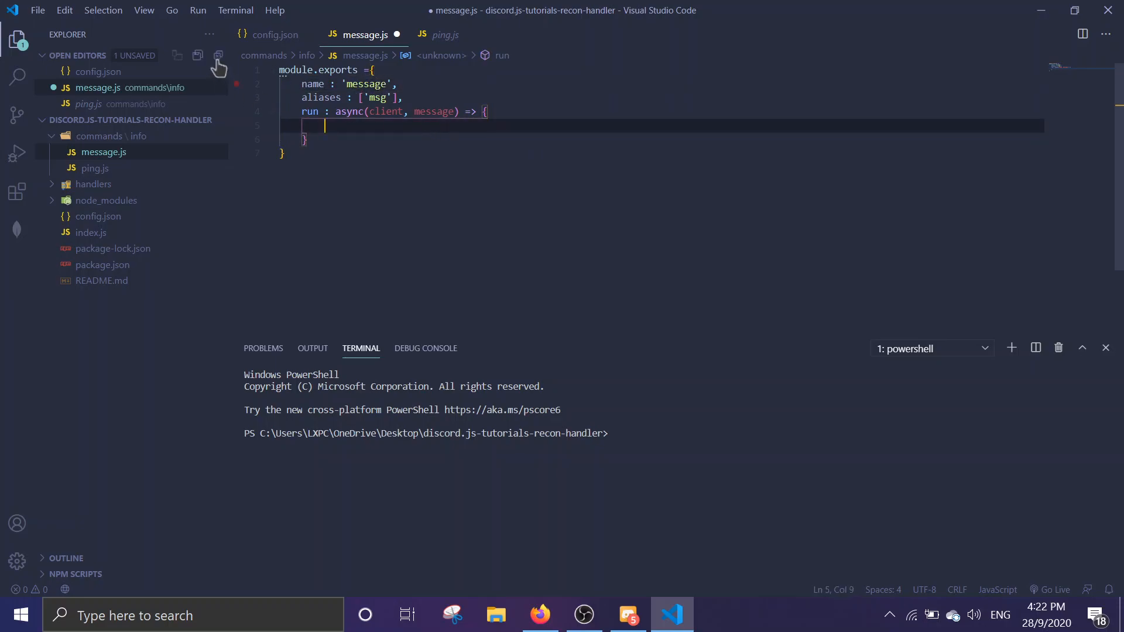
mouse_move(894, 39)
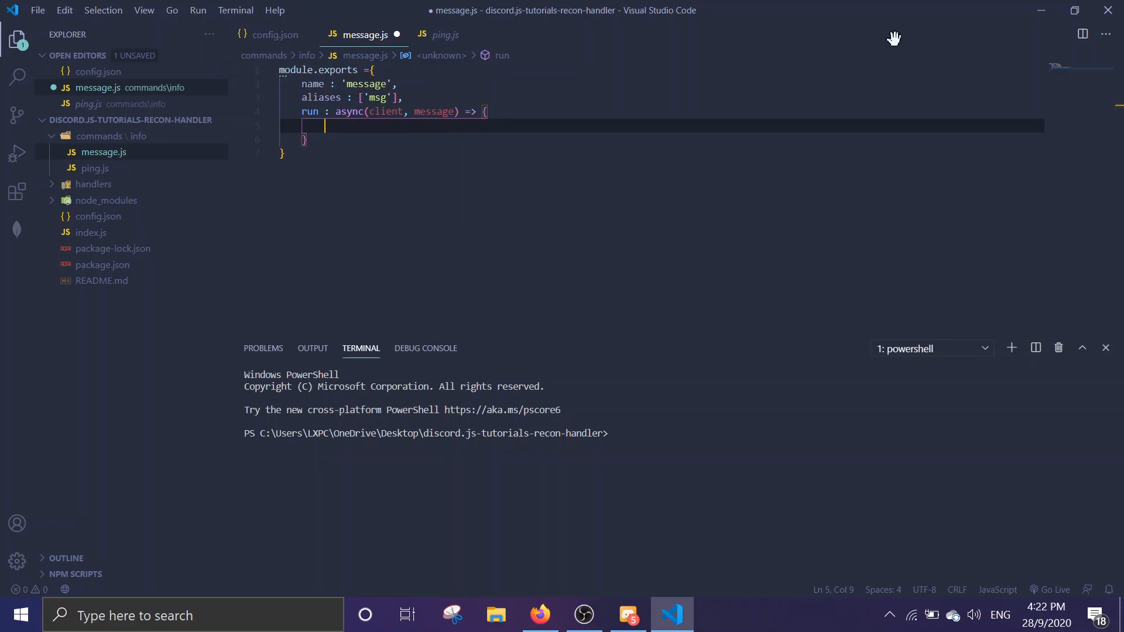
Step: Make run call message.channel.send('Hi there!') and save message.js
type("message.")
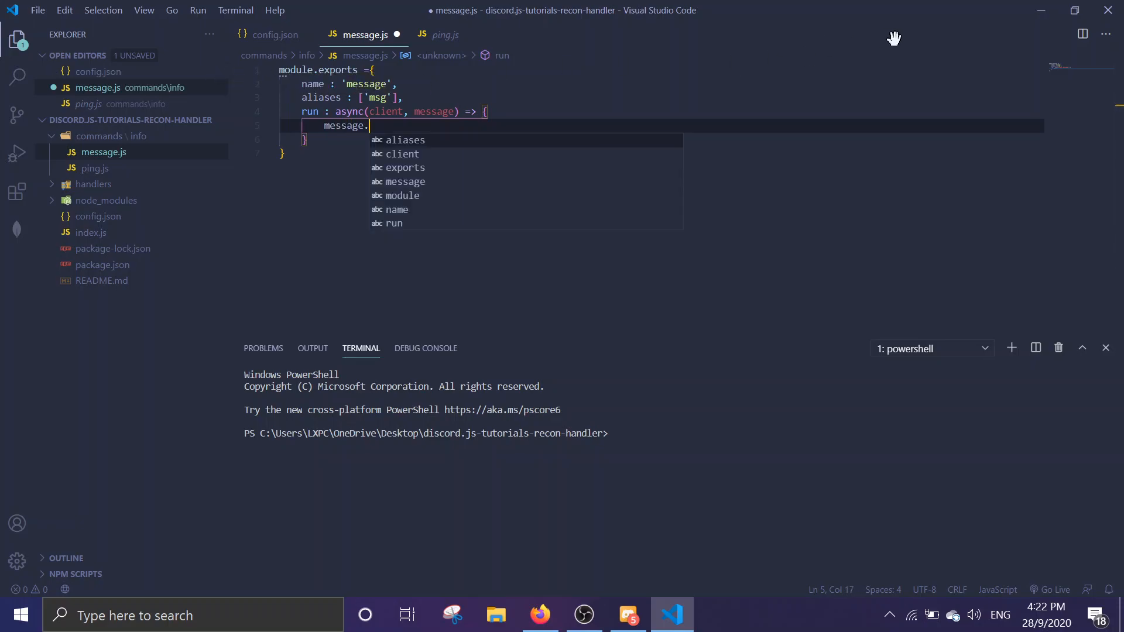
type("channel.send()")
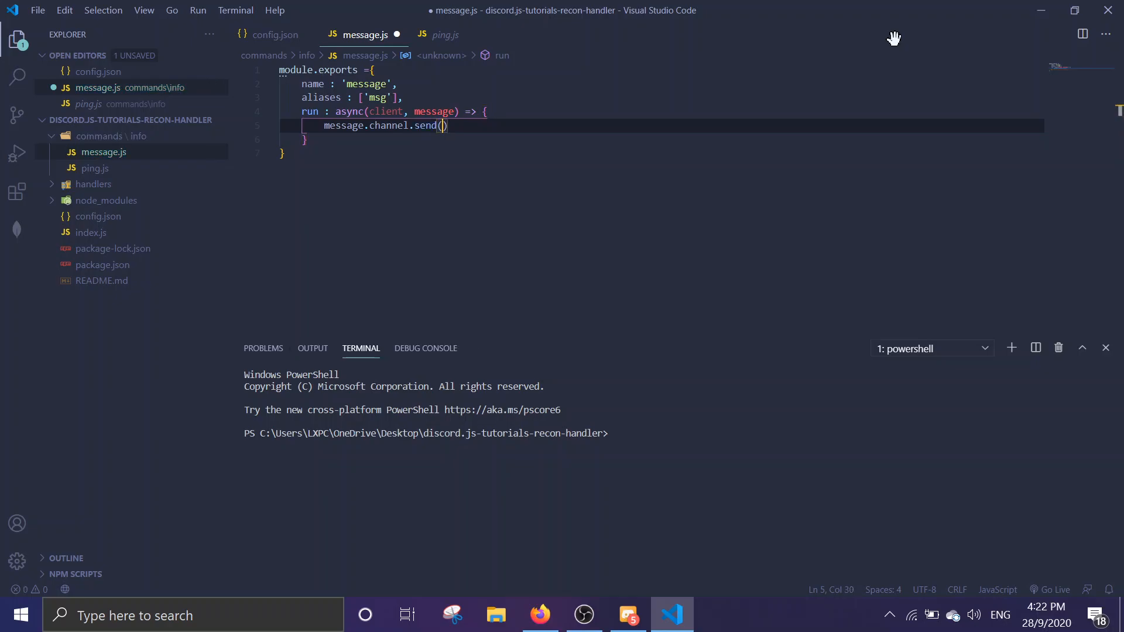
type("''")
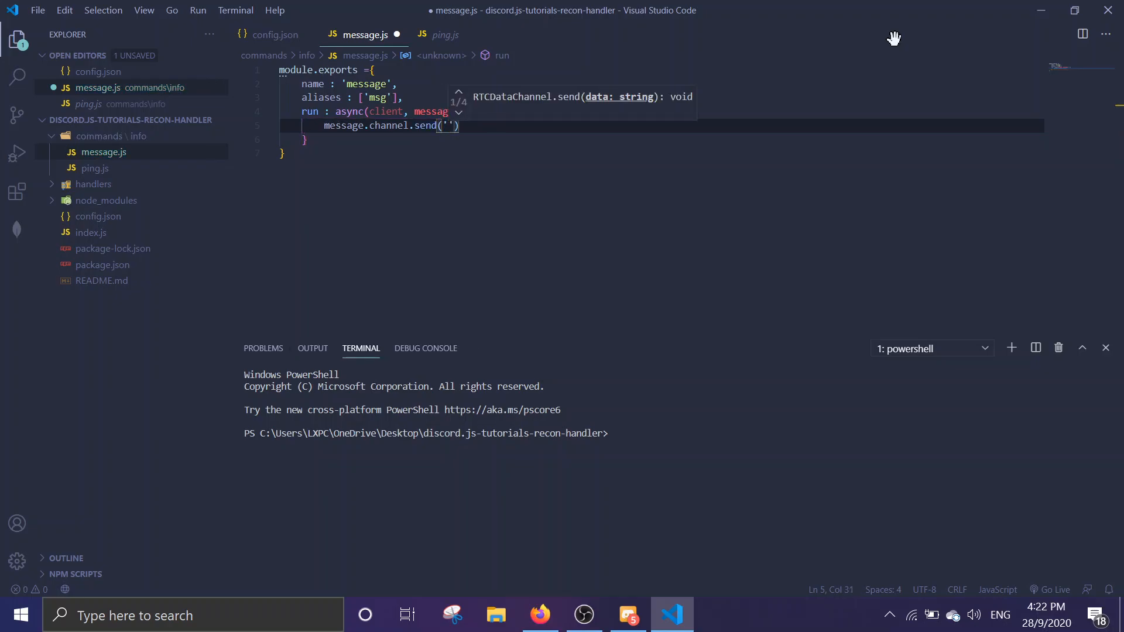
type("Hi there!")
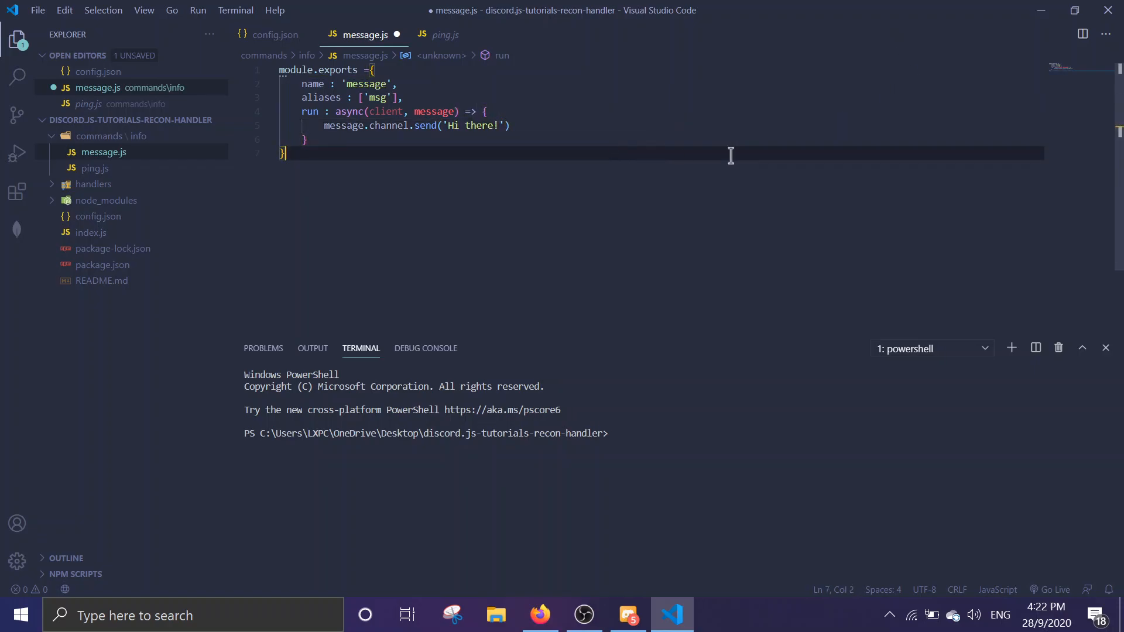
key("ctrl+s")
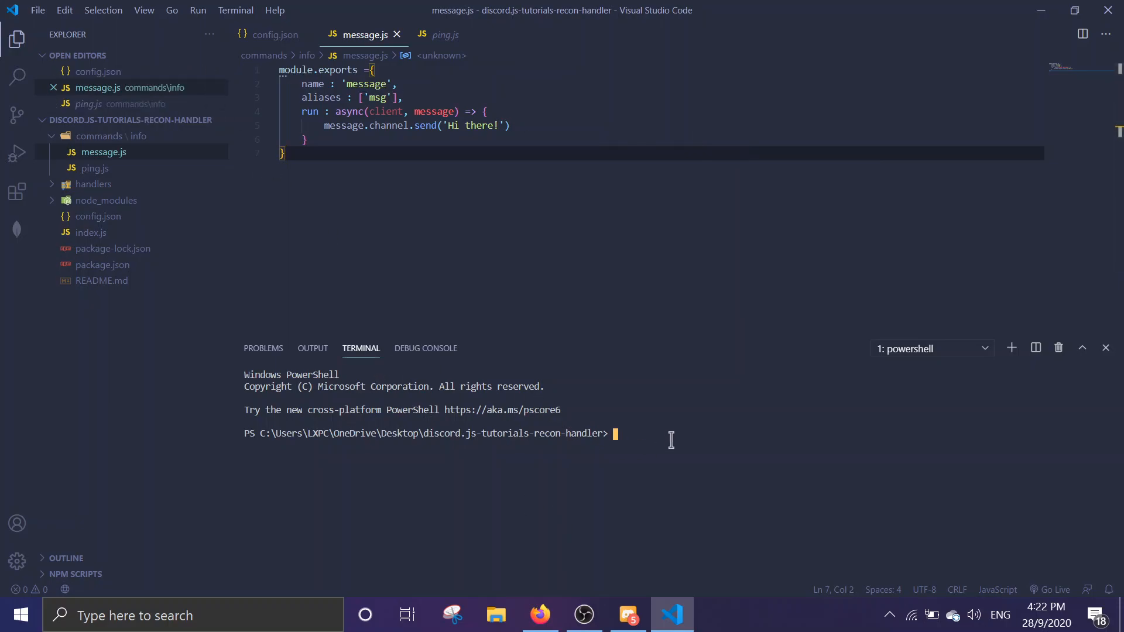
Step: Run node . in the integrated terminal to start the bot
type("node")
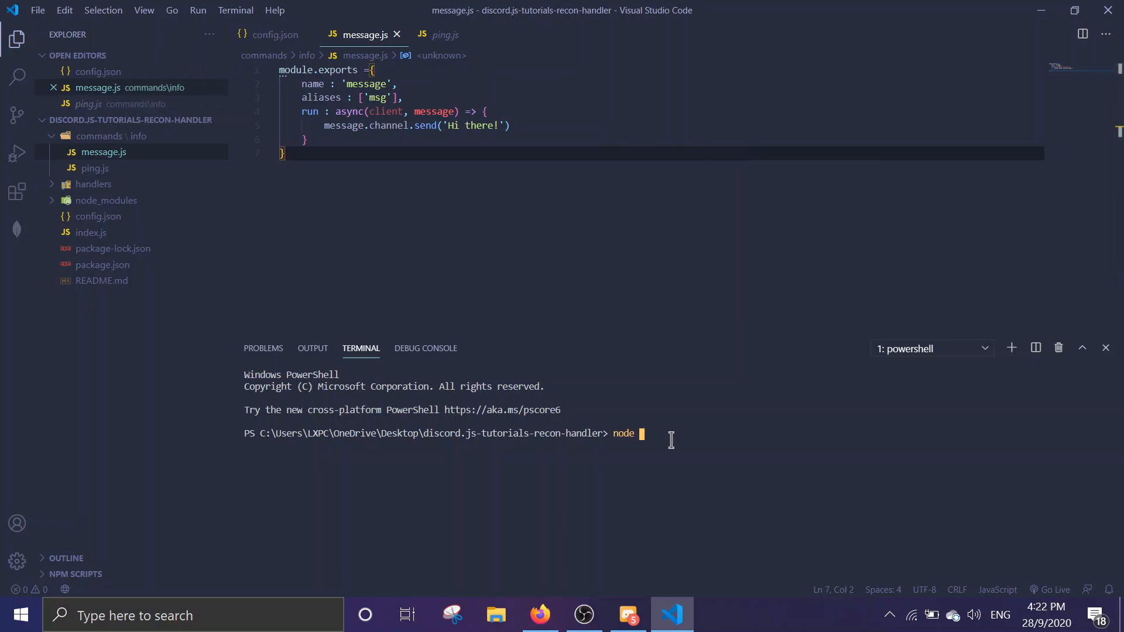
type(".")
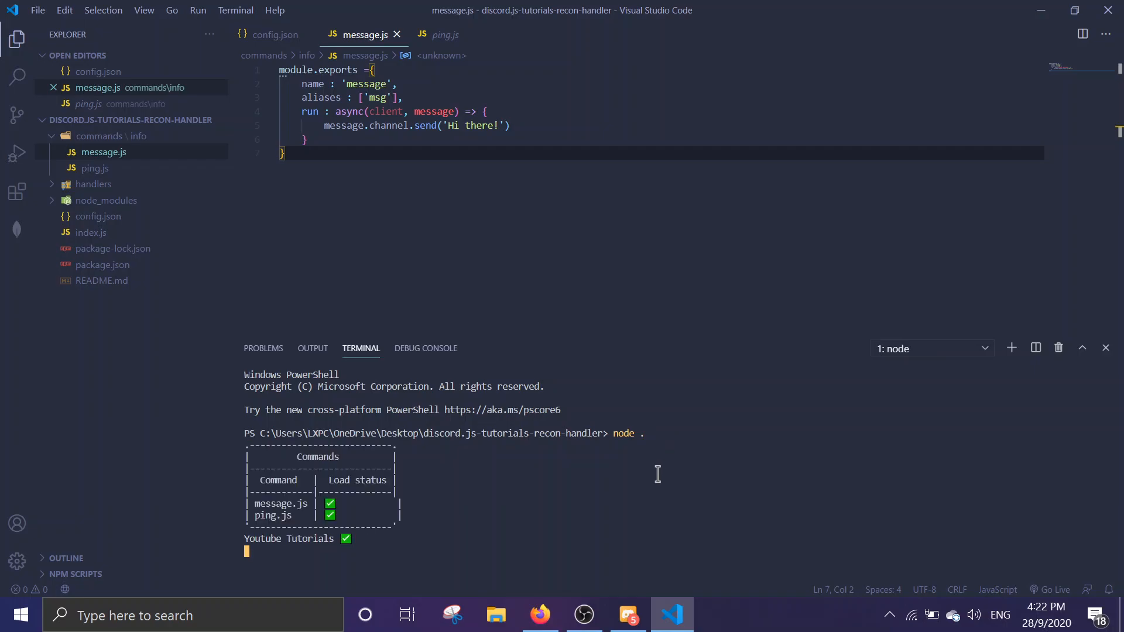
Step: In Discord, check the Youtube Tutorials bot's profile card and send y!message in #live
left_click(627, 615)
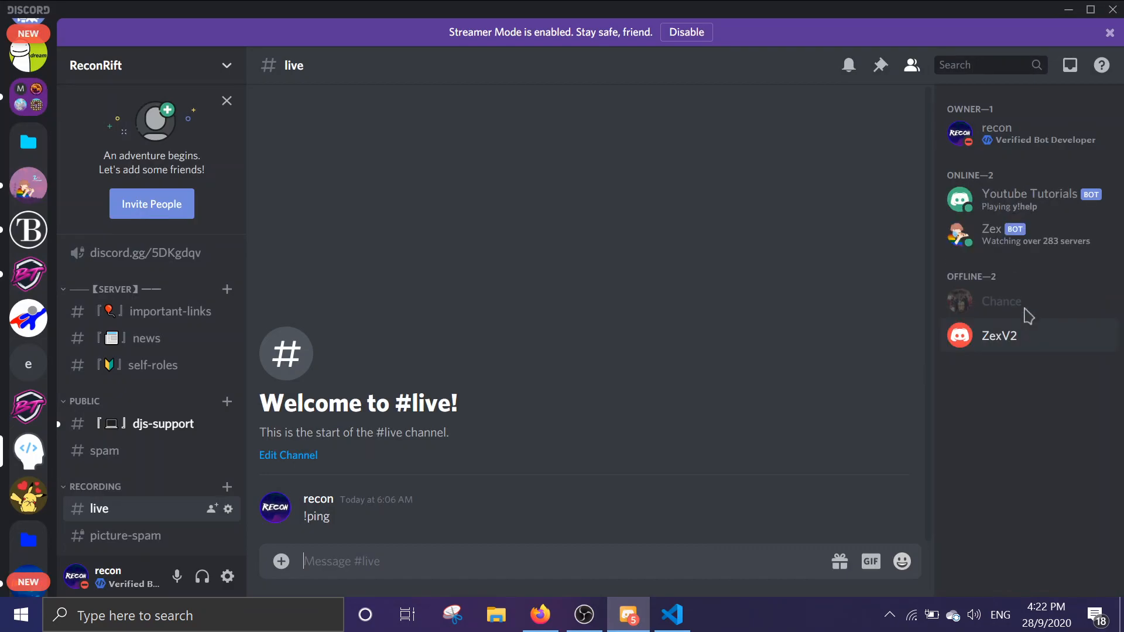
mouse_move(1003, 201)
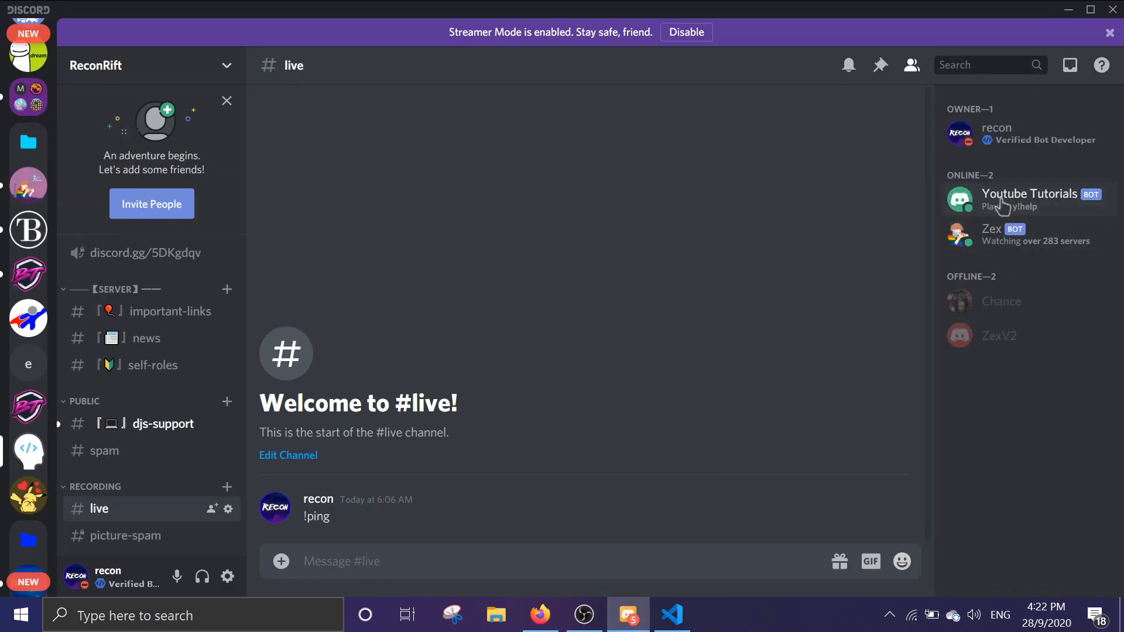
left_click(1027, 199)
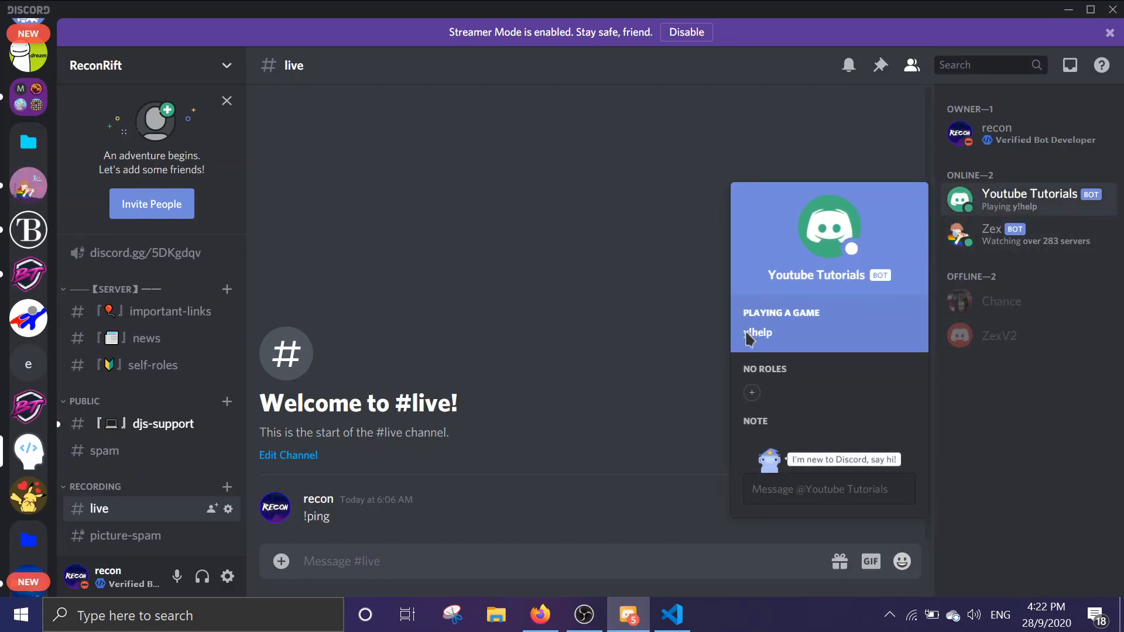
left_click(412, 561)
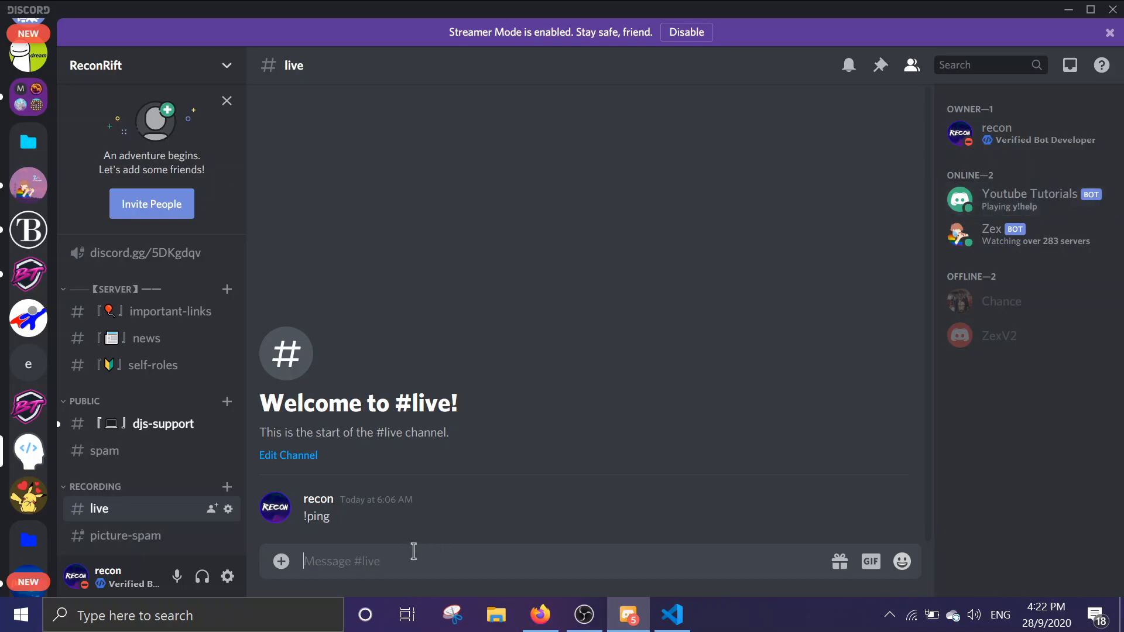
type("y!message")
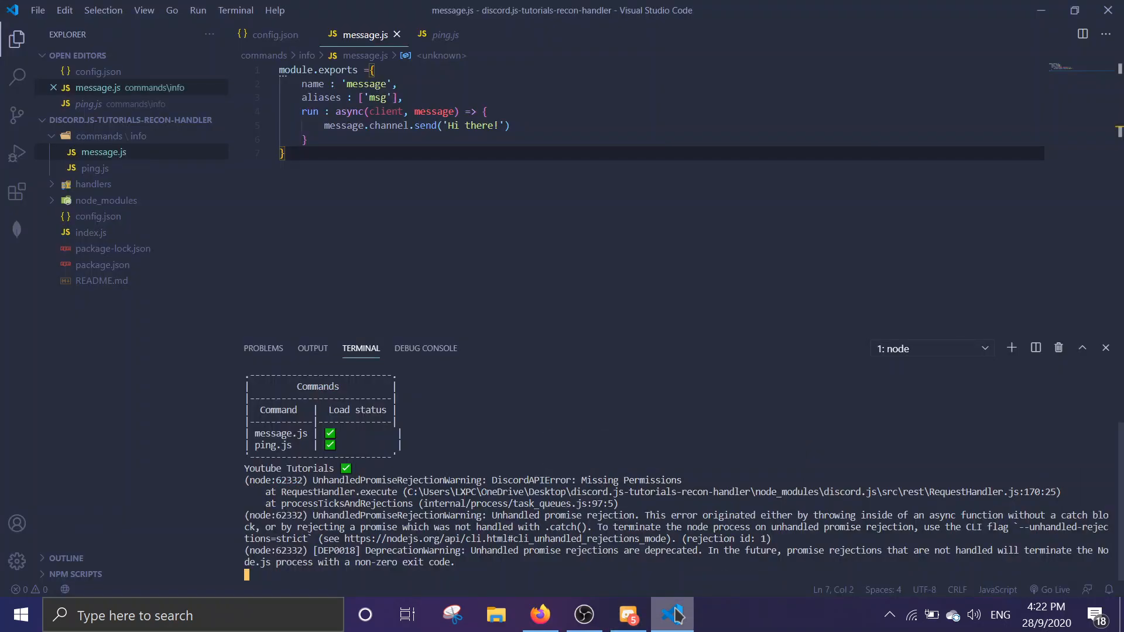
Step: Give the Youtube Tutorials bot the test role from its profile card
left_click(626, 616)
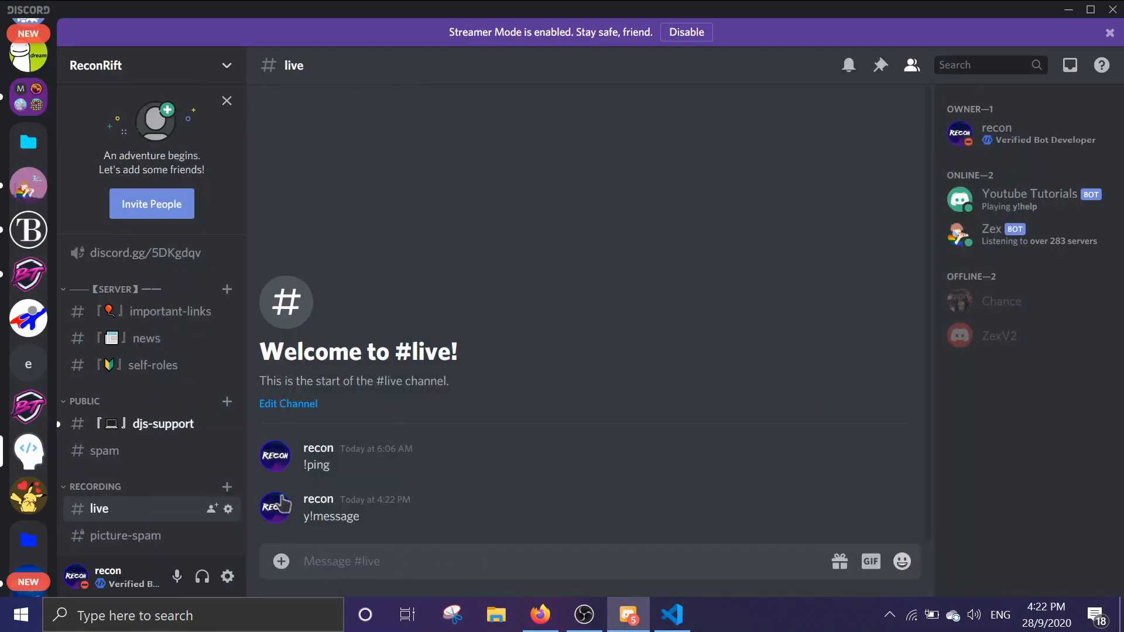
left_click(1028, 199)
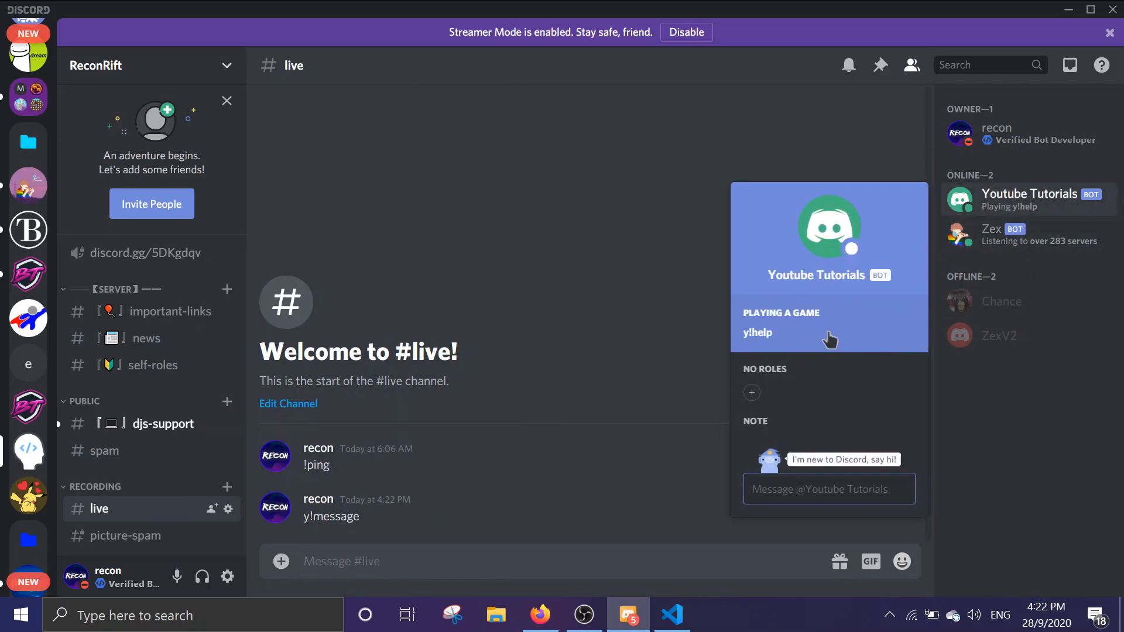
left_click(751, 392)
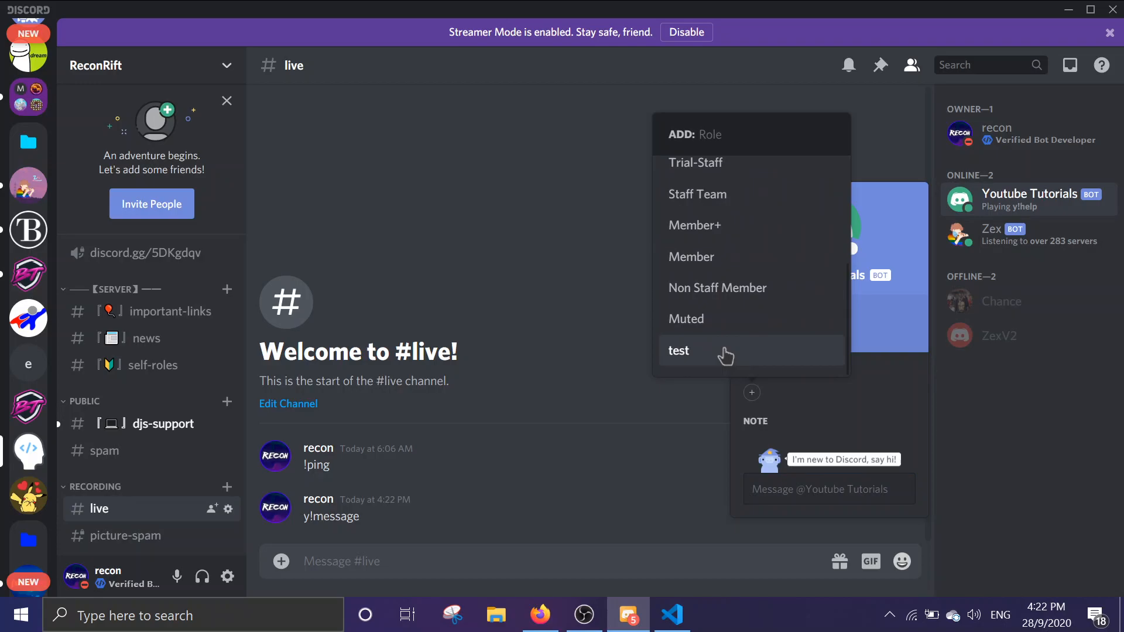
left_click(678, 351)
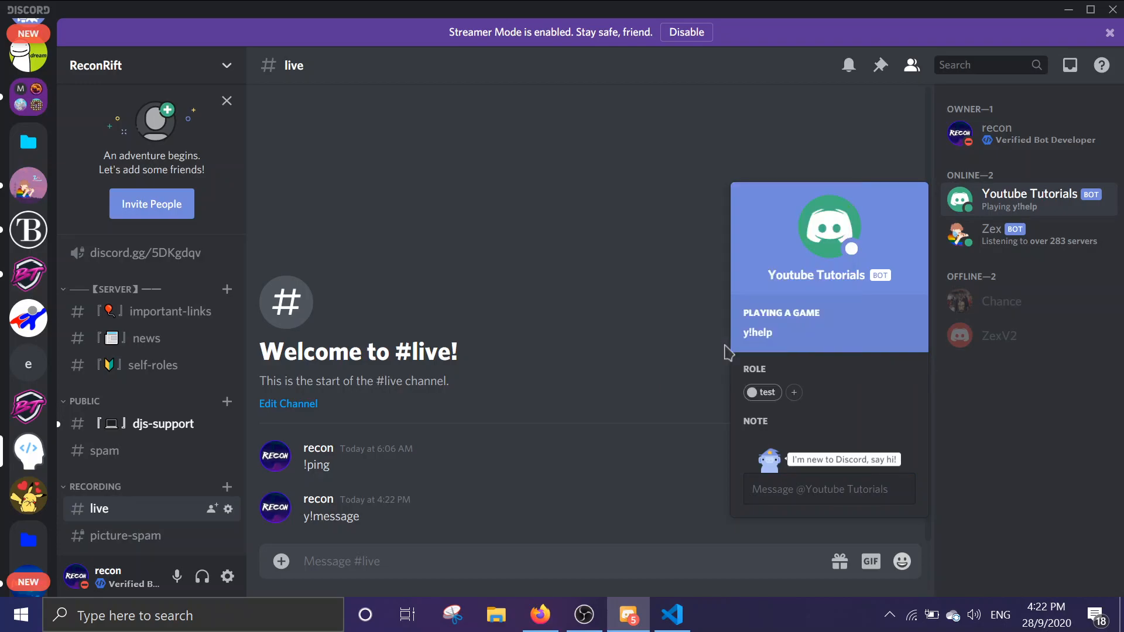
left_click(459, 562)
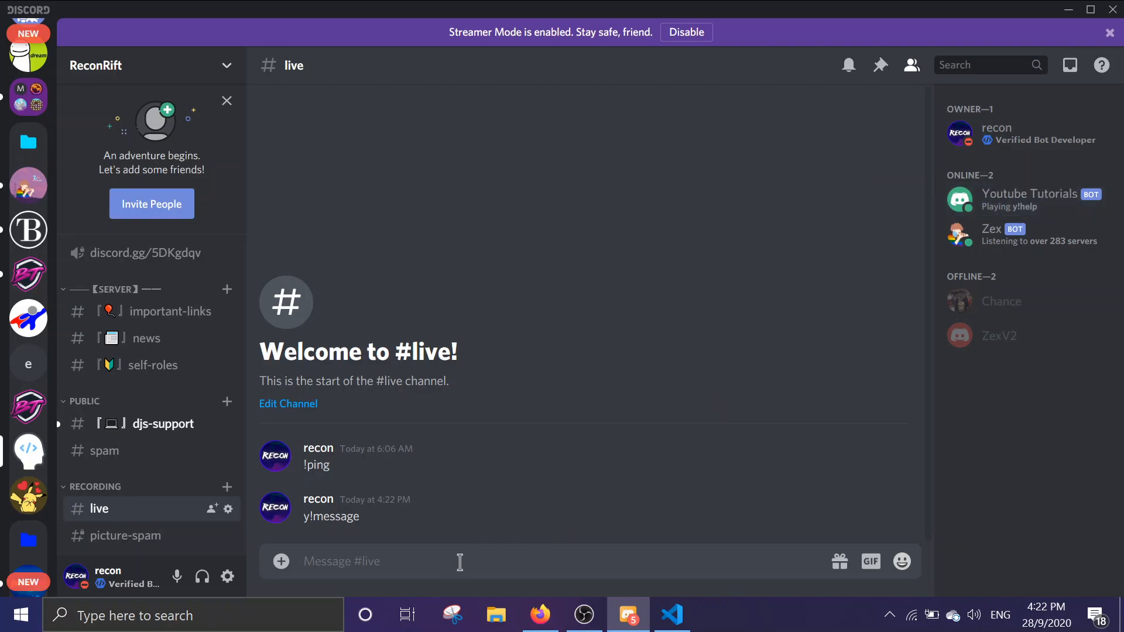
Step: Send y!message in #live to get the bot's 'Hi there!' reply
type("y!mess")
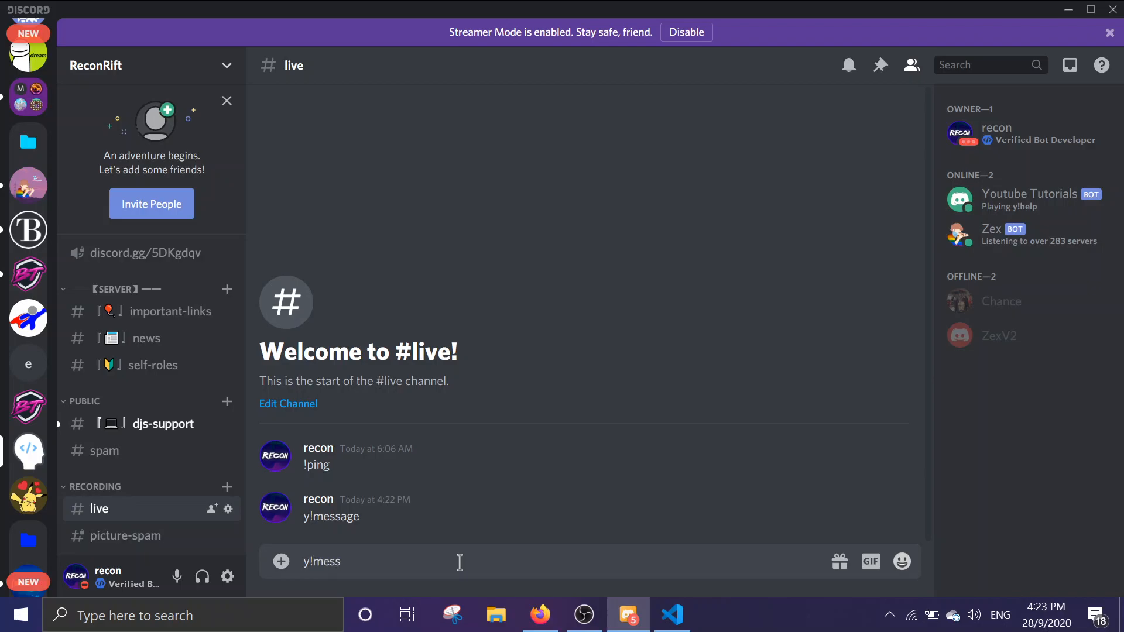
key("enter")
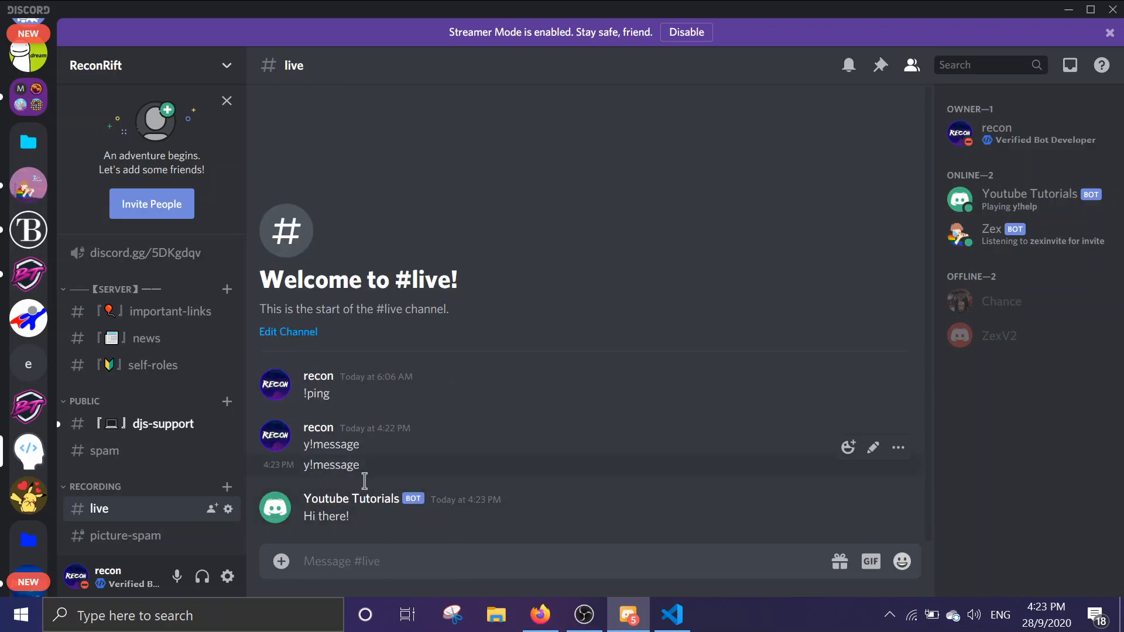
key("alt+tab")
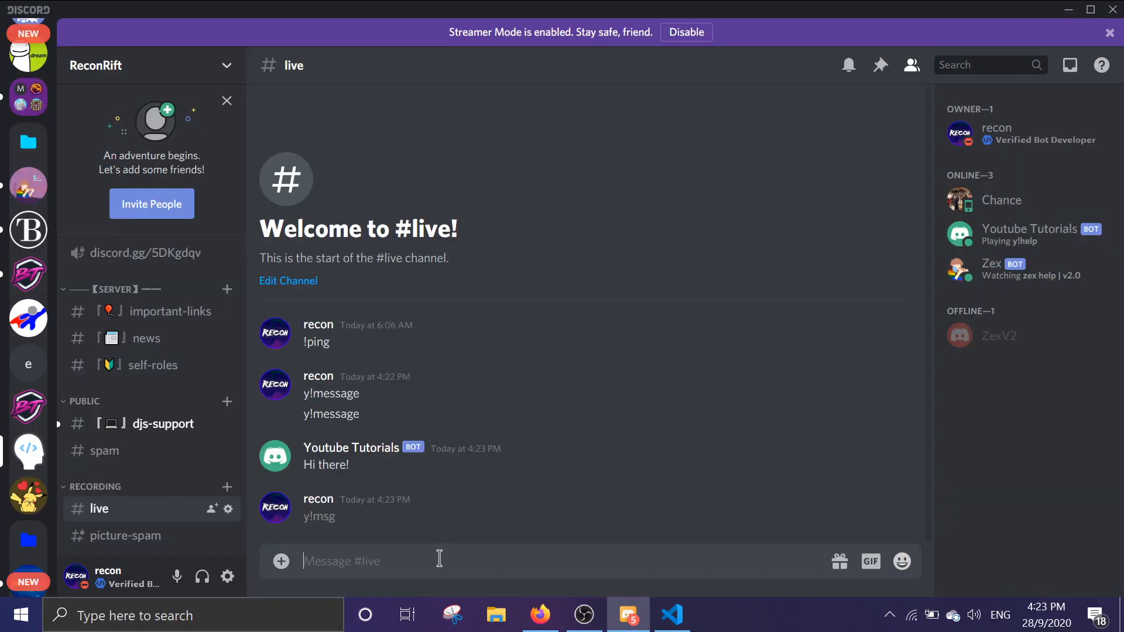
Step: Rename the command to 'server', reply 'The server name is reconRift', and restart the bot
left_click(670, 615)
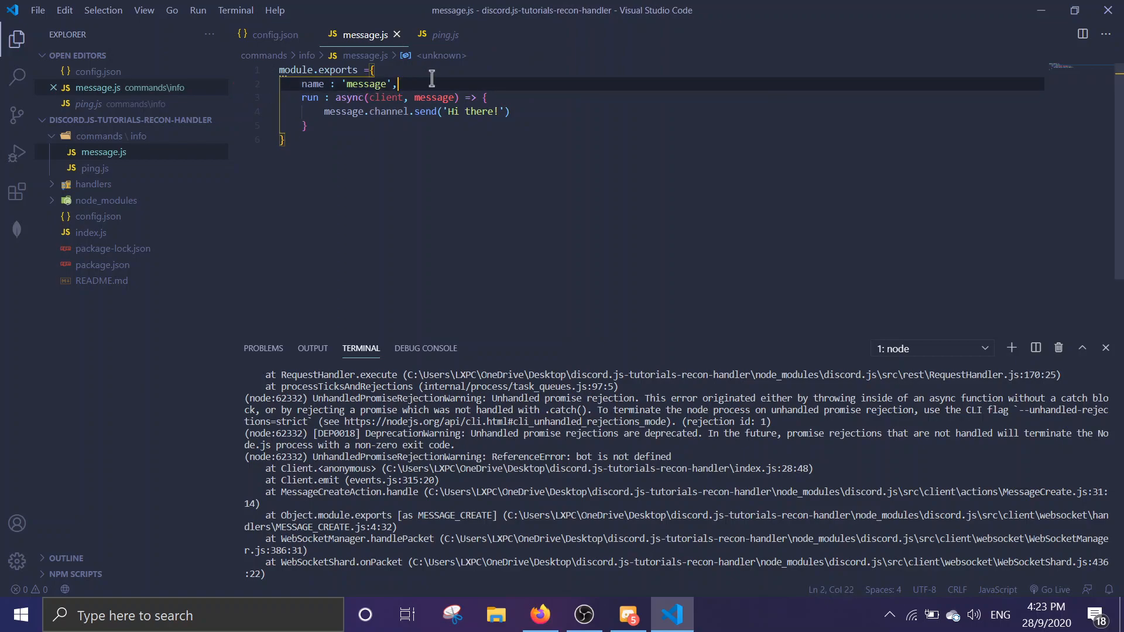
key("Backspace")
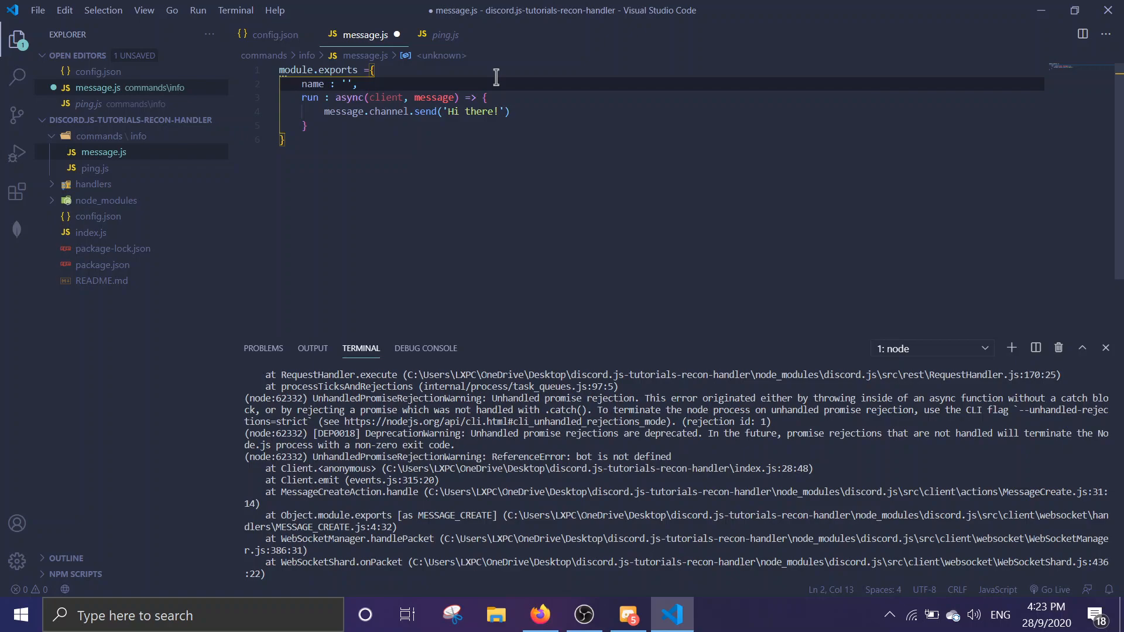
type("server")
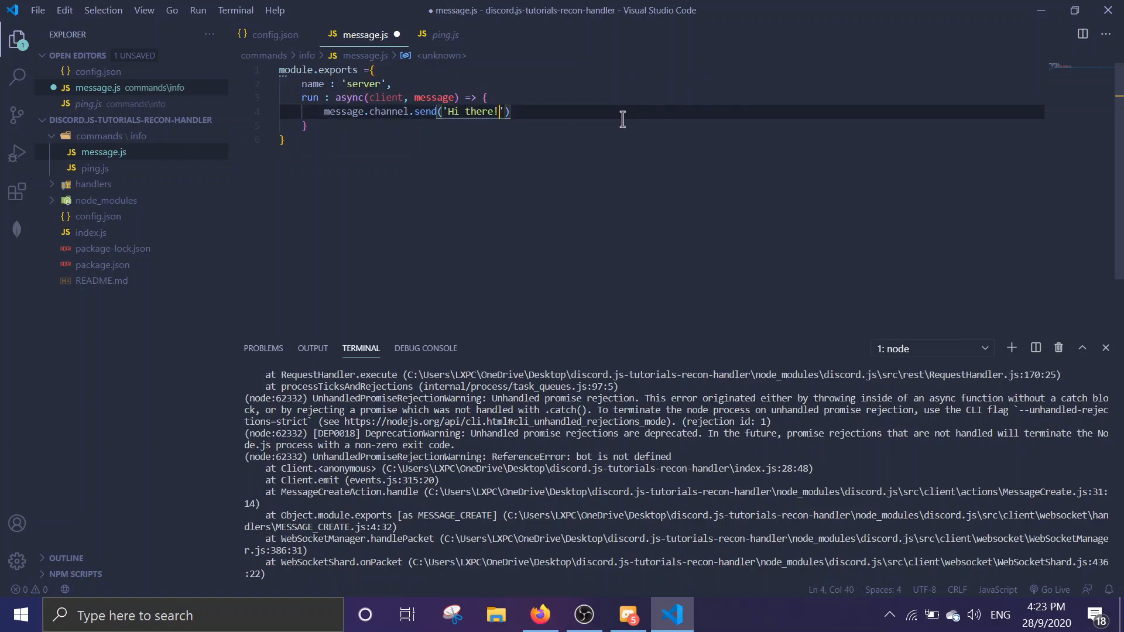
key("Backspace")
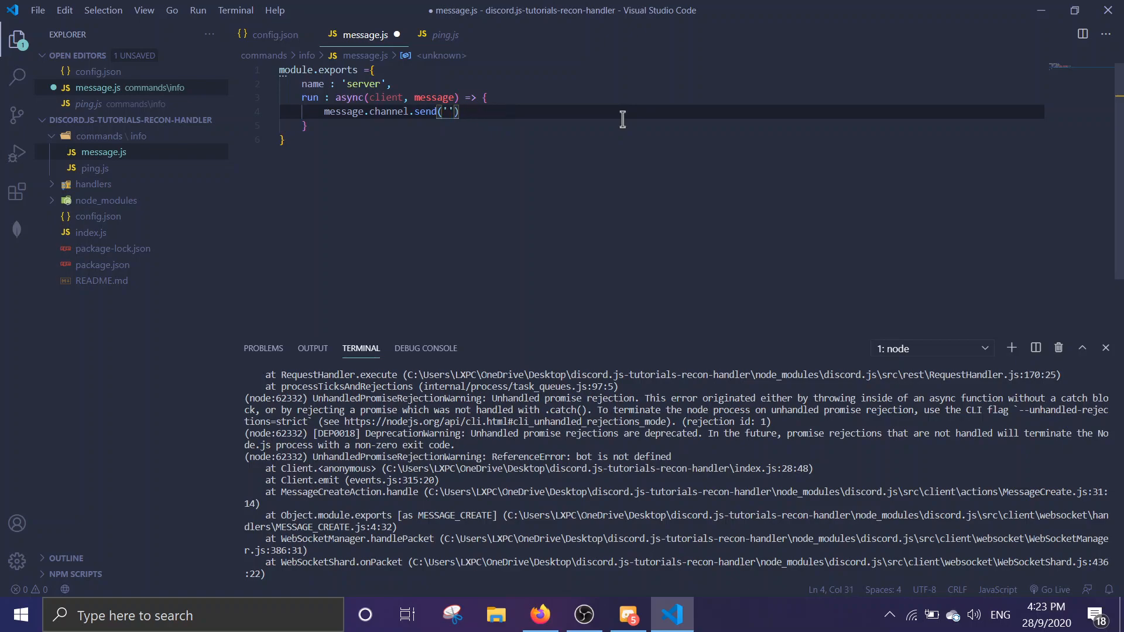
type("The server")
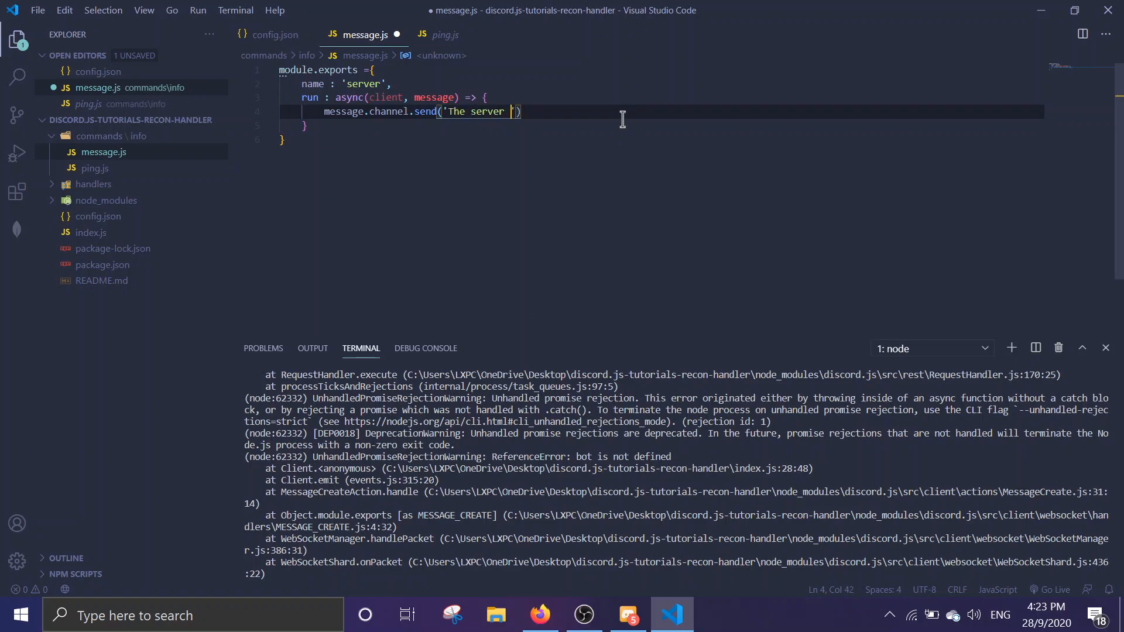
type("name is re")
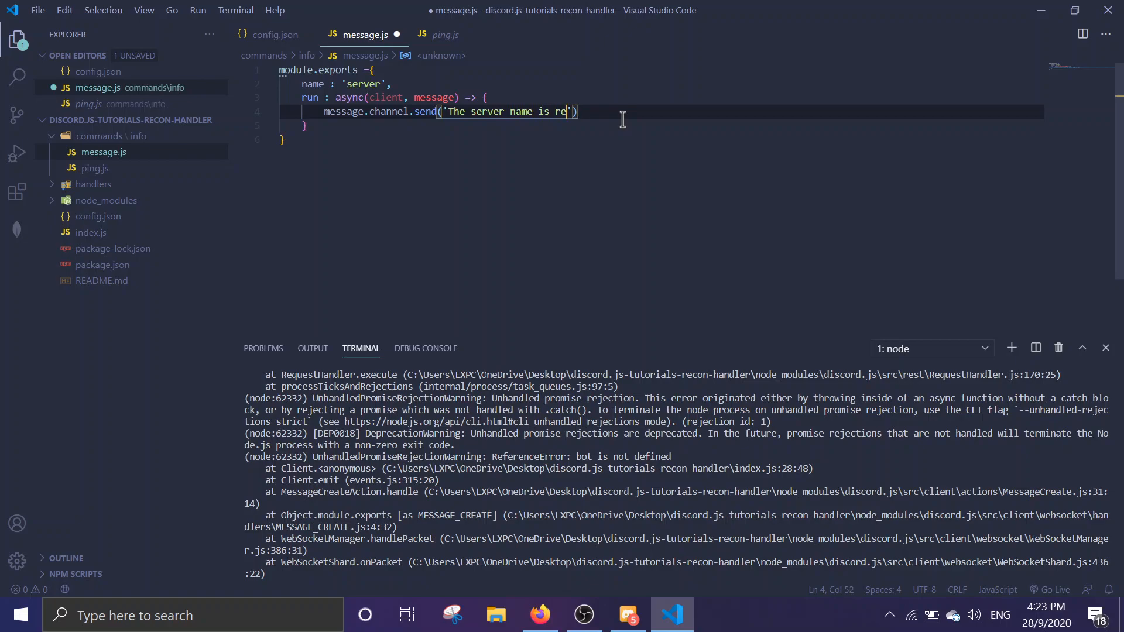
type("conRift")
type("node .")
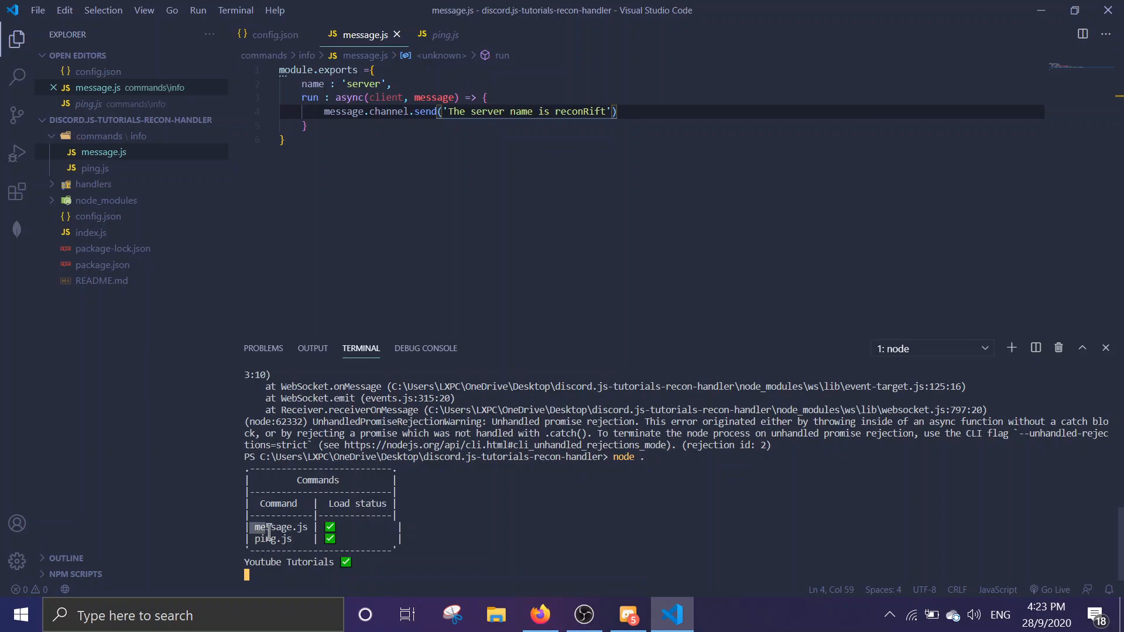
double_click(280, 527)
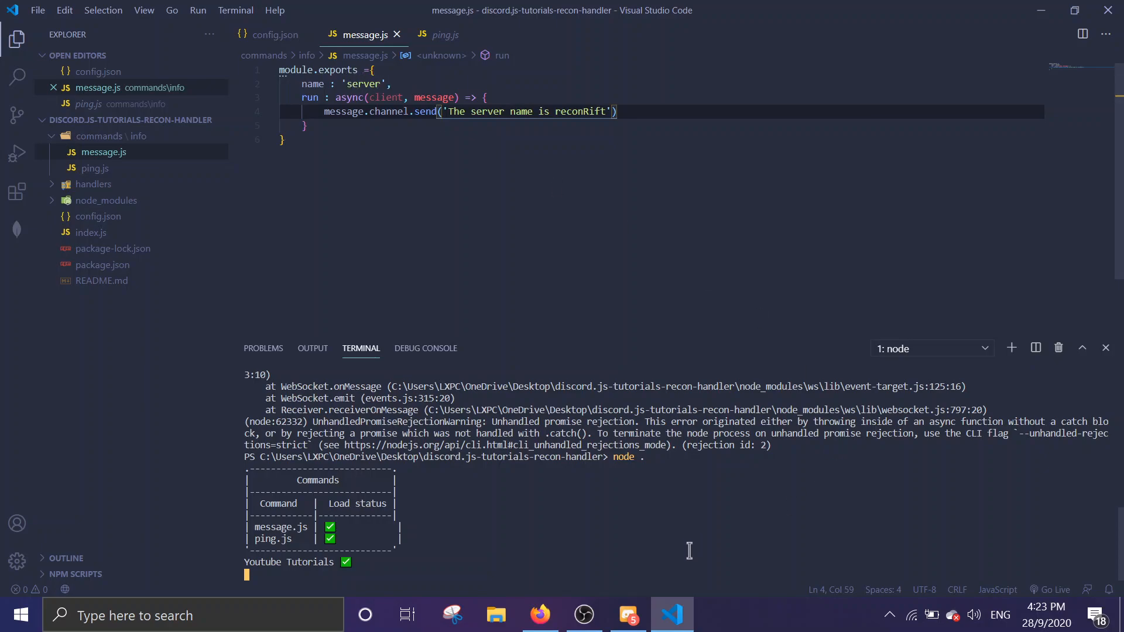
Step: Send y!server in #live and receive 'The server name is reconRift'
left_click(626, 615)
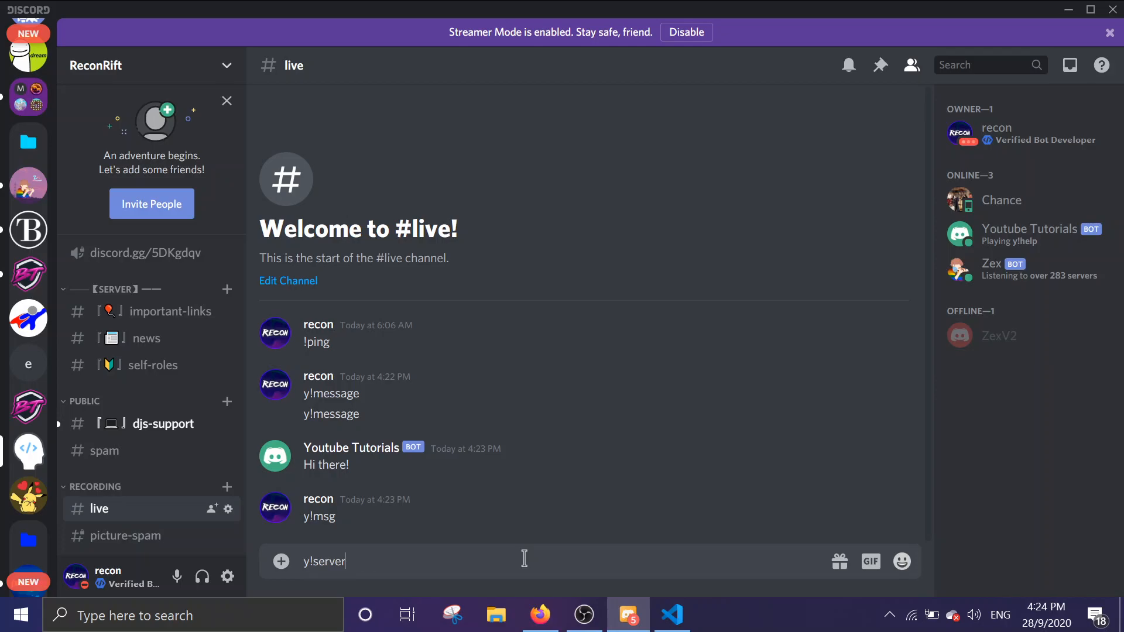
key("enter")
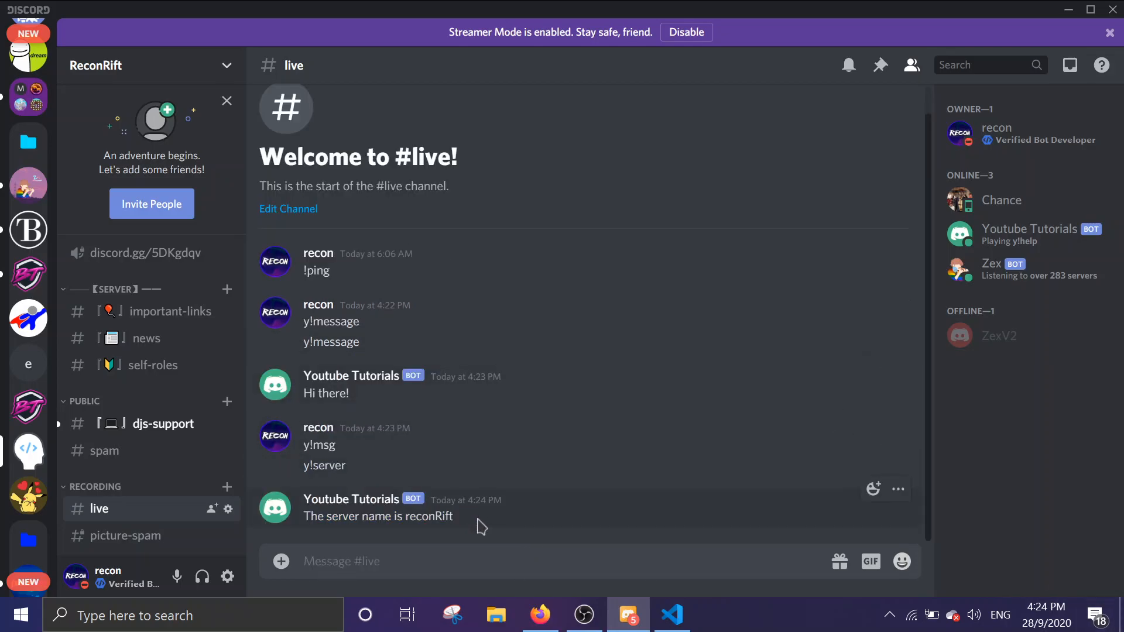
left_click(670, 614)
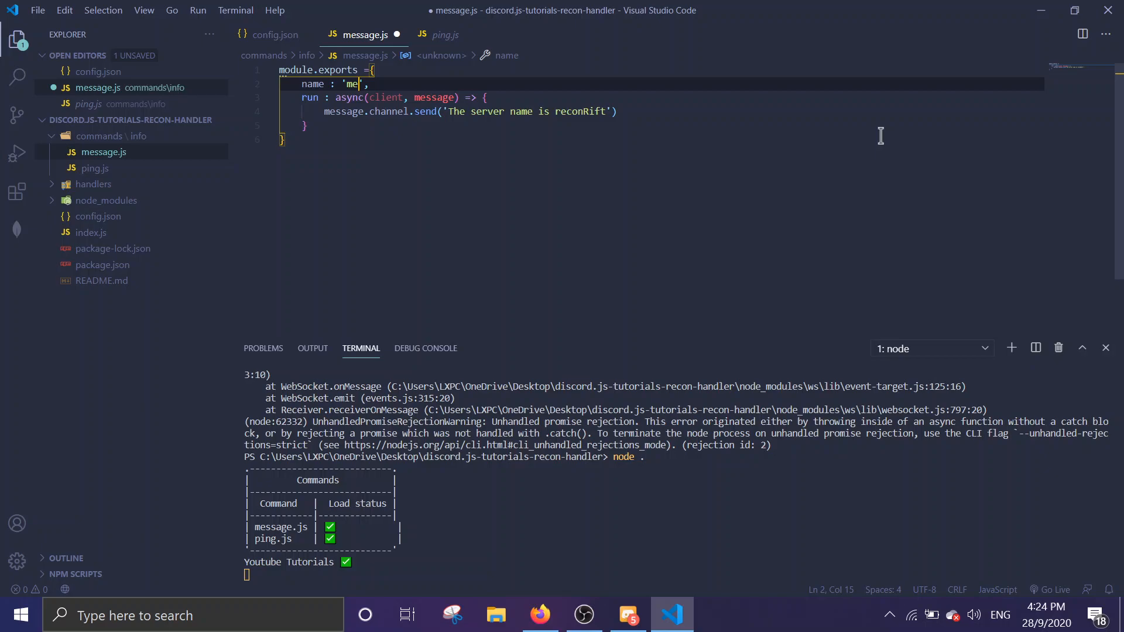
Step: Rename the command to 'hi', make message.reply say 'hi there!', and rerun node
type("ssage")
left_click(661, 111)
type("m")
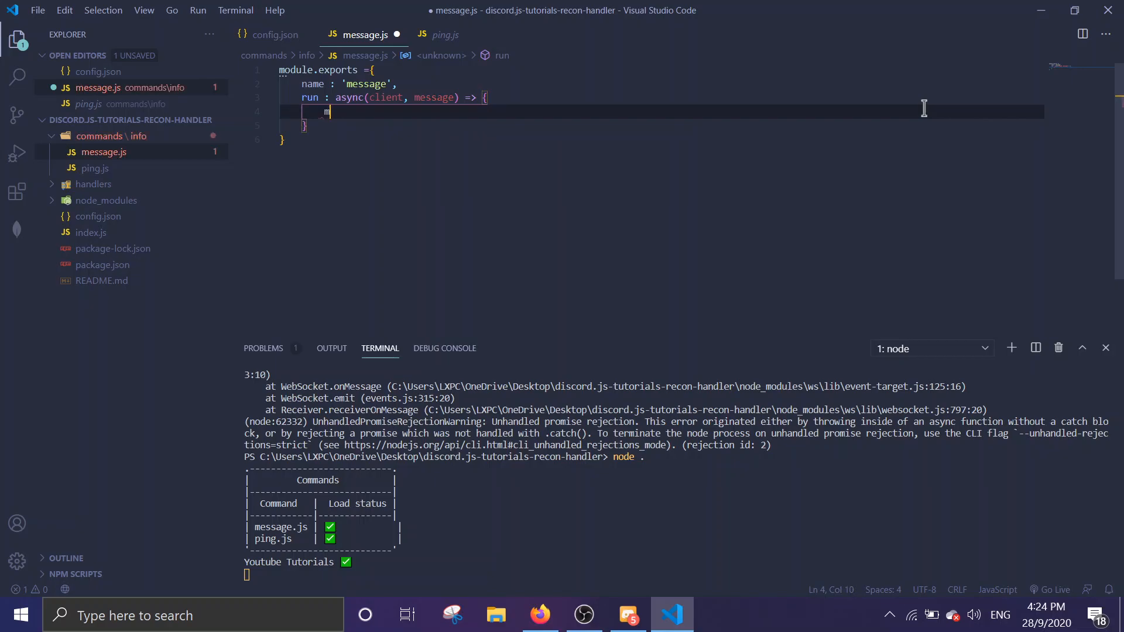
type("essage.reply('")
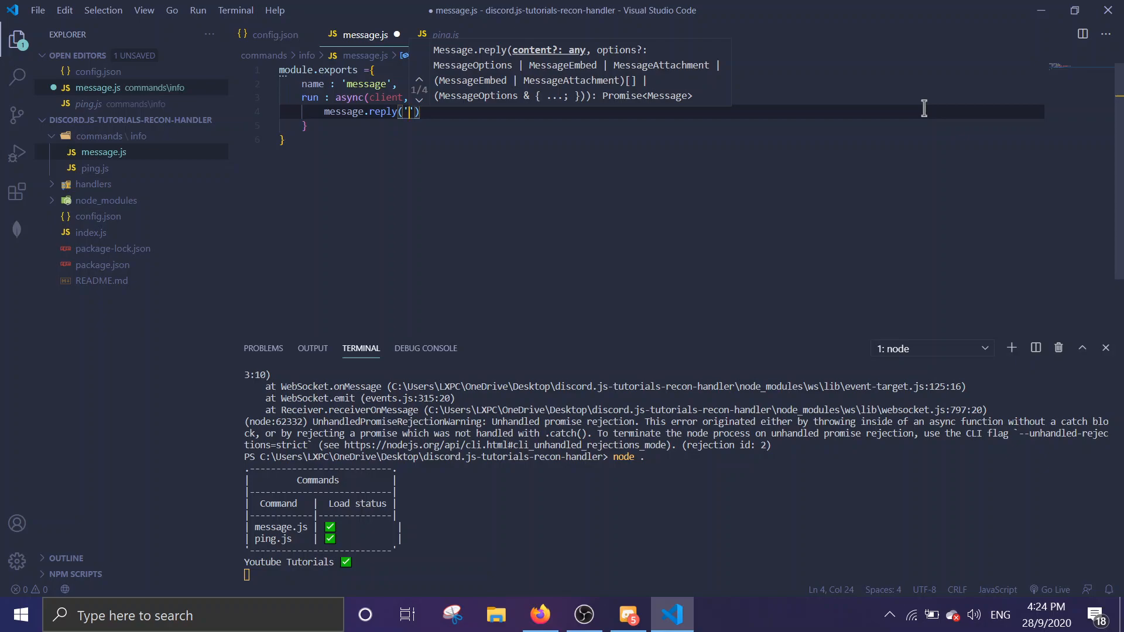
mouse_move(548, 57)
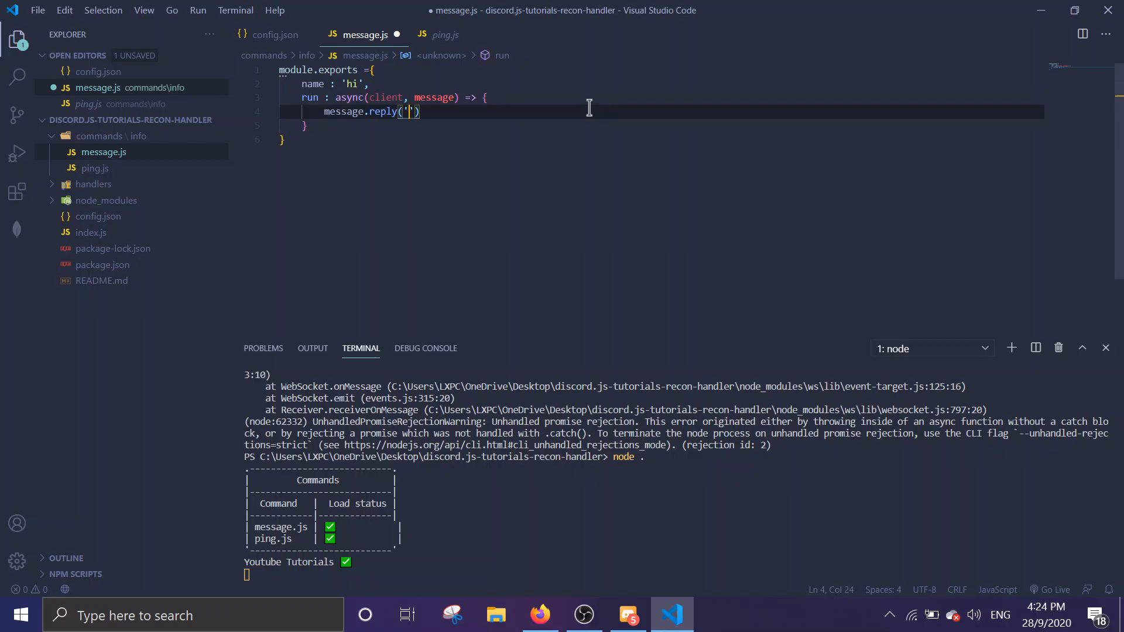
type("hi there!")
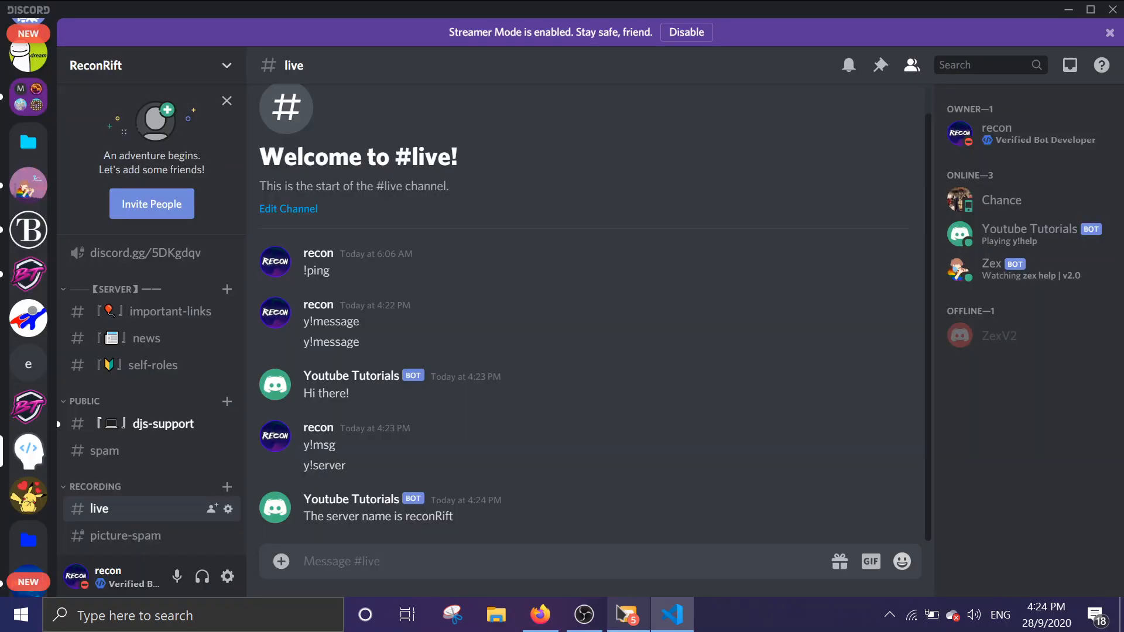
type("y!")
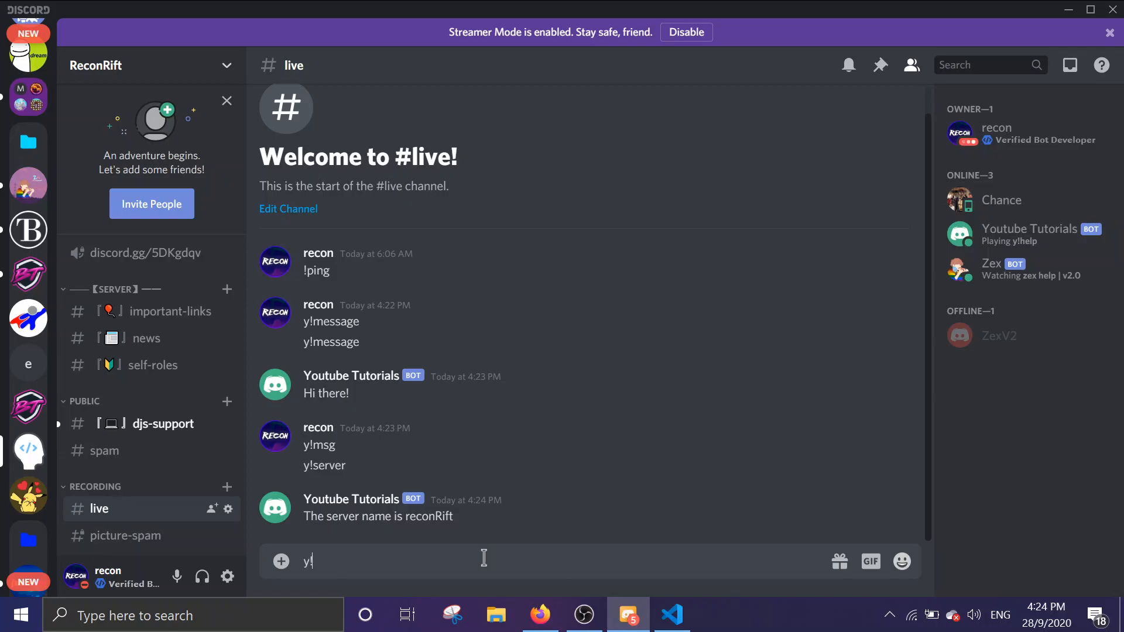
type("h")
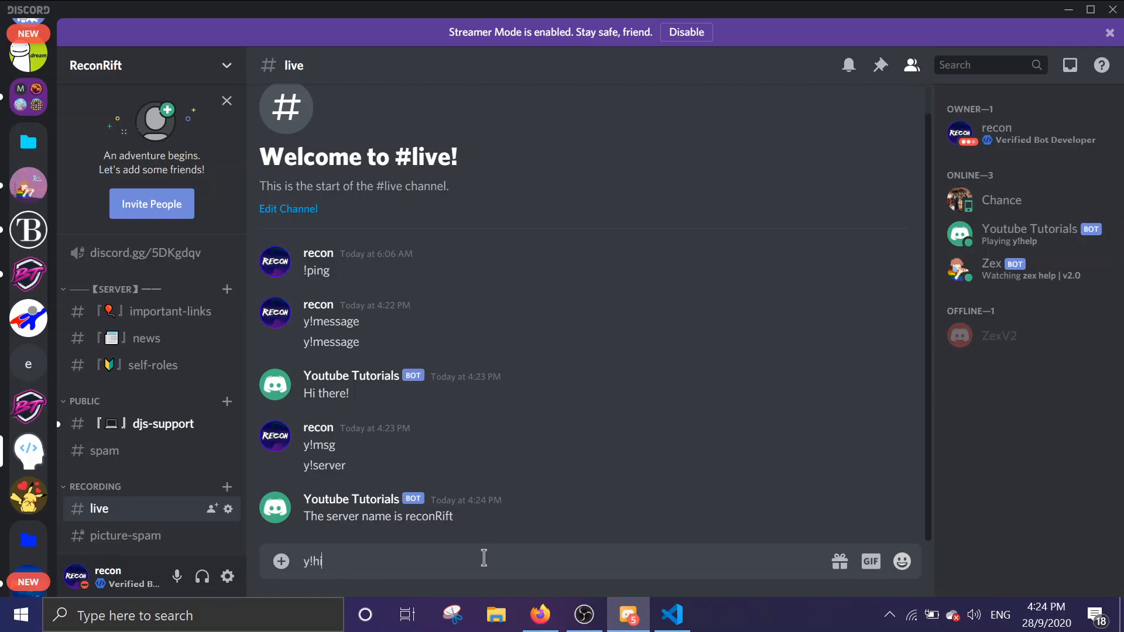
mouse_move(483, 574)
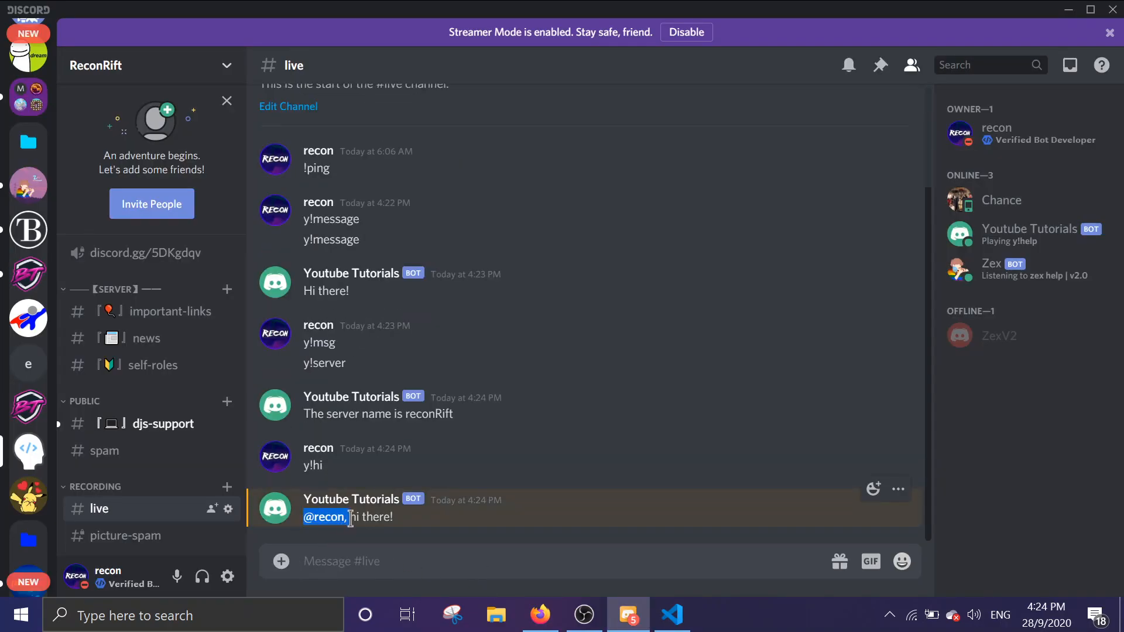
left_click(670, 614)
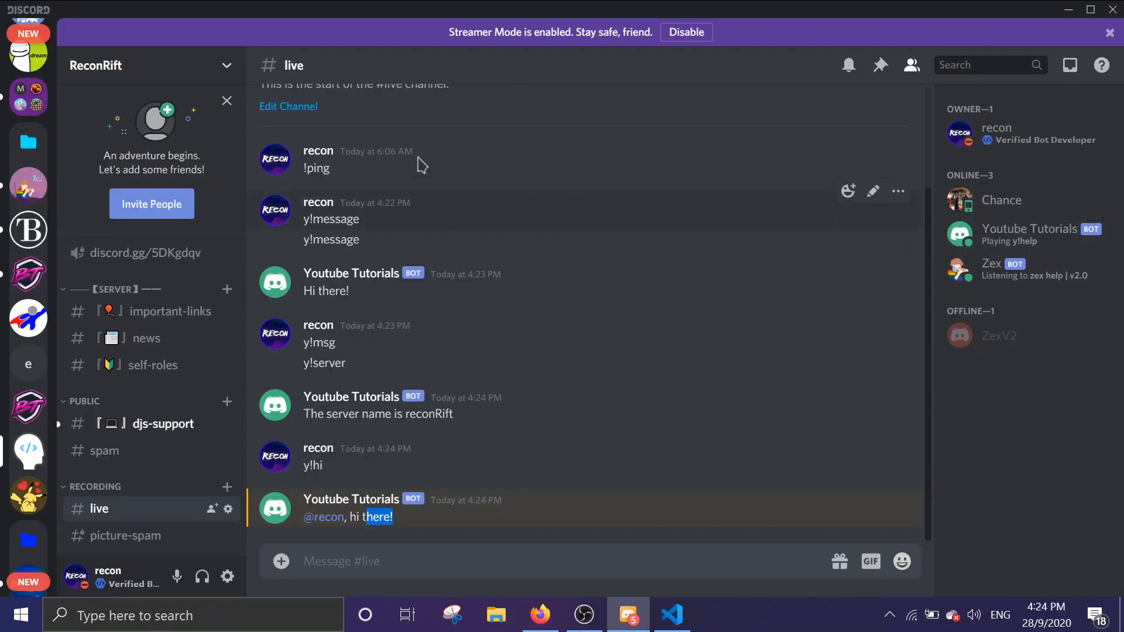
left_click(670, 614)
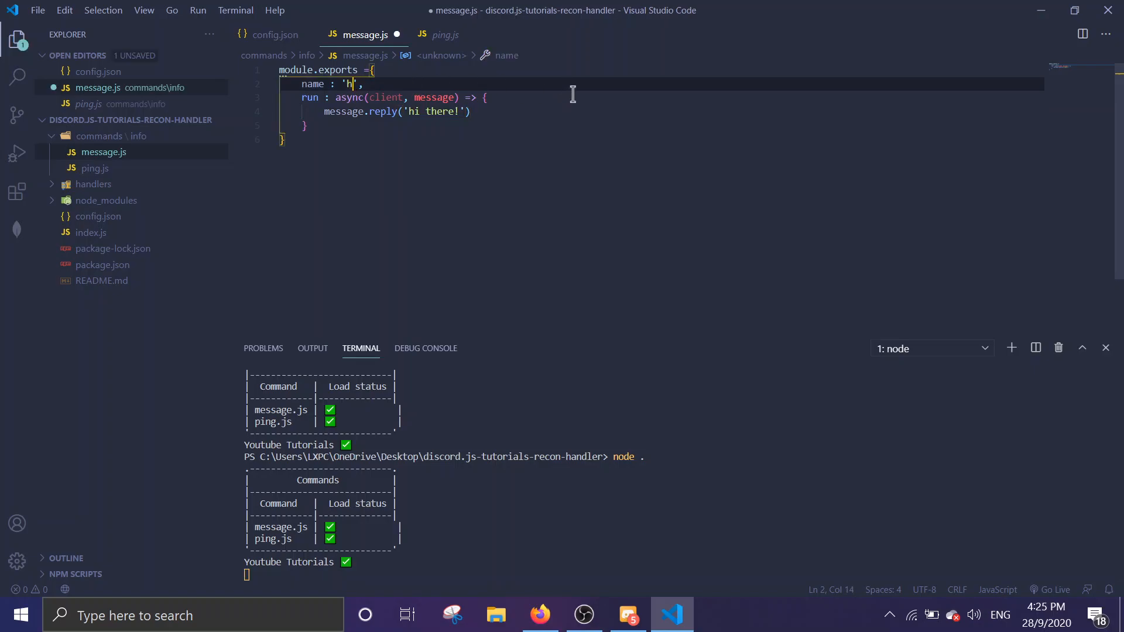
Step: Start typing a 'zex userinfo' command in the Discord message box
left_click(626, 615)
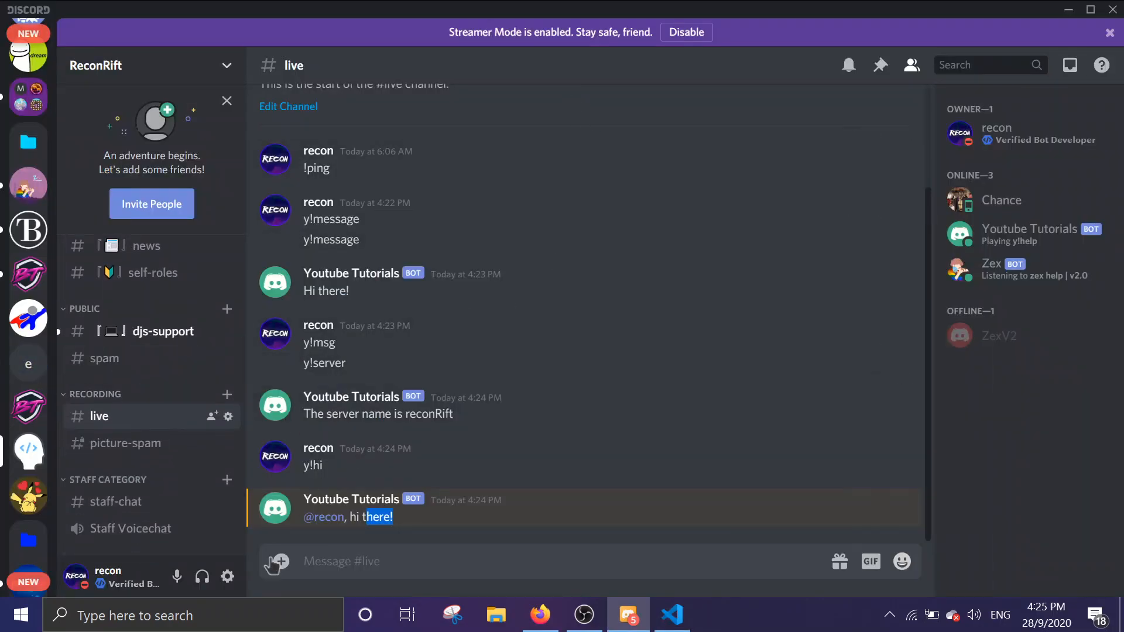
type("zex")
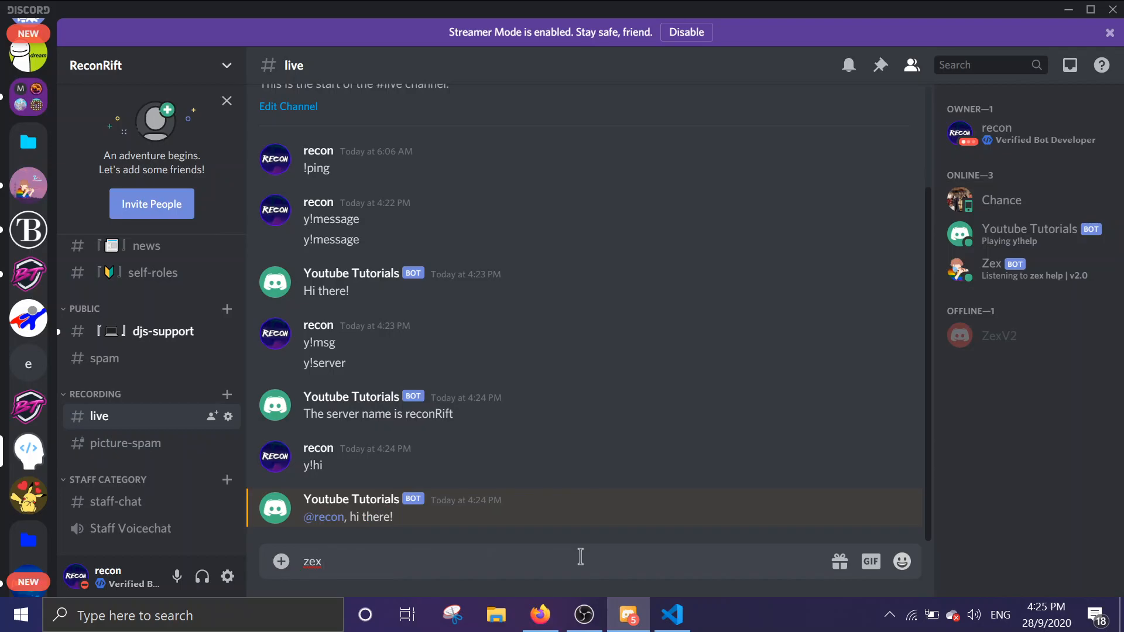
type("userinf")
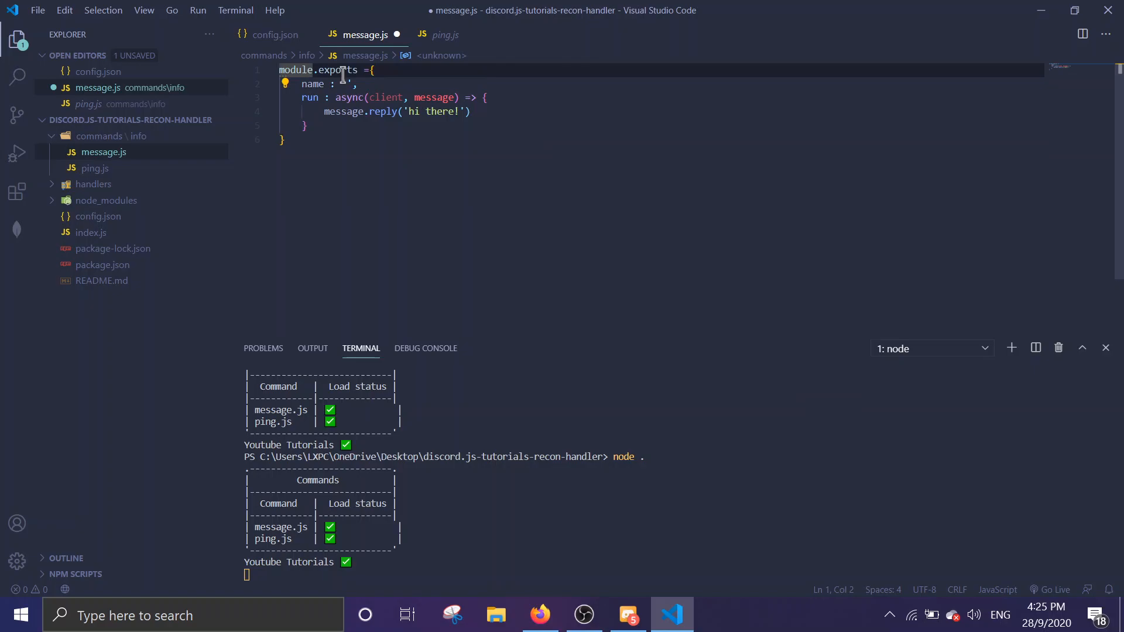
Step: Add const { MessageEmbed } = require('discord.js') at the top of message.js
key("Enter")
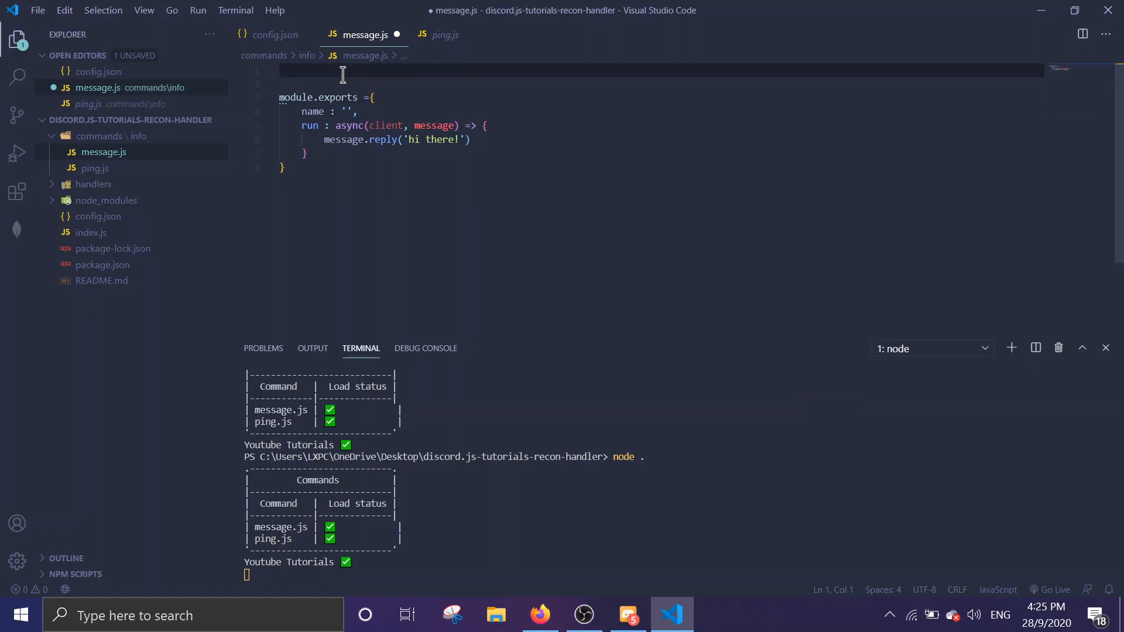
type("con")
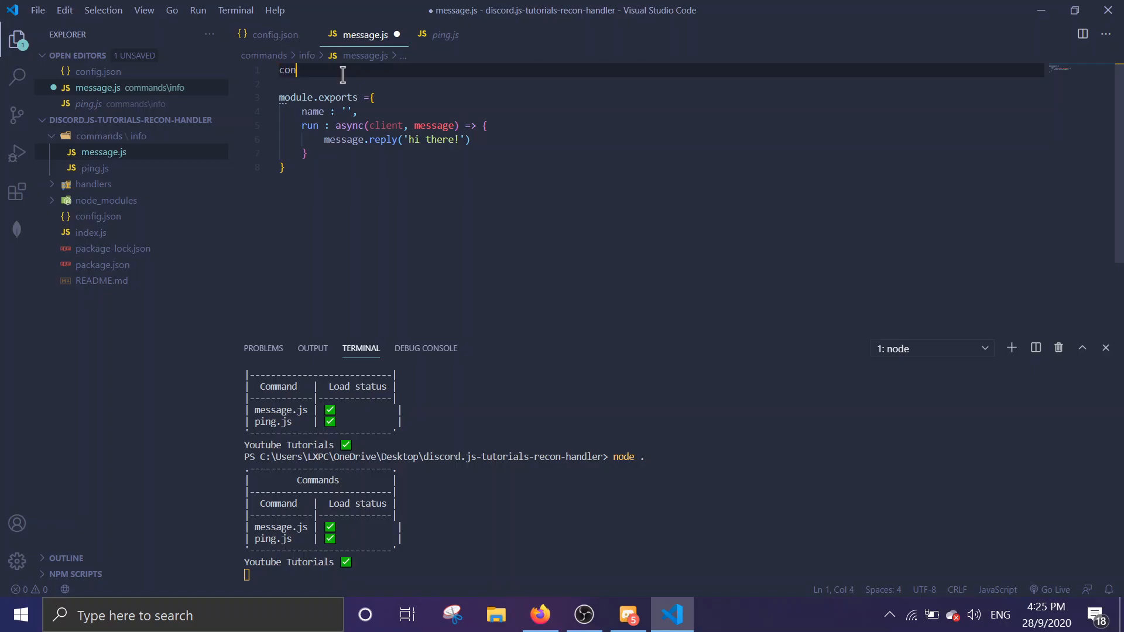
type("st {}")
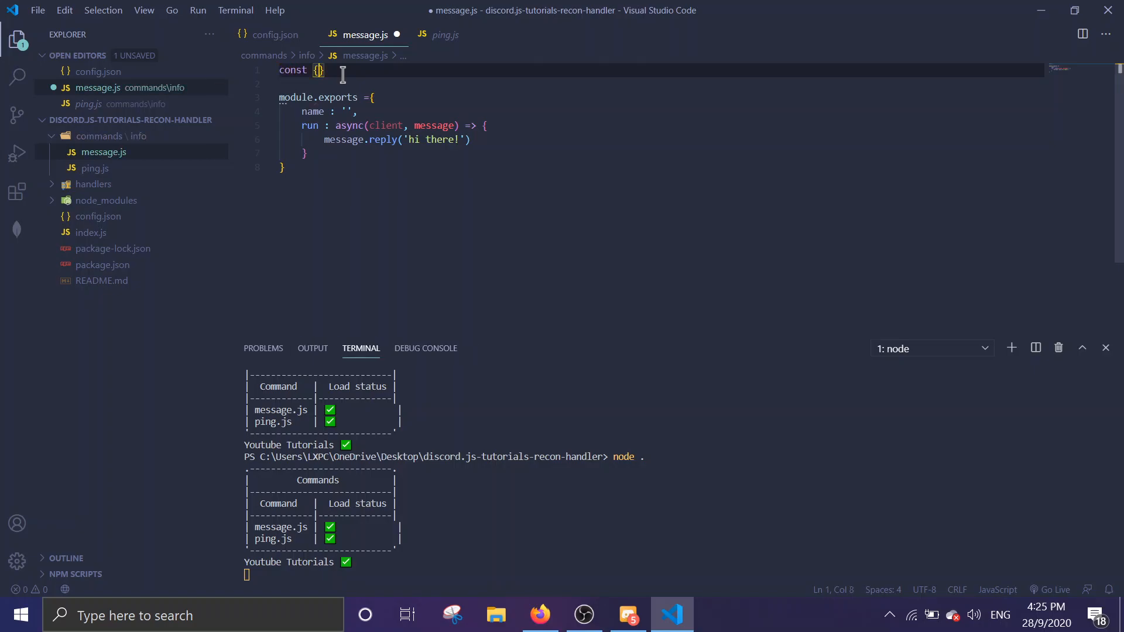
type("MessageEmbed")
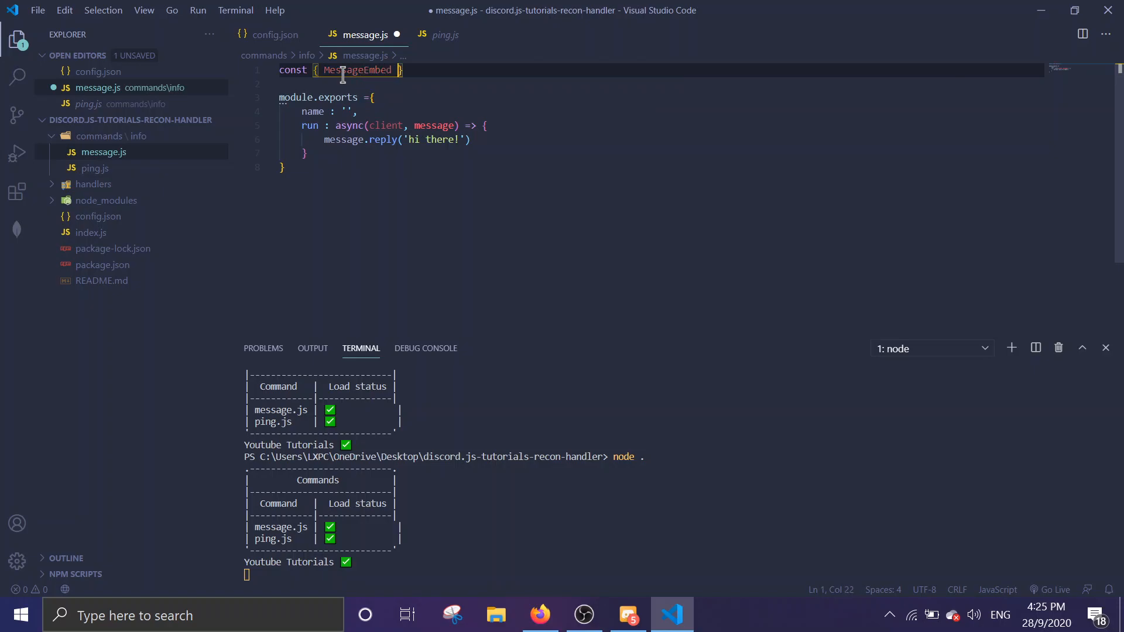
type("= require('dis")
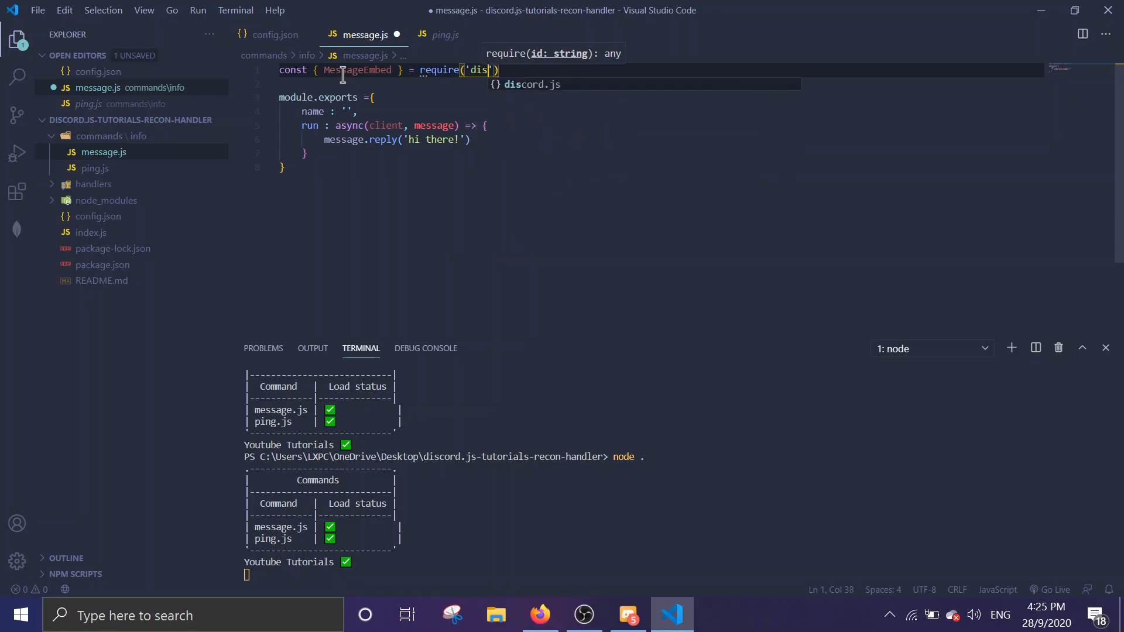
type("cord.js")
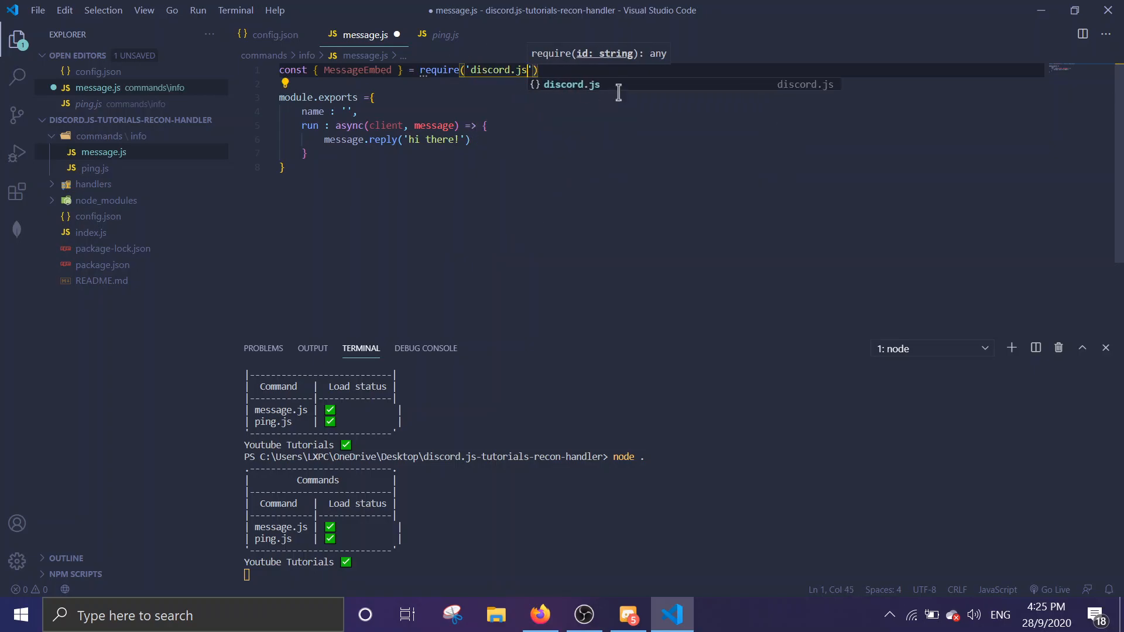
mouse_move(422, 87)
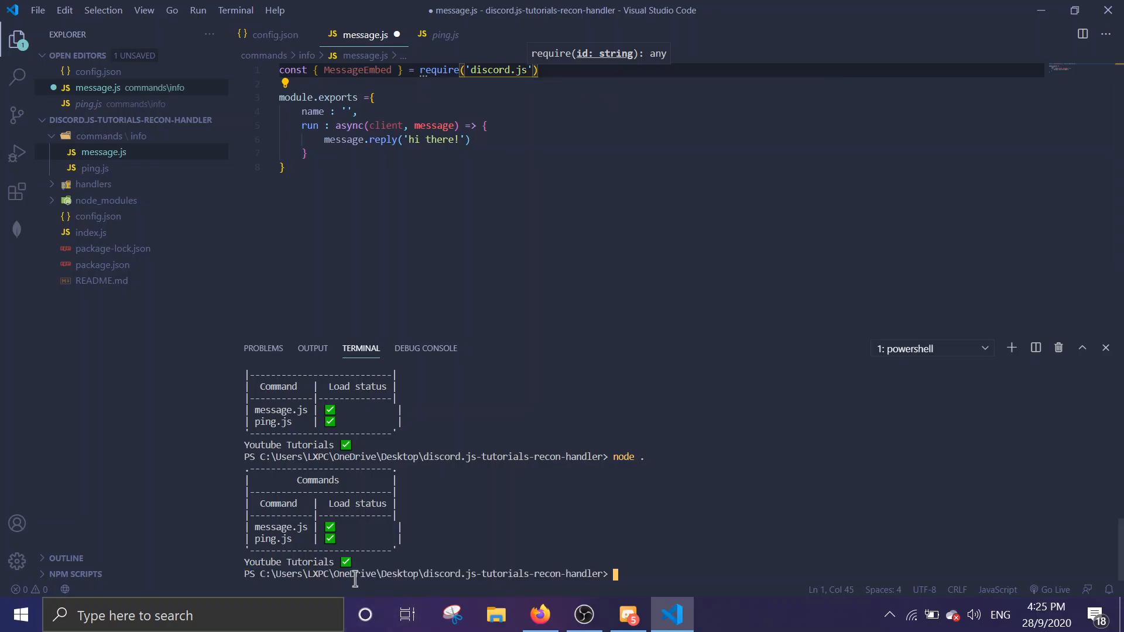
Step: Run npm i discord.js in the terminal, then clear the terminal output
type("npm i d")
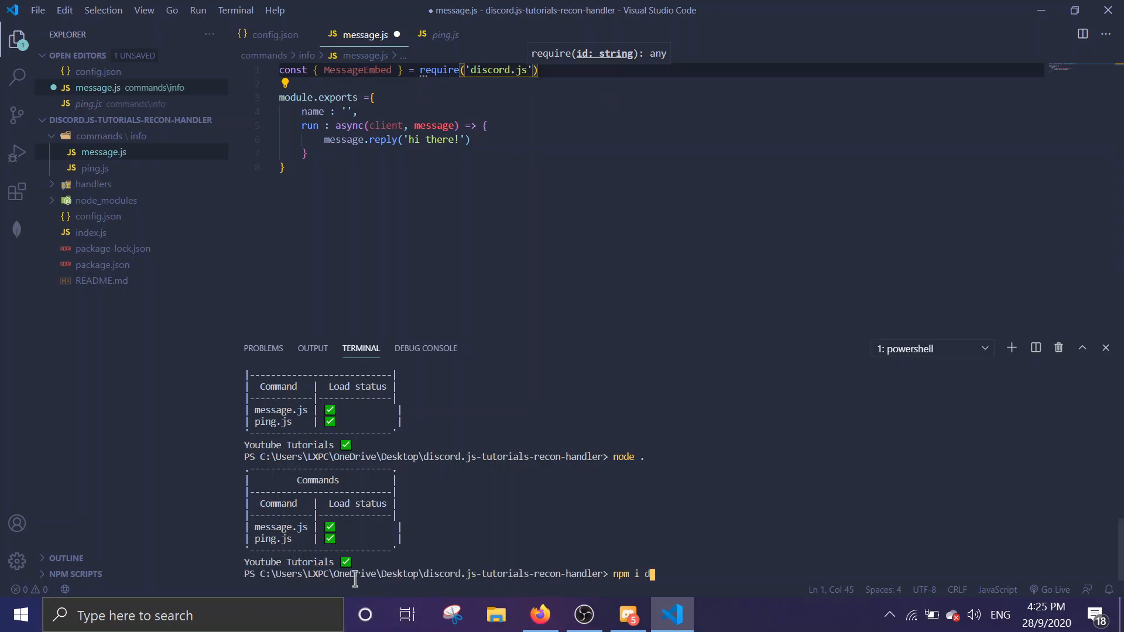
type("iscord.js")
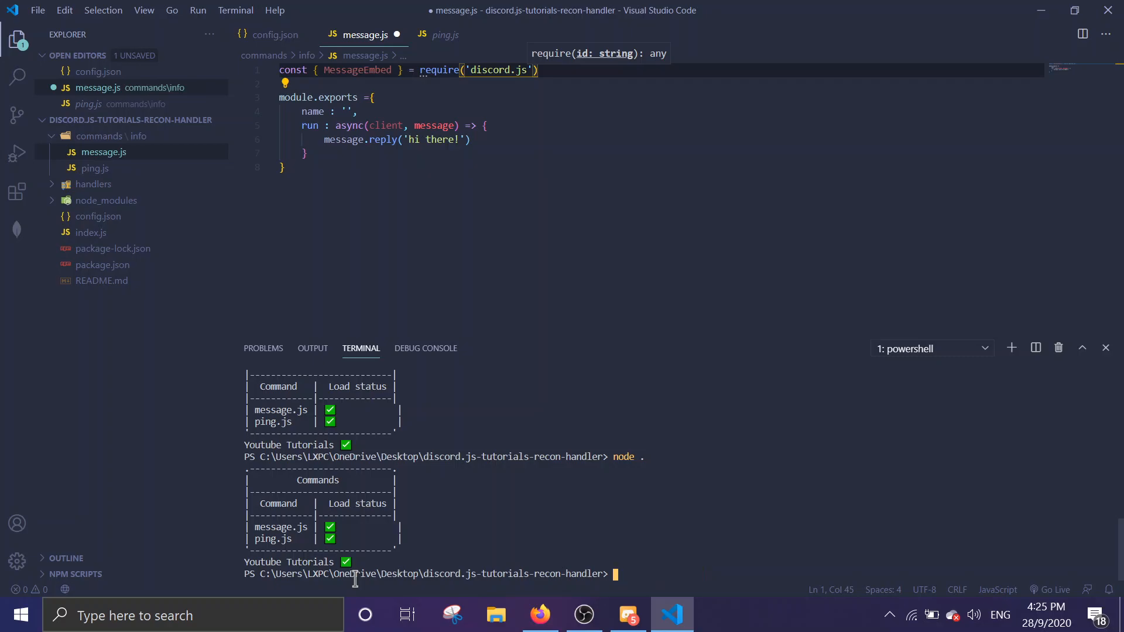
type("cla")
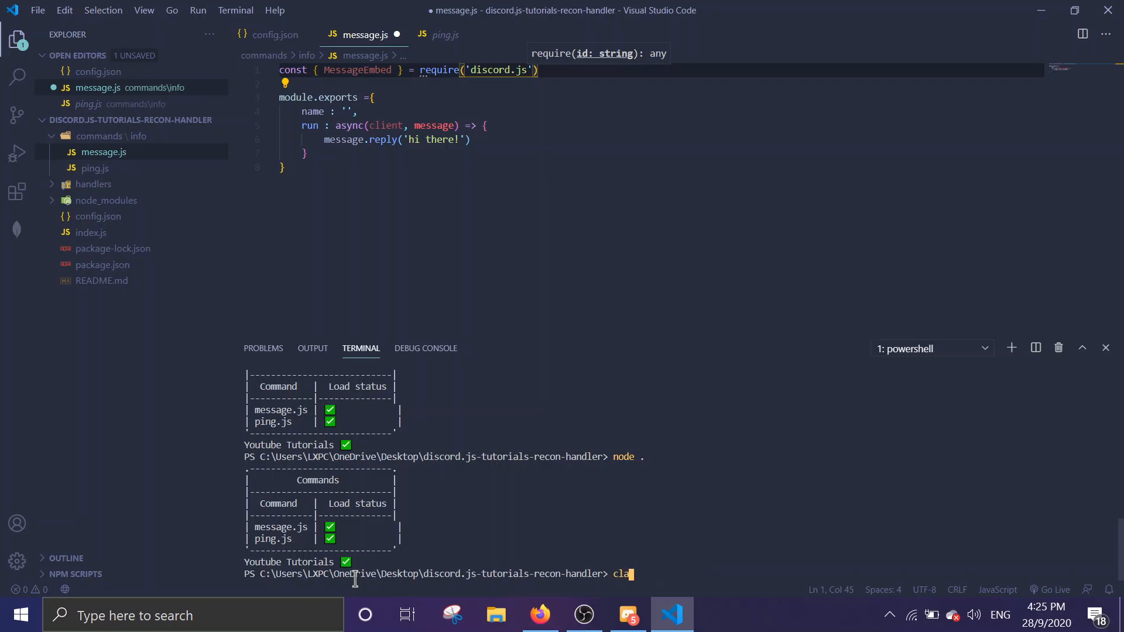
key("Enter")
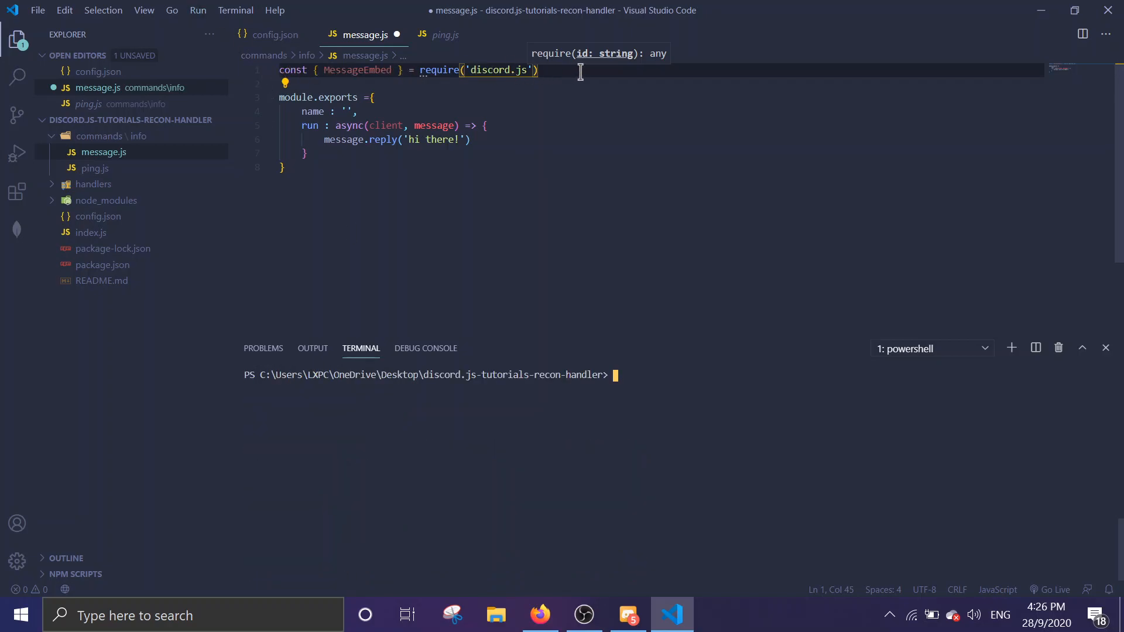
left_click(359, 69)
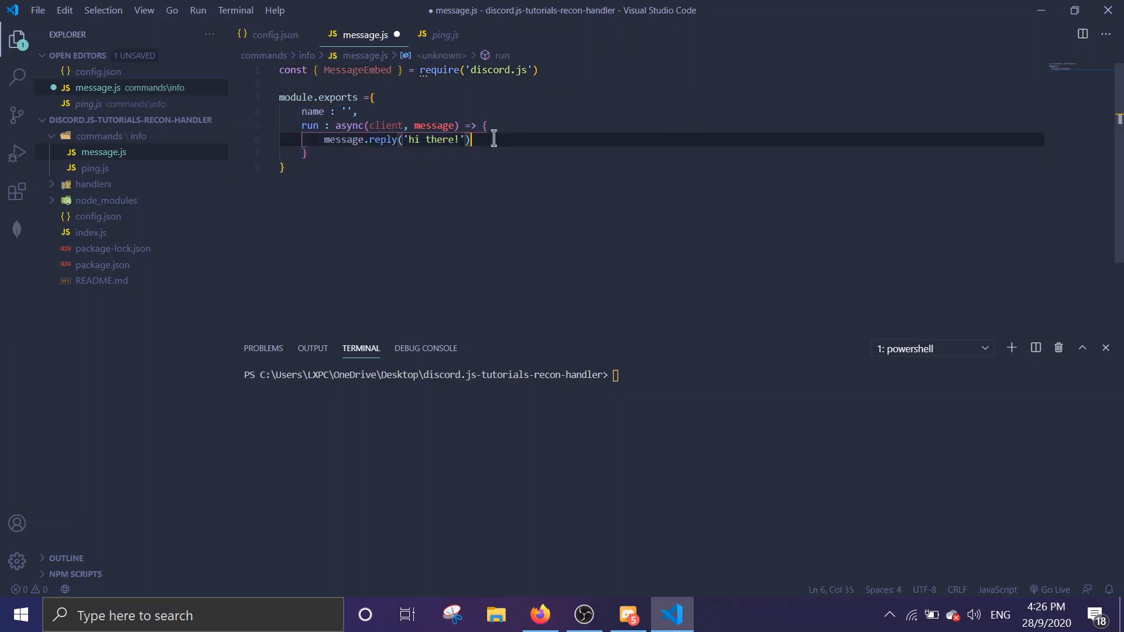
Step: Replace the reply line with const embed = new MessageEmbed() in the run function
type("const")
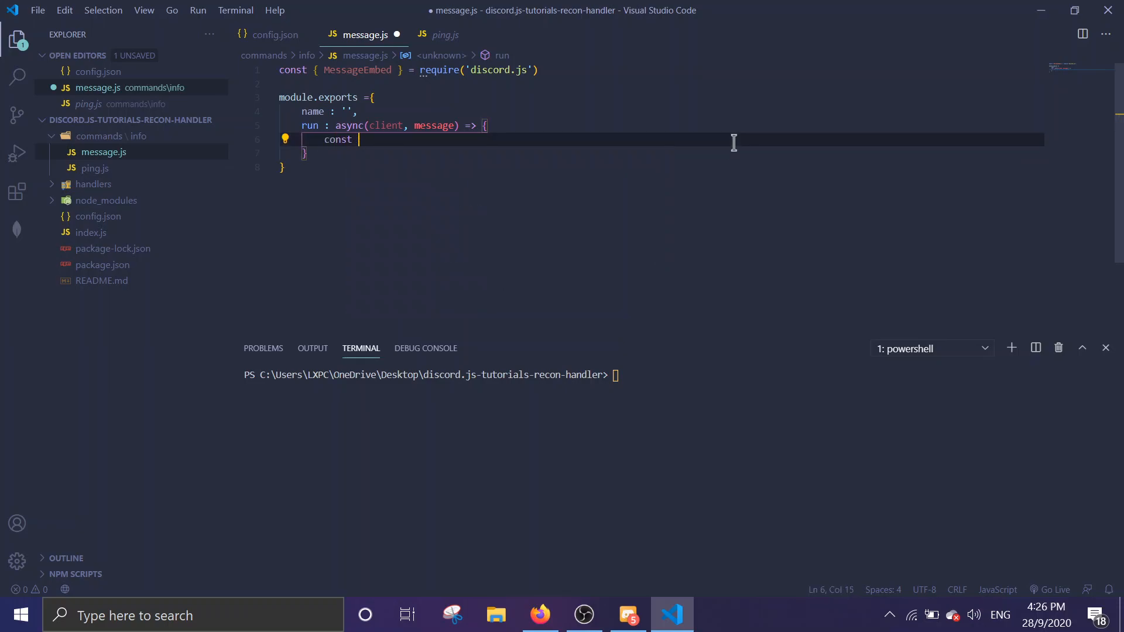
type("embed =")
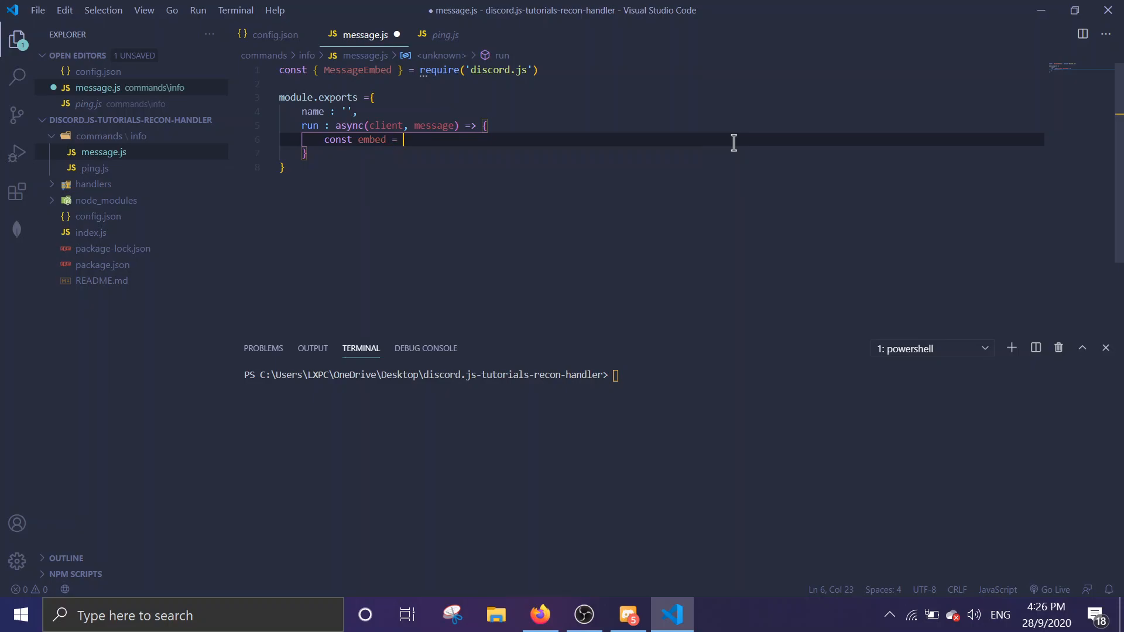
type("new")
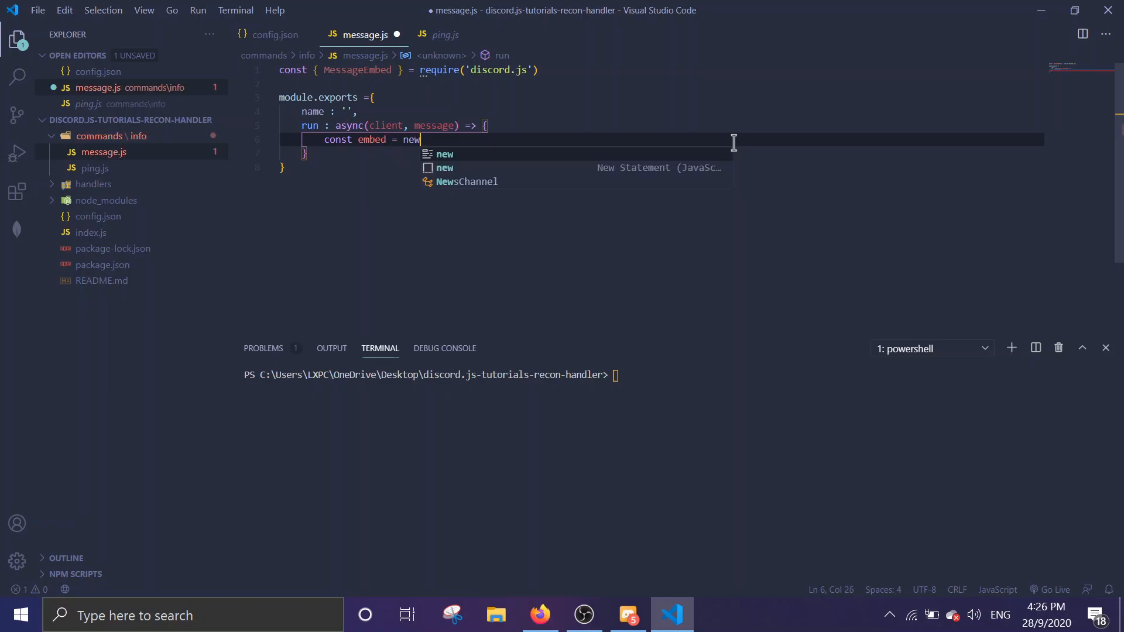
type("MessagE")
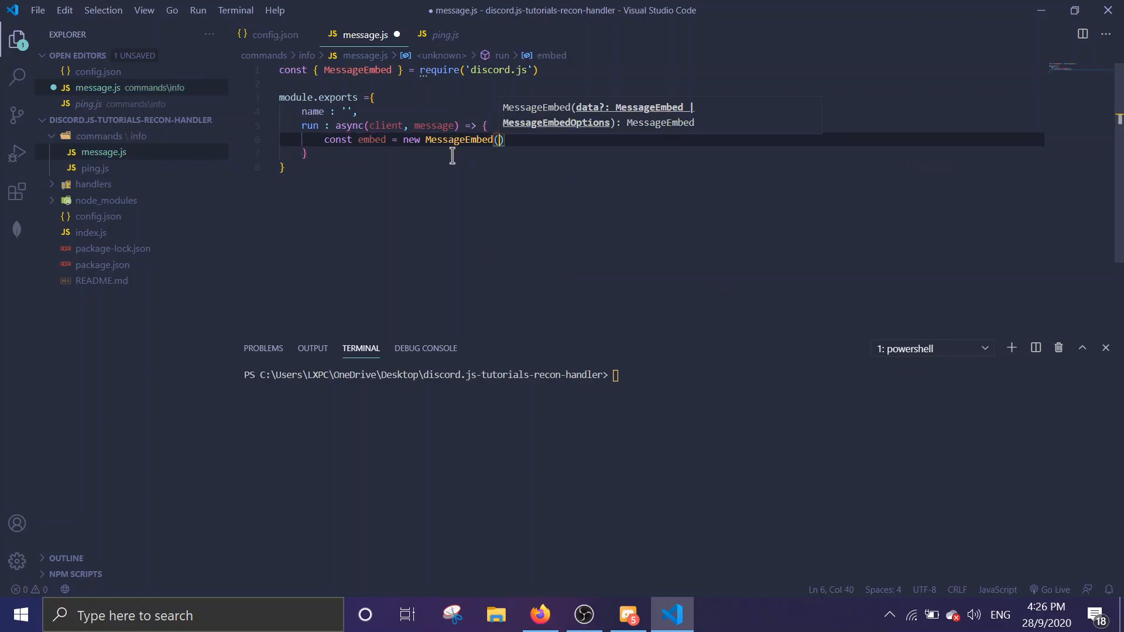
left_click(539, 615)
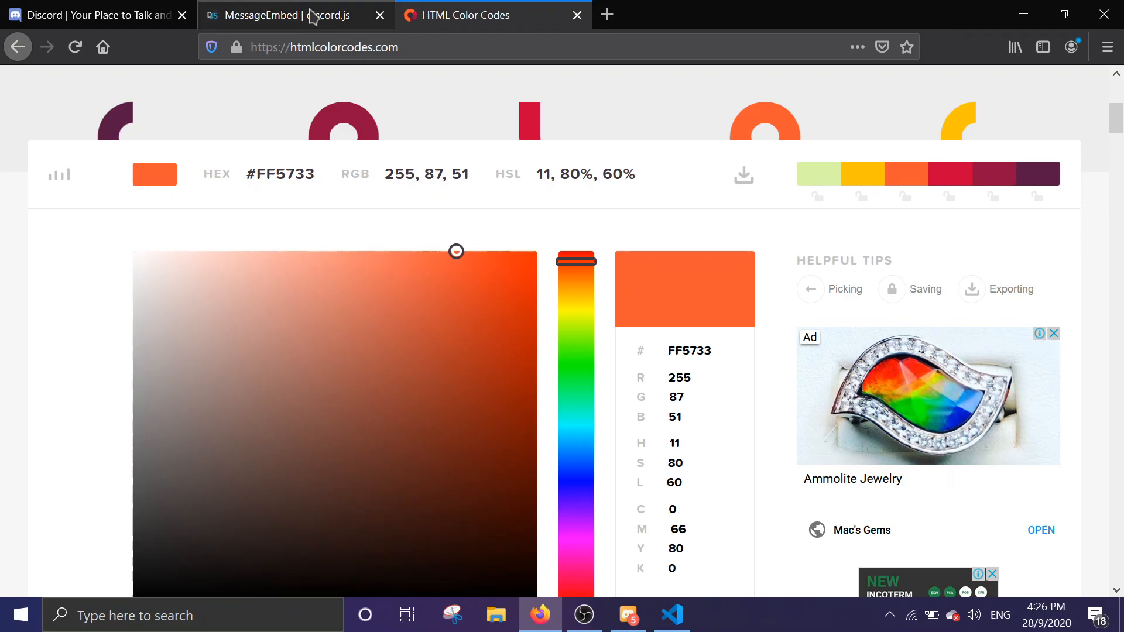
Step: Review the Properties and Methods lists on the 'MessageEmbed | discord.js' docs page
left_click(287, 14)
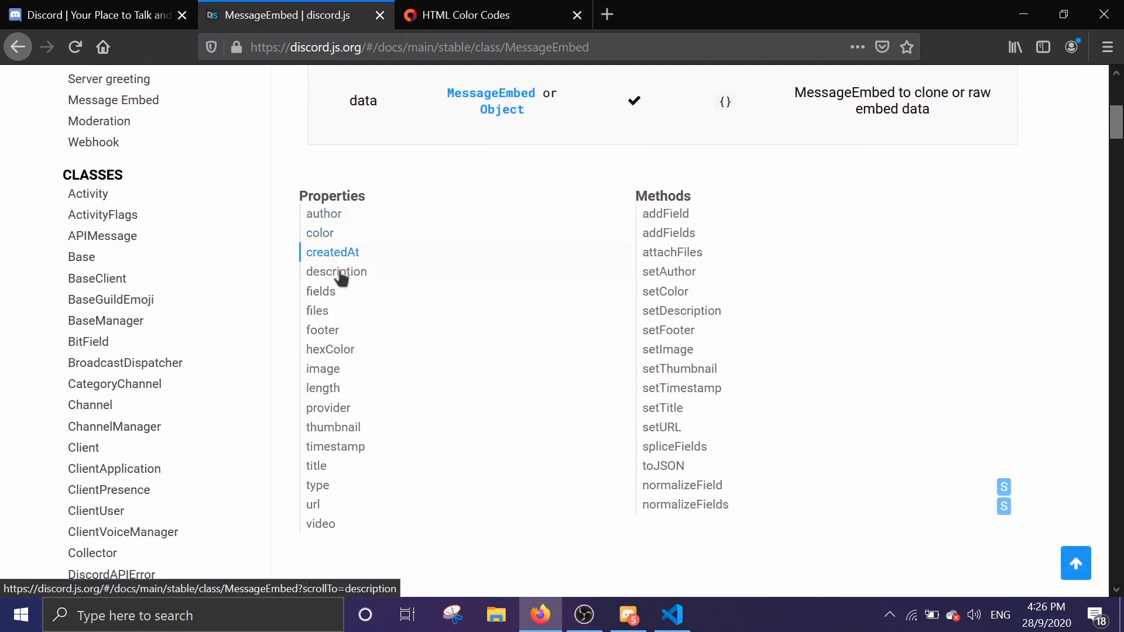
mouse_move(364, 510)
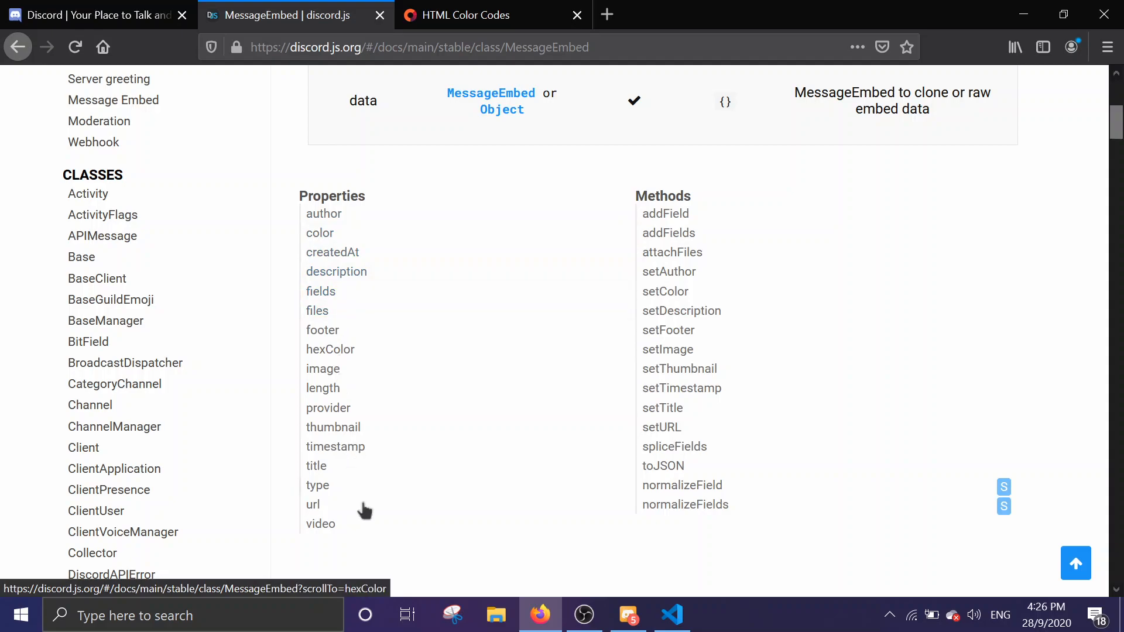
left_click(319, 233)
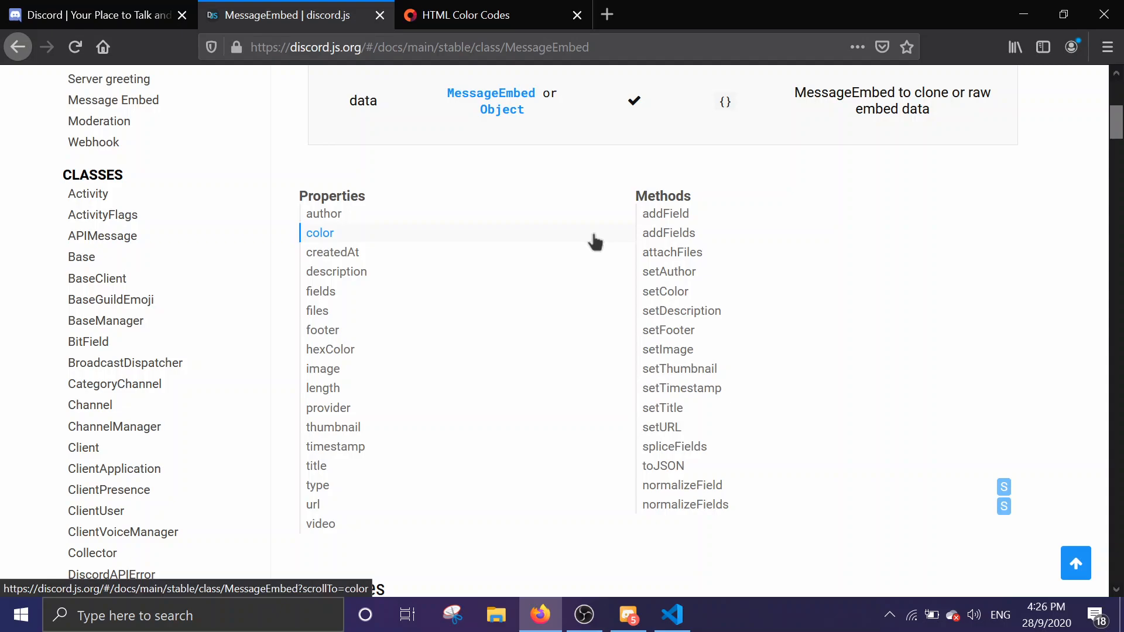
left_click(670, 614)
type(".setTitl")
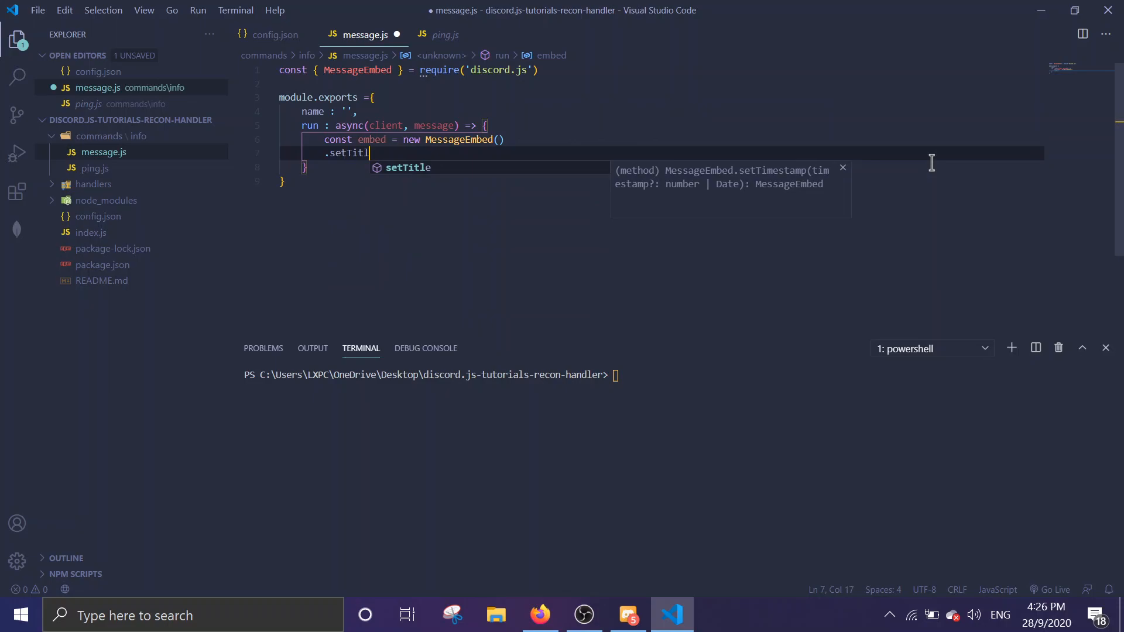
Step: Chain setTitle 'recon's discord server' and a join-for-rewards description onto the embed
type("e('')")
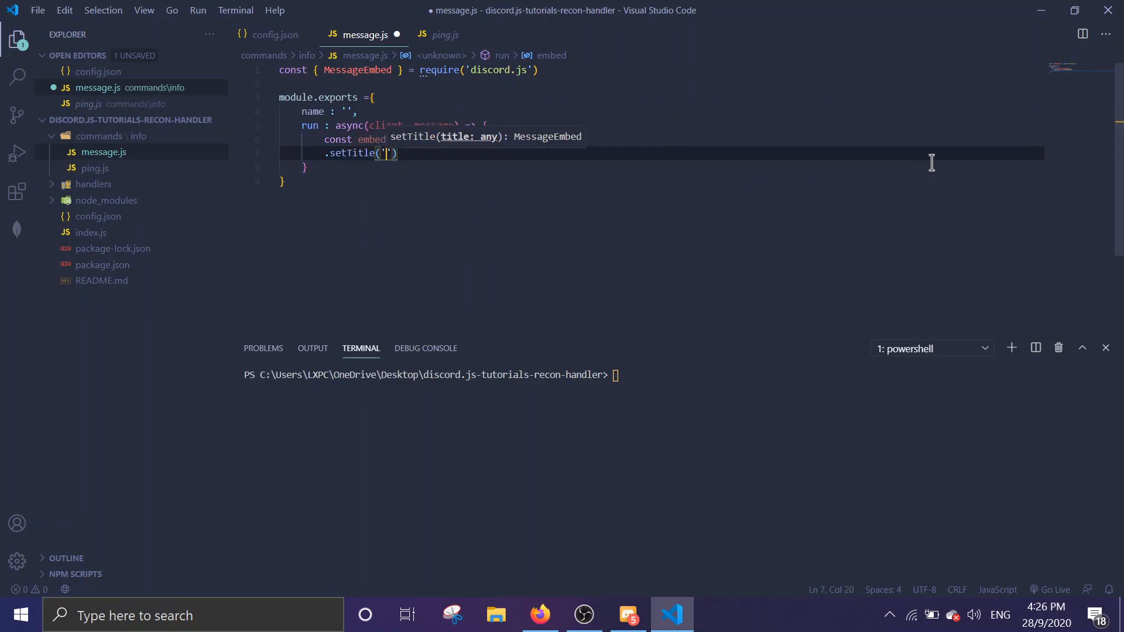
type("recon")
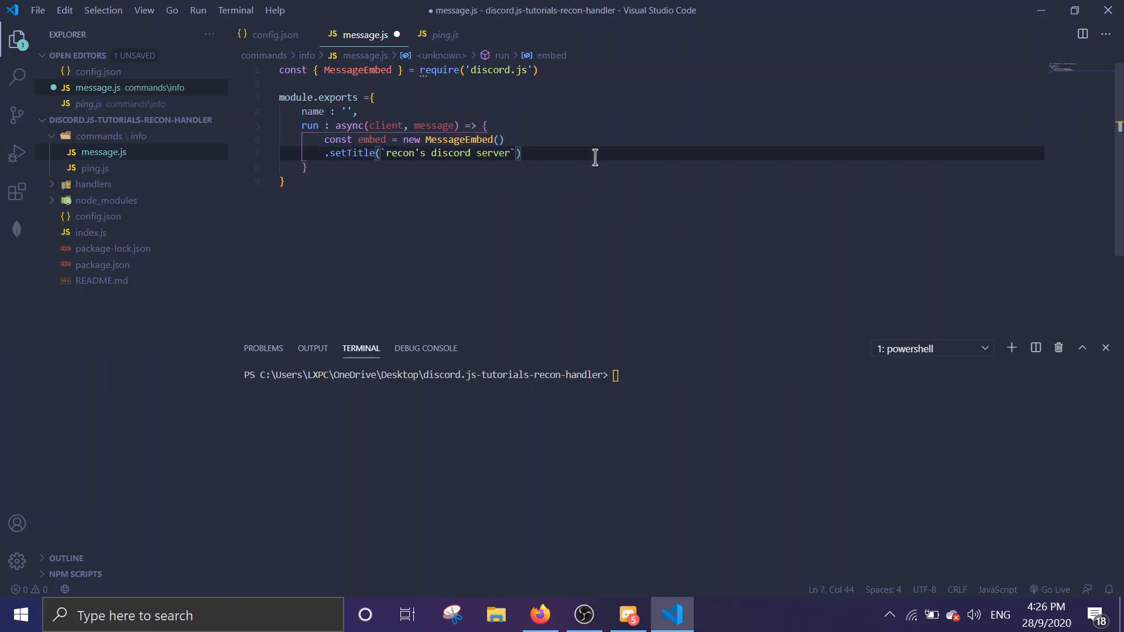
type(".setDescription('Please join the server to get re")
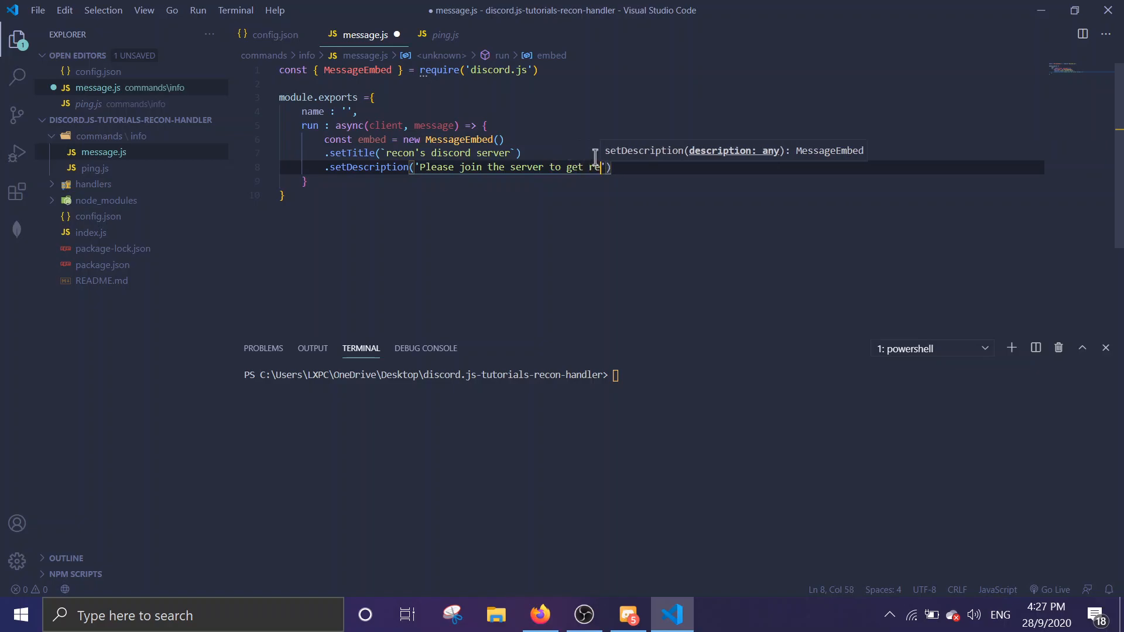
type("wards and sub to recon")
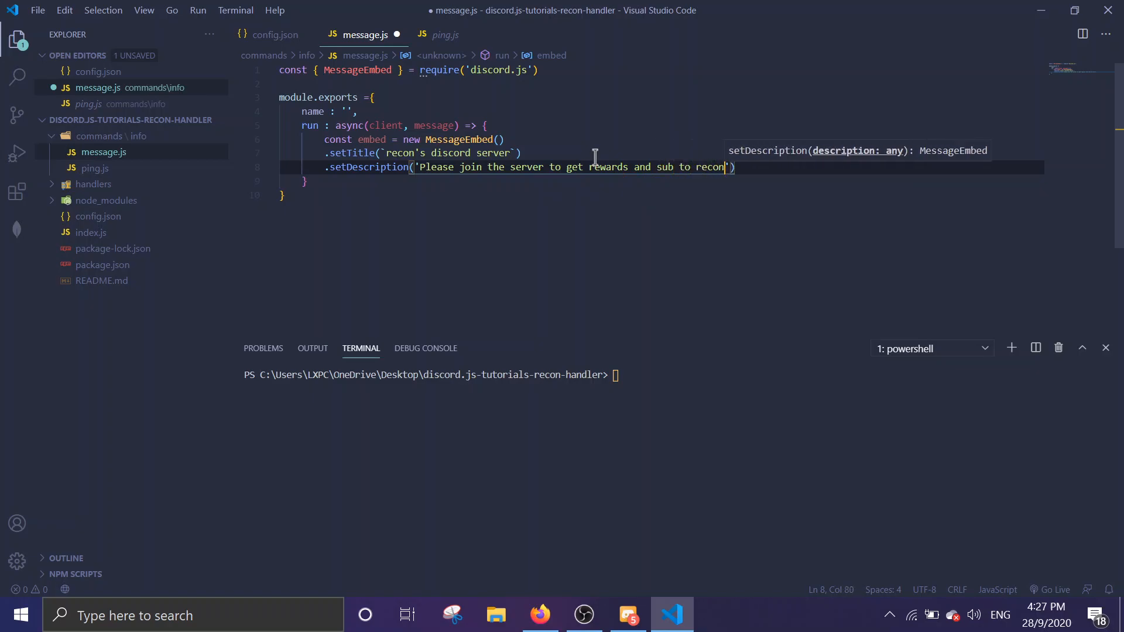
type(".")
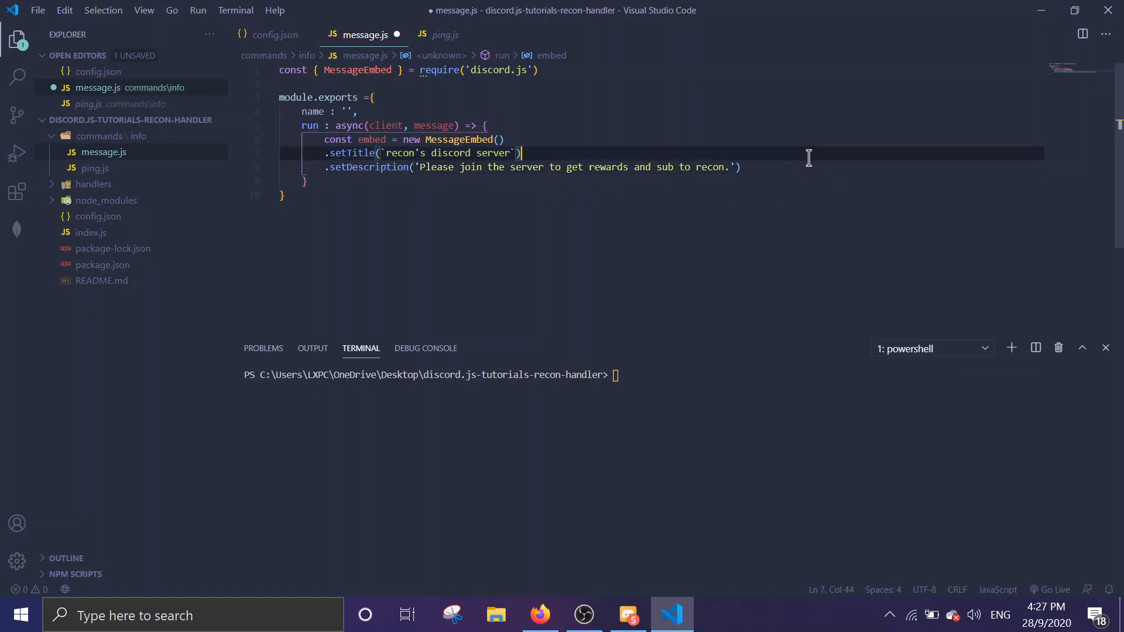
Step: Append an empty .setColor('') call to the embed
type(".setColor")
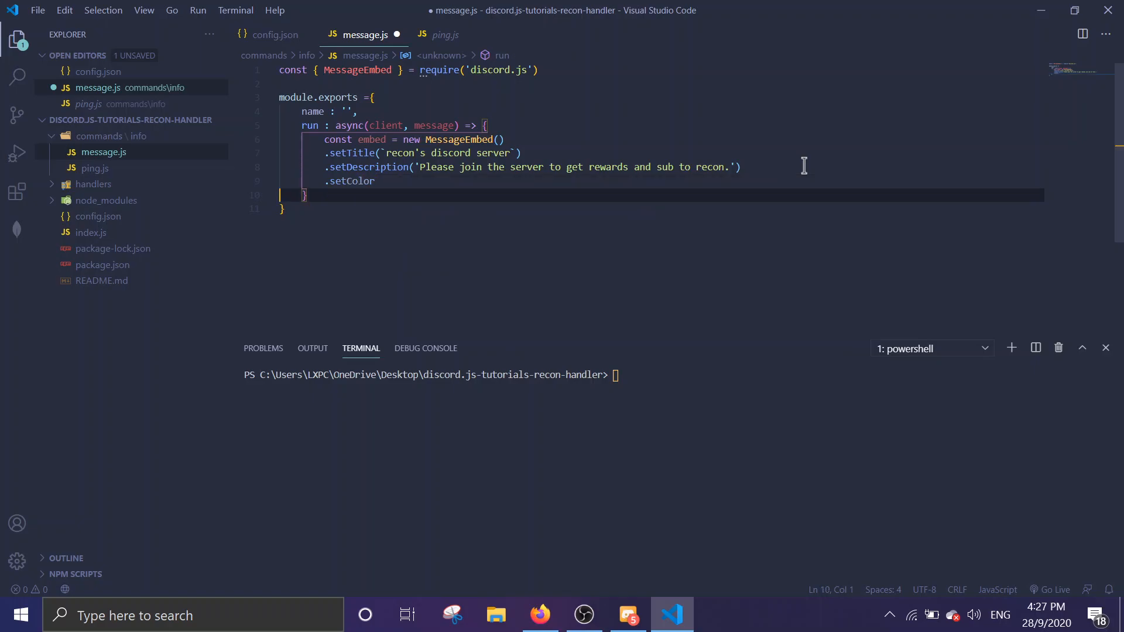
type("(\\")
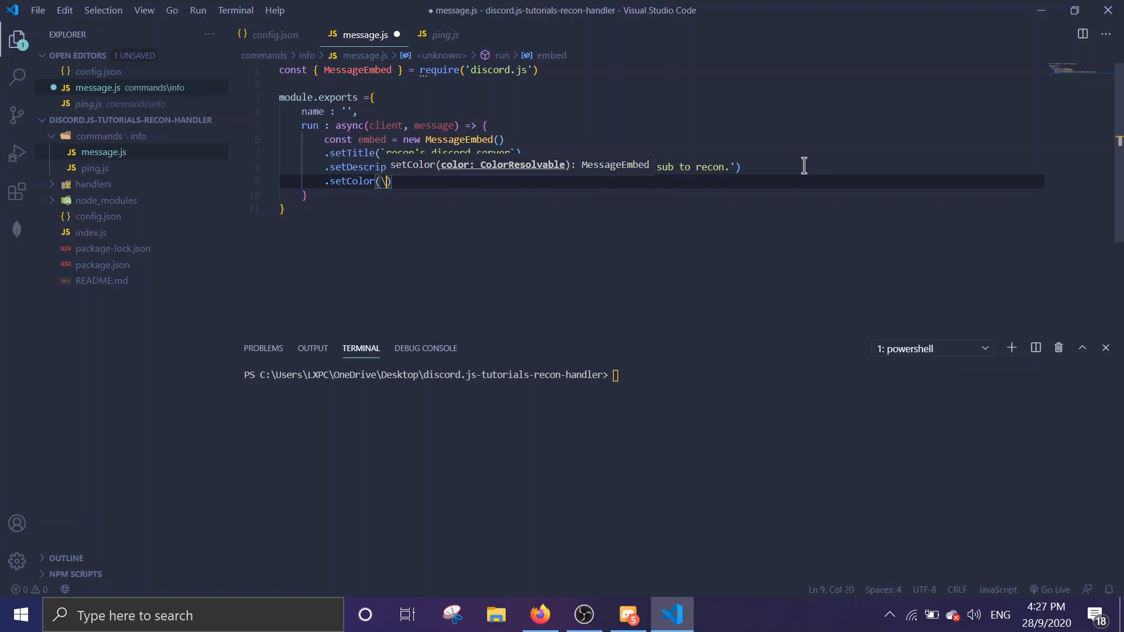
type("''")
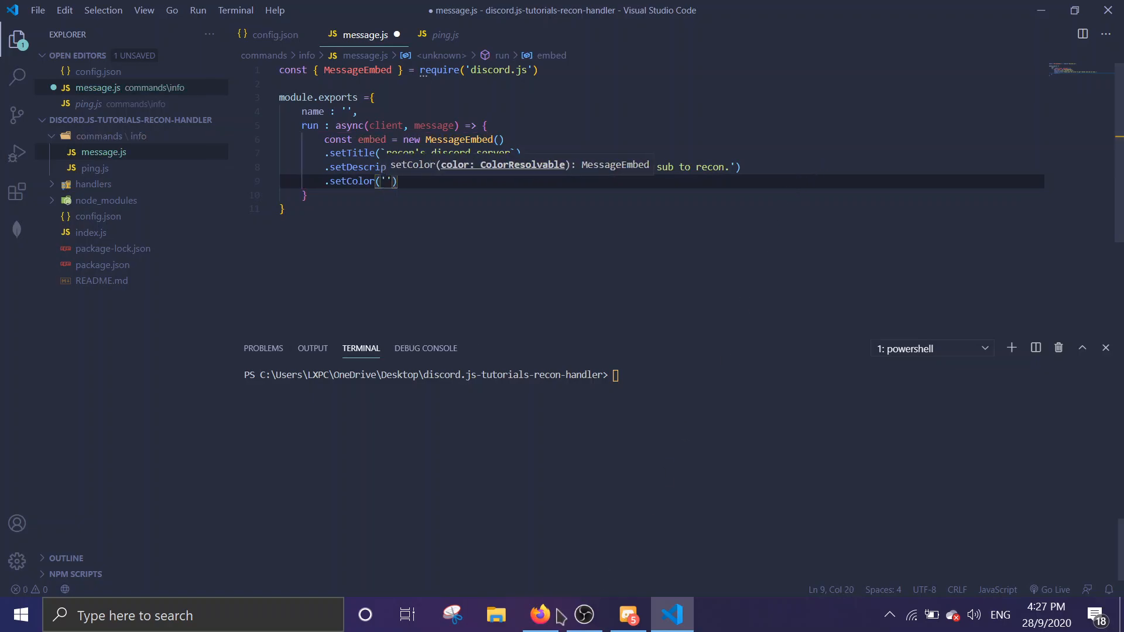
Step: Pick a bright green on HTML Color Codes and select its hex code 00FF46
left_click(540, 616)
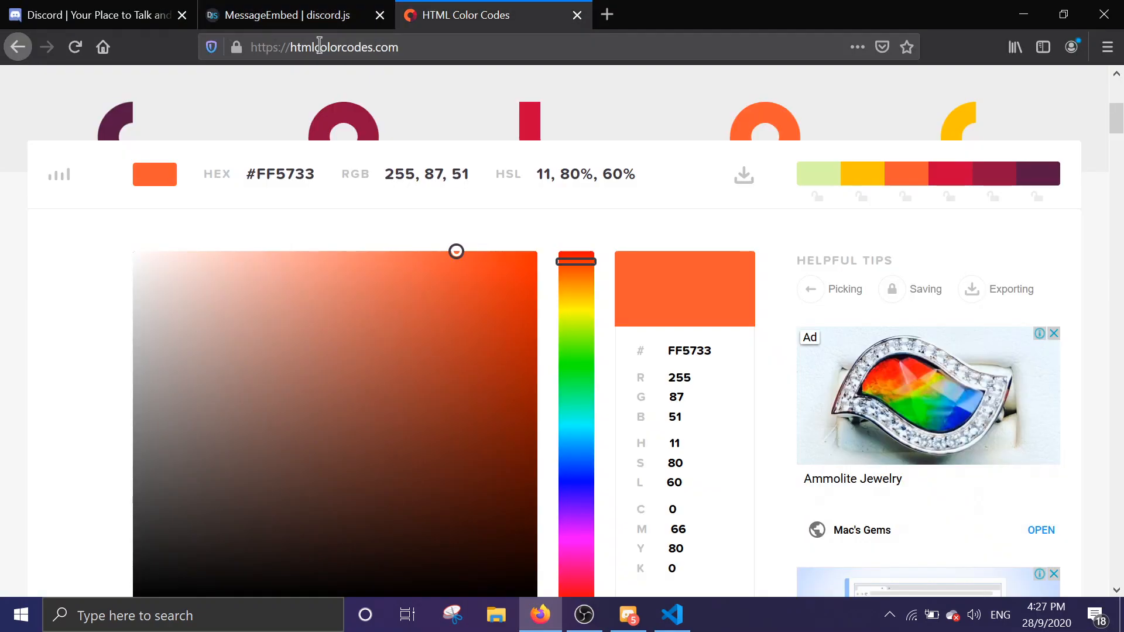
left_click_drag(575, 258, 575, 394)
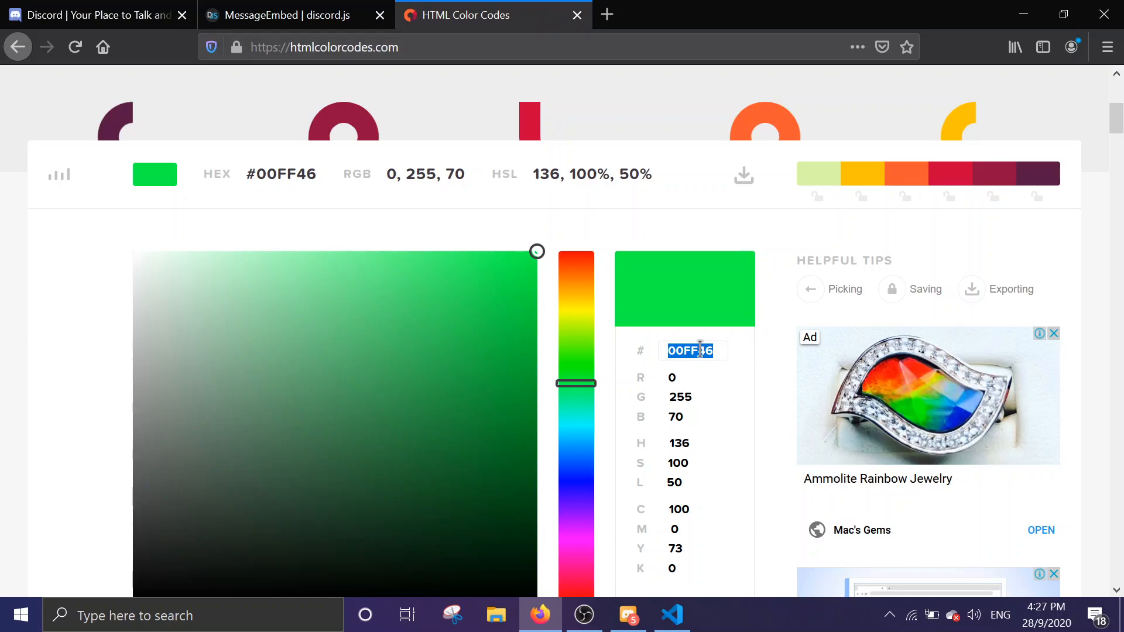
left_click(671, 615)
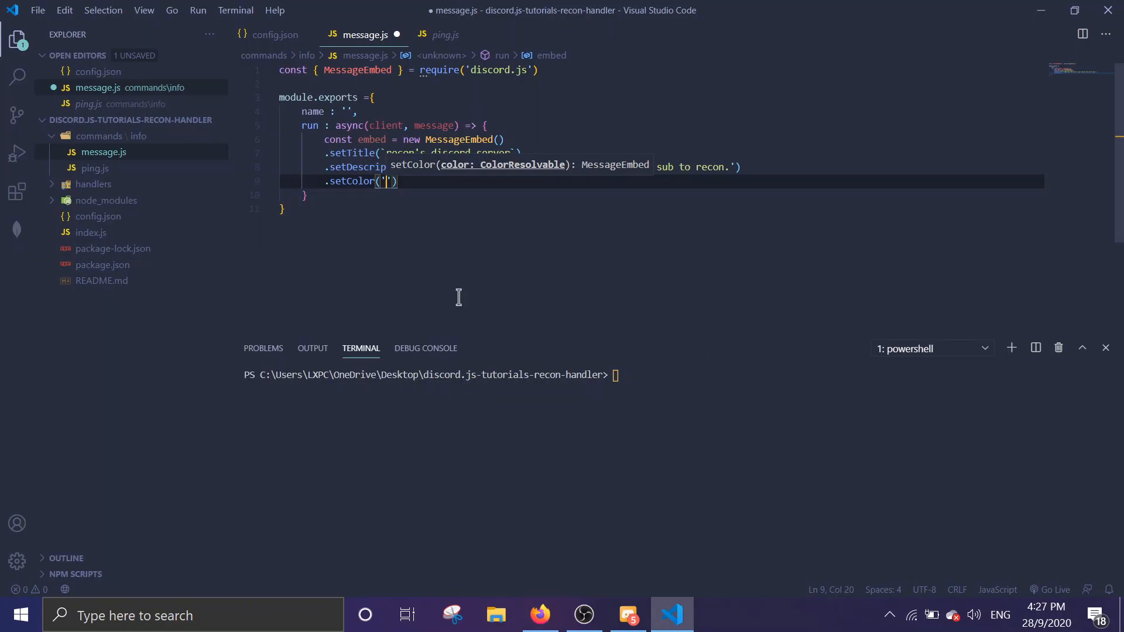
Step: Fill setColor with '00ff46' and add an empty .setThumbnail('') to the embed
type("00ff46")
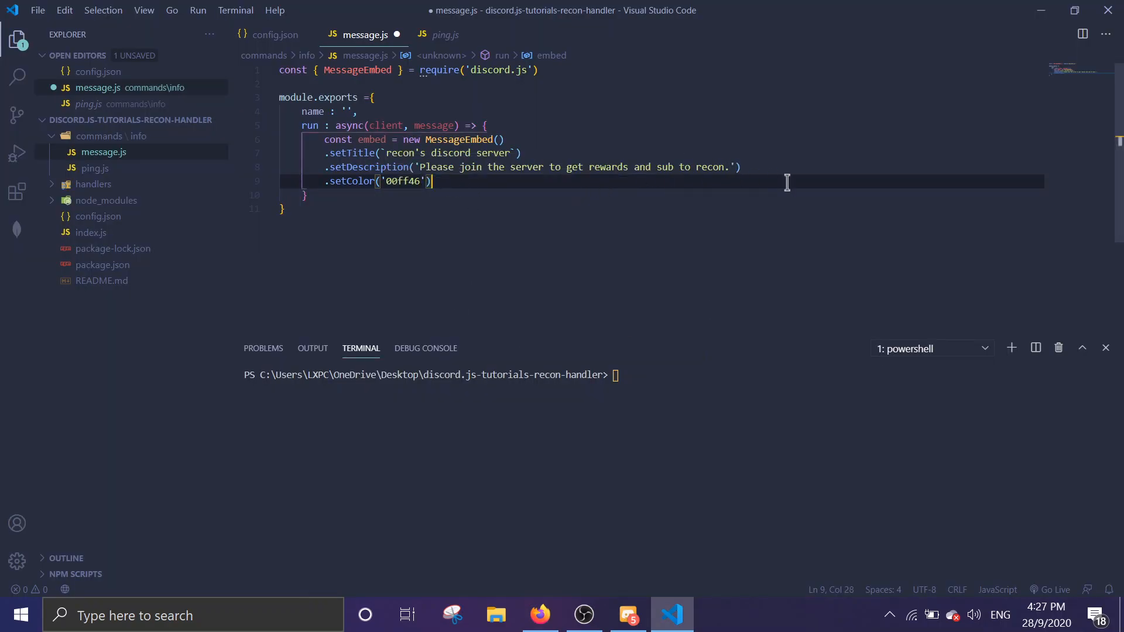
type(".setThumbnail(")
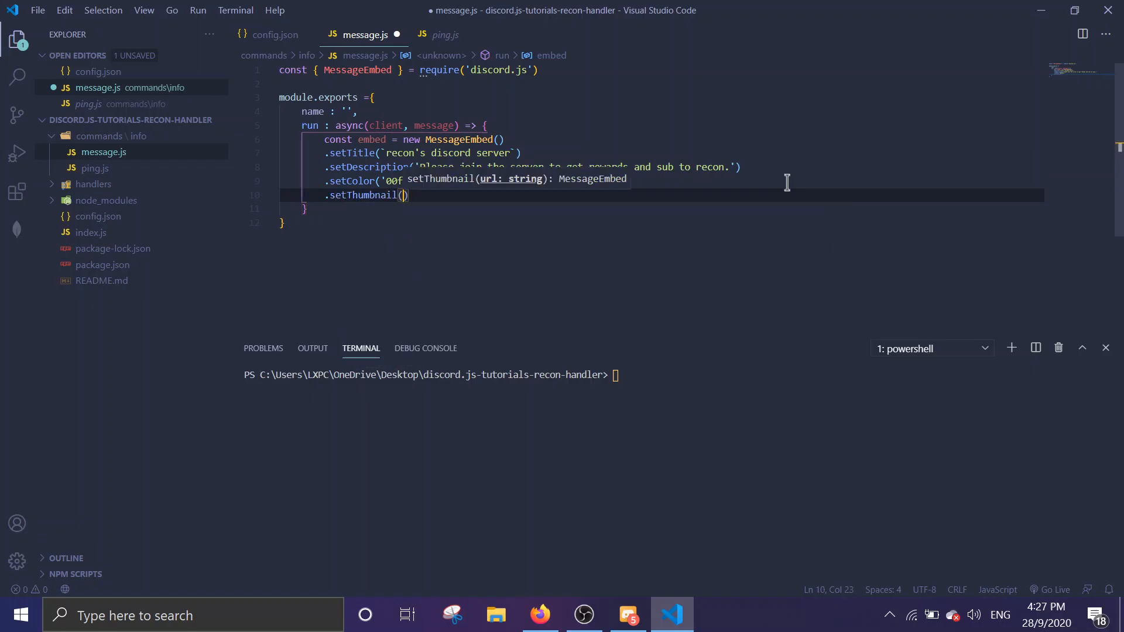
type("''")
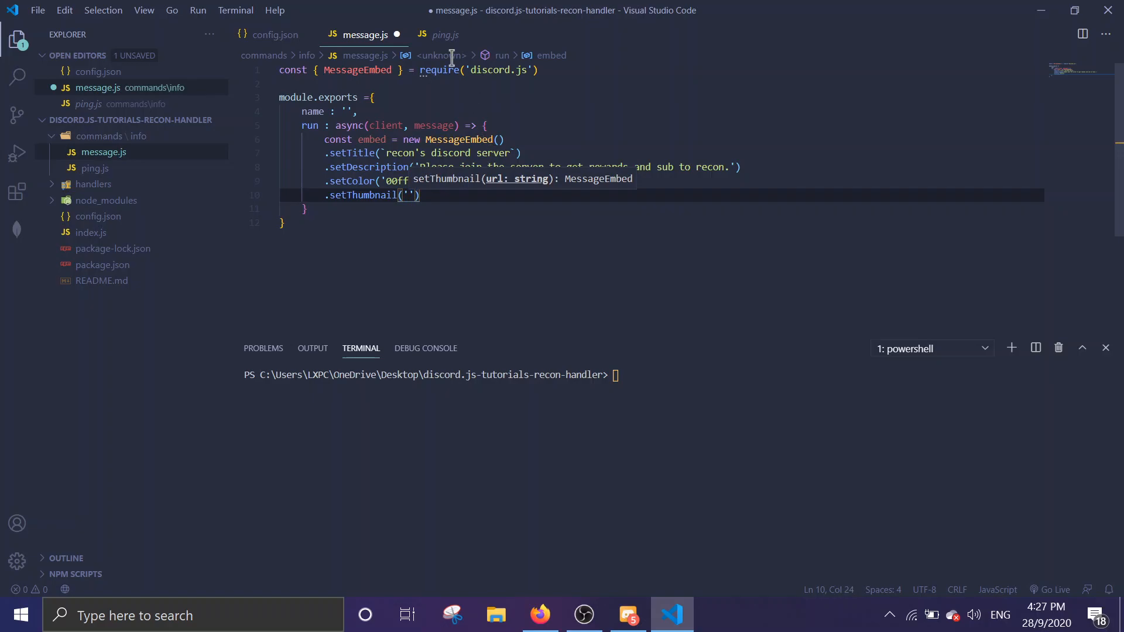
mouse_move(591, 123)
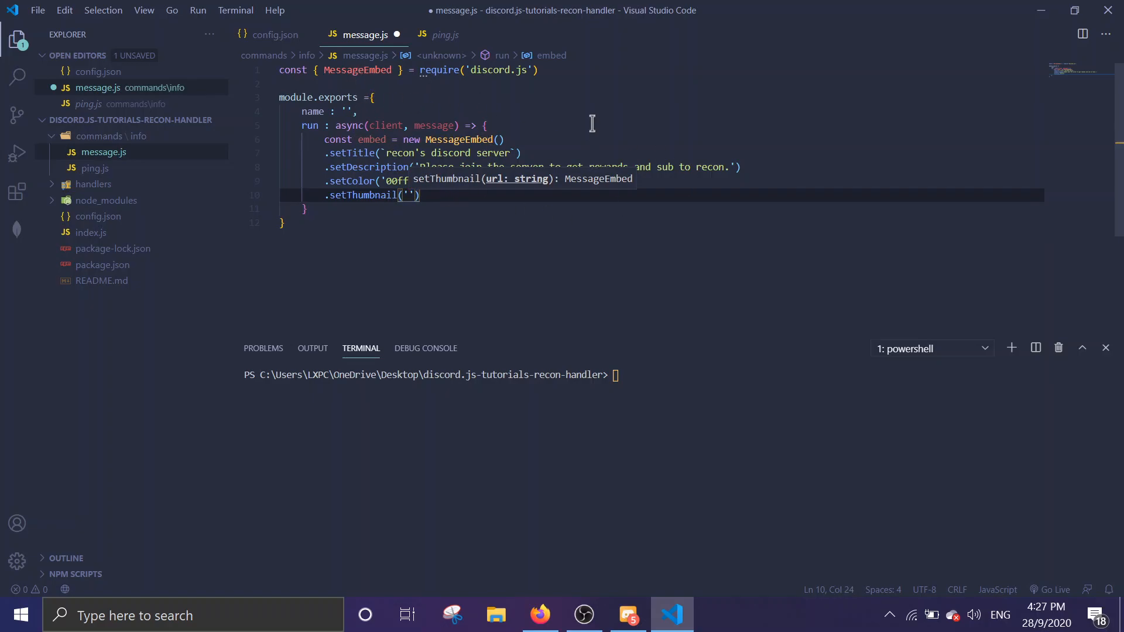
mouse_move(584, 89)
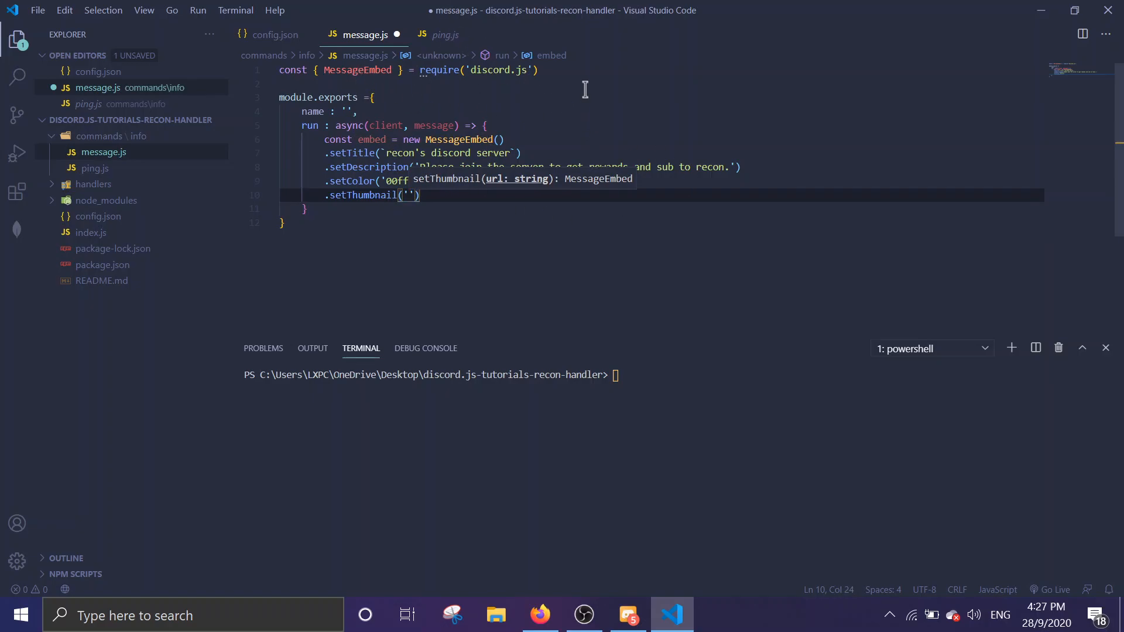
mouse_move(730, 106)
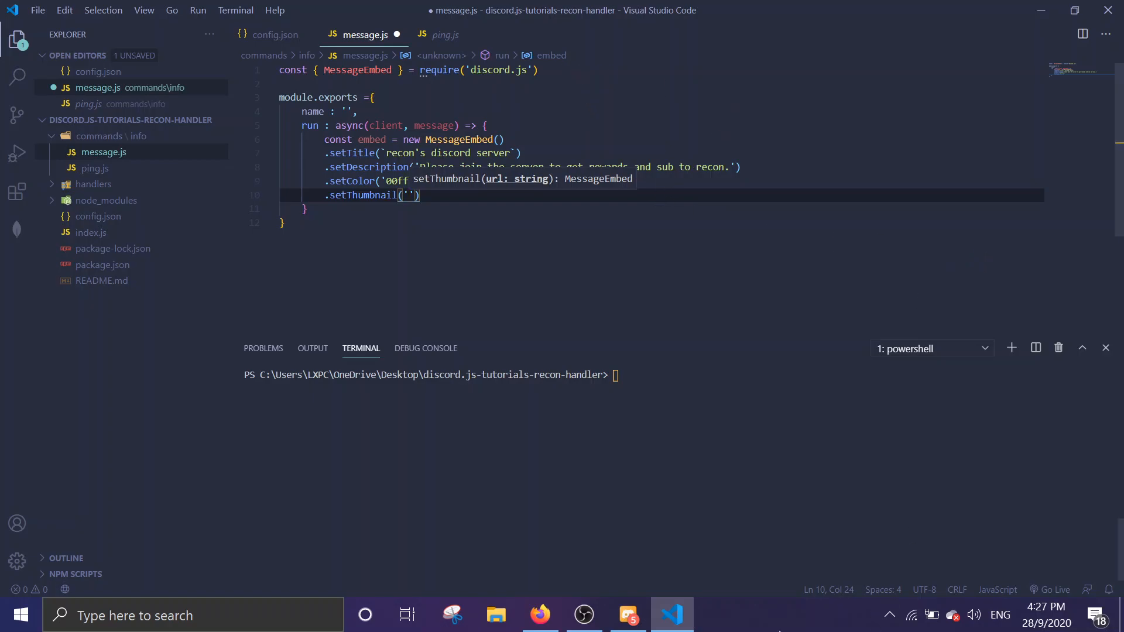
left_click(540, 615)
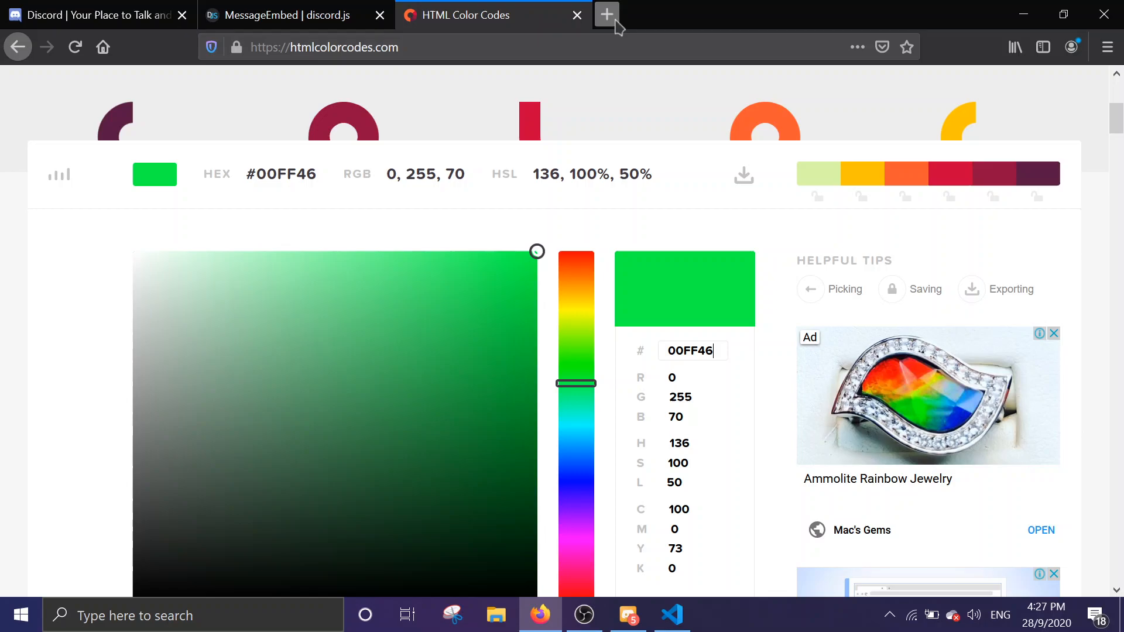
Step: Search Google Images for 'bunny drawing' in a new tab and open the first result alone
left_click(606, 13)
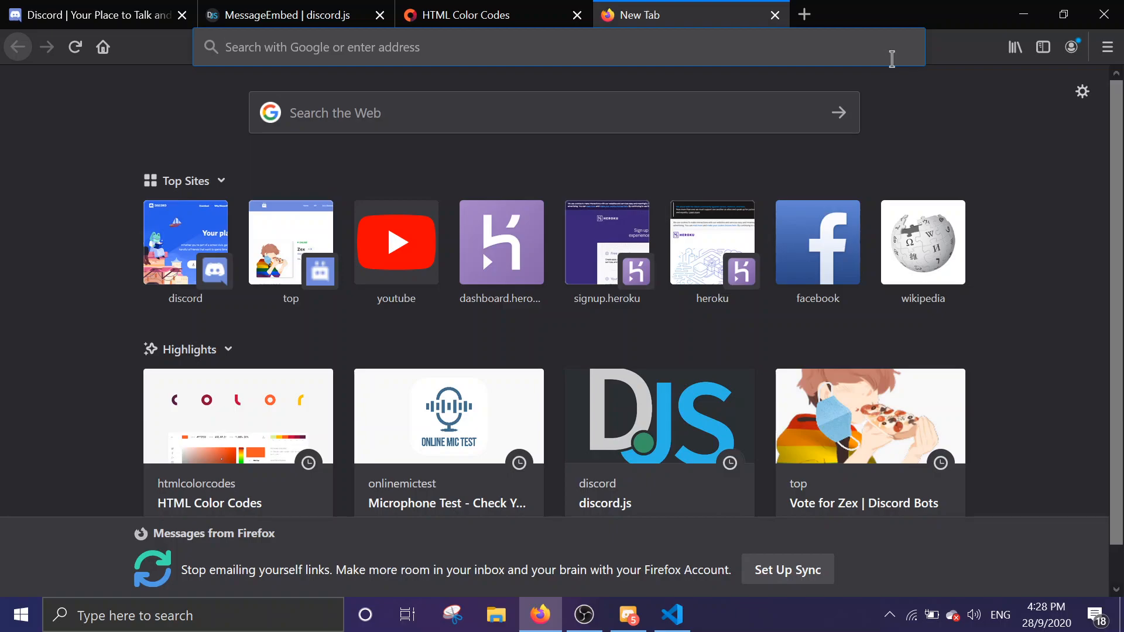
type("bunny")
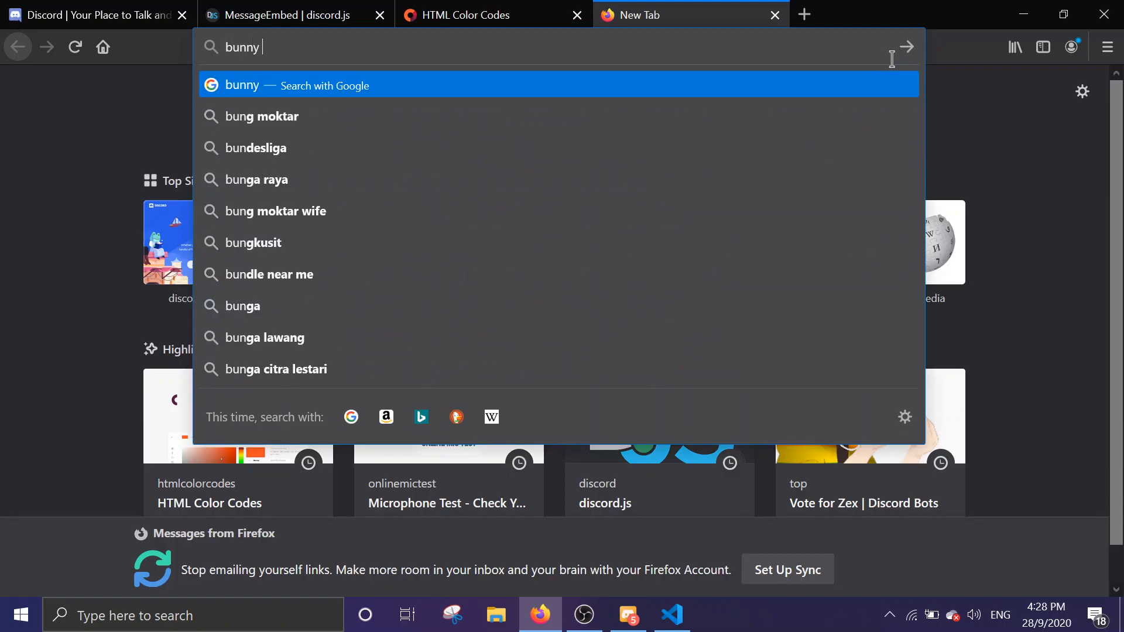
type("drawing+image&client=firefox-b-d&tbm=isch&source=iu&ictx=1")
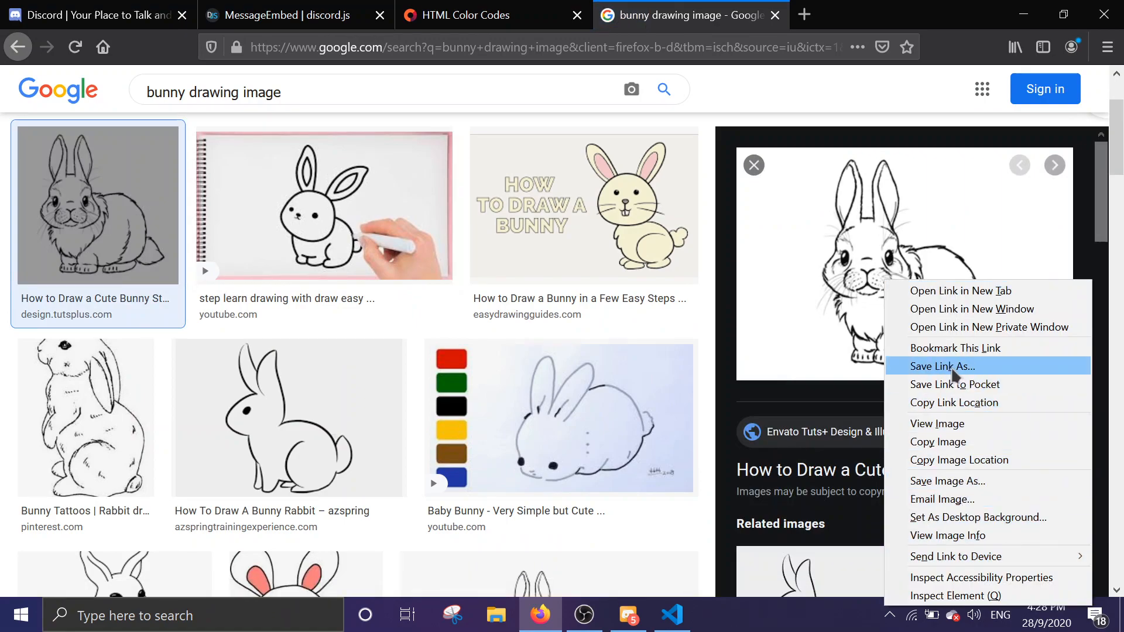
left_click(936, 424)
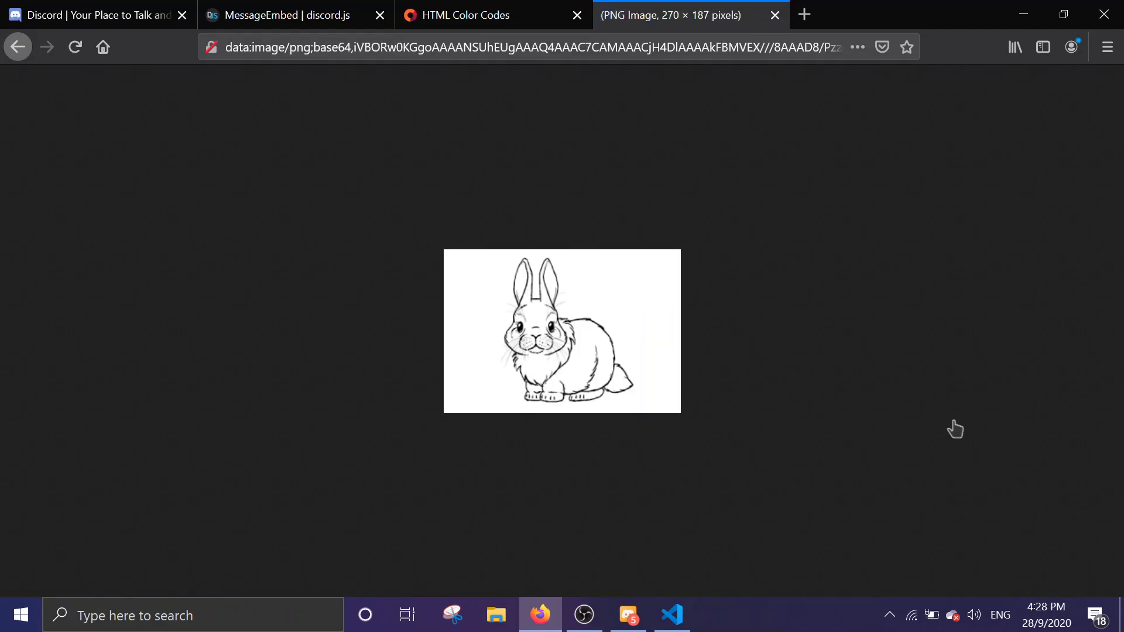
right_click(588, 330)
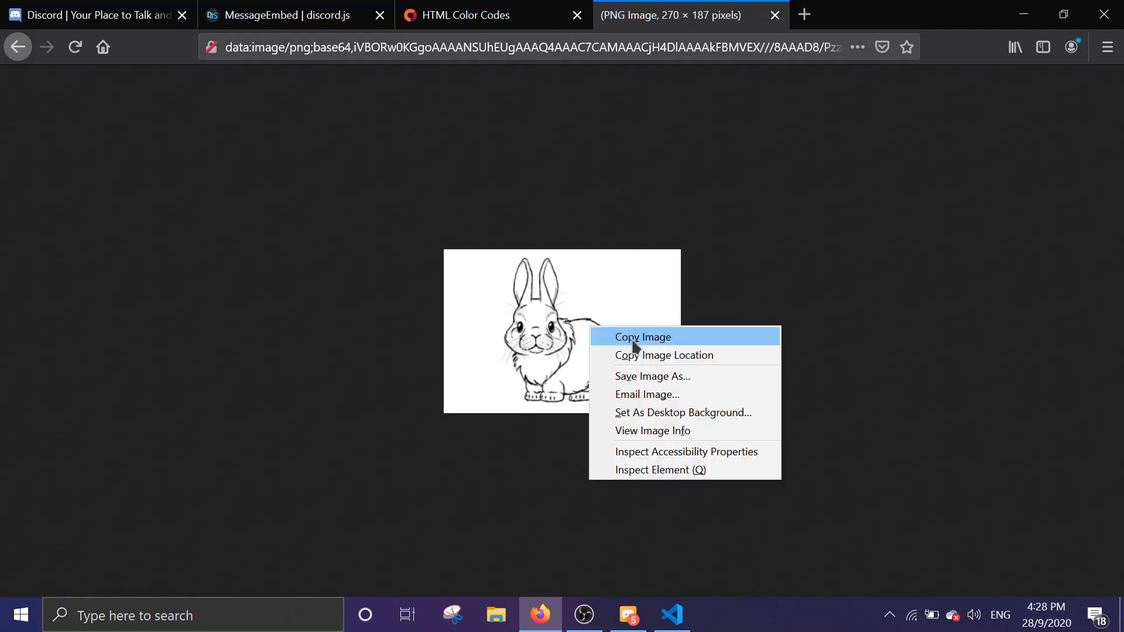
mouse_move(672, 431)
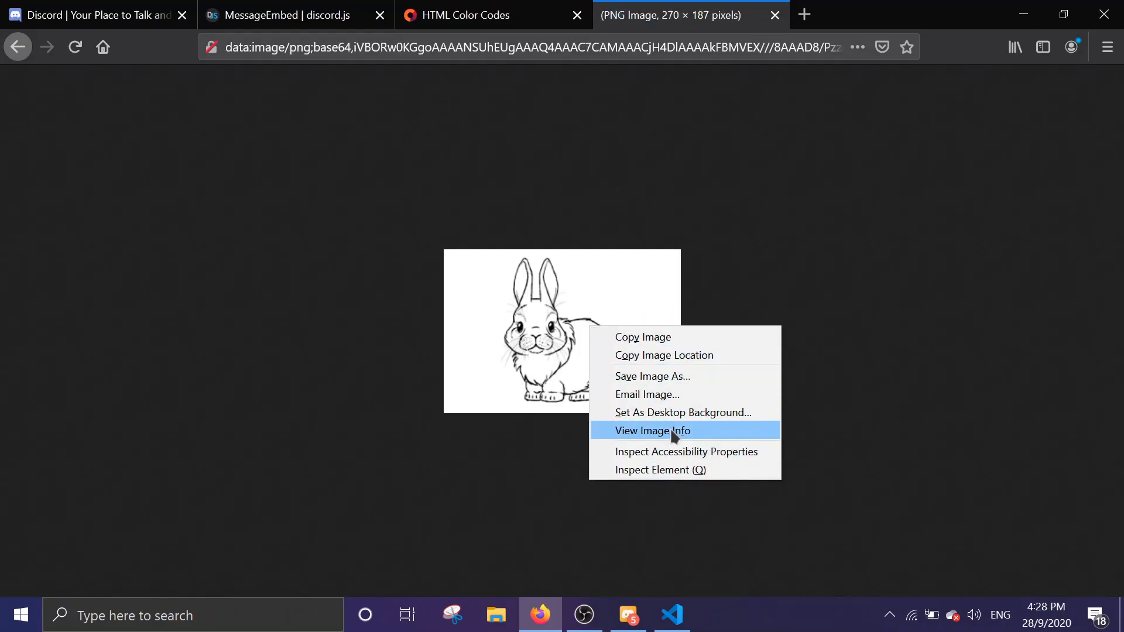
mouse_move(651, 377)
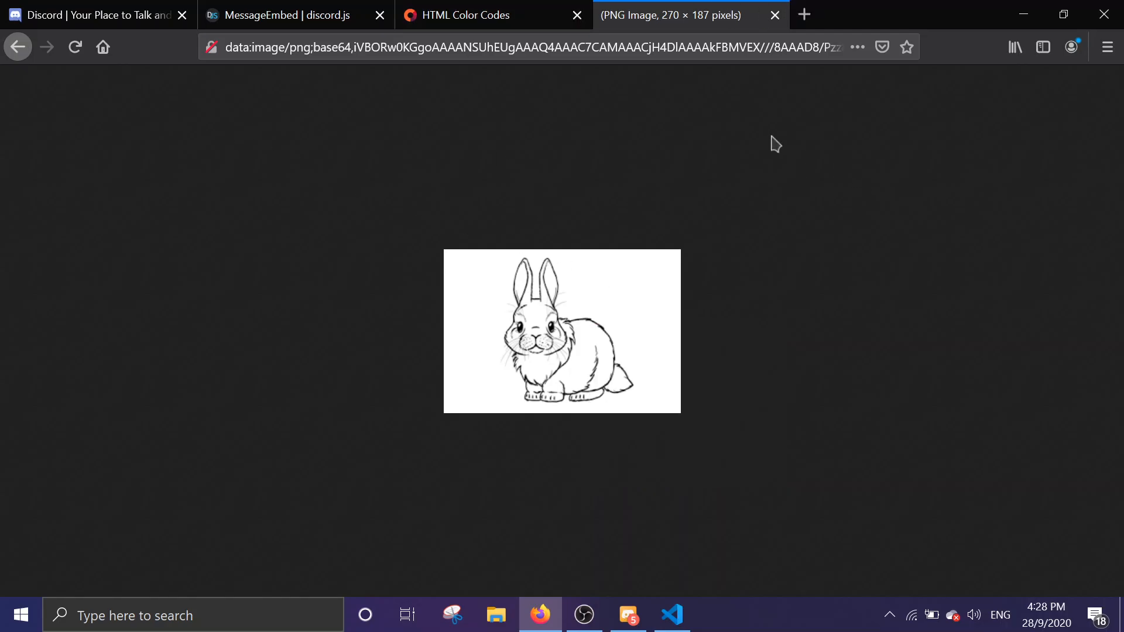
Step: Open Imgur's upload page in a new tab and paste in the bunny drawing
type("imgur.com/upload")
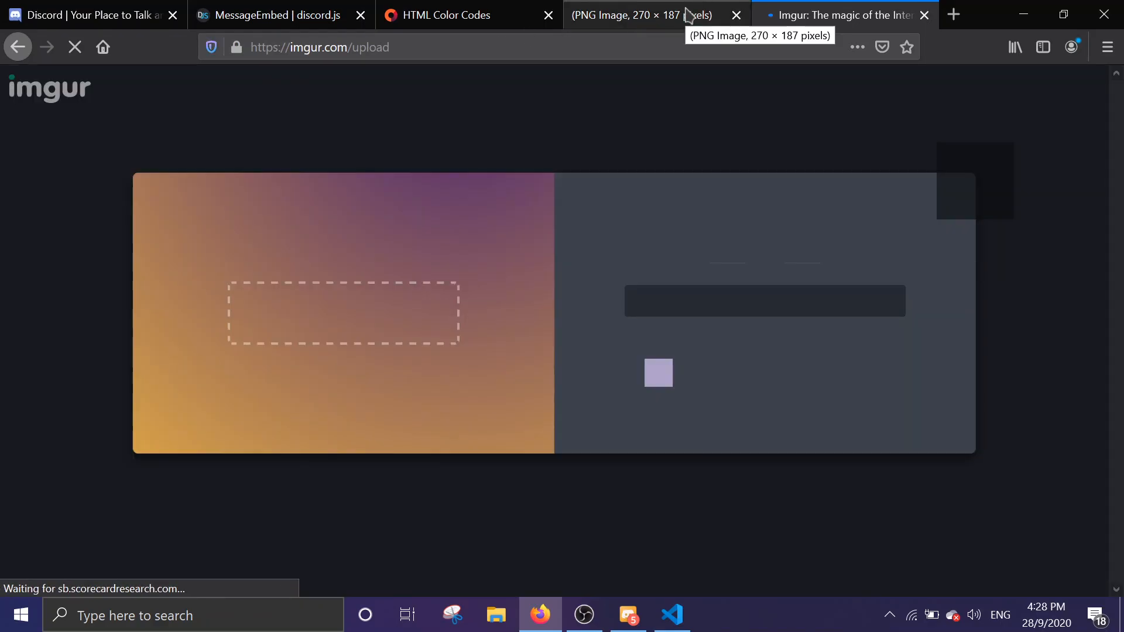
right_click(504, 330)
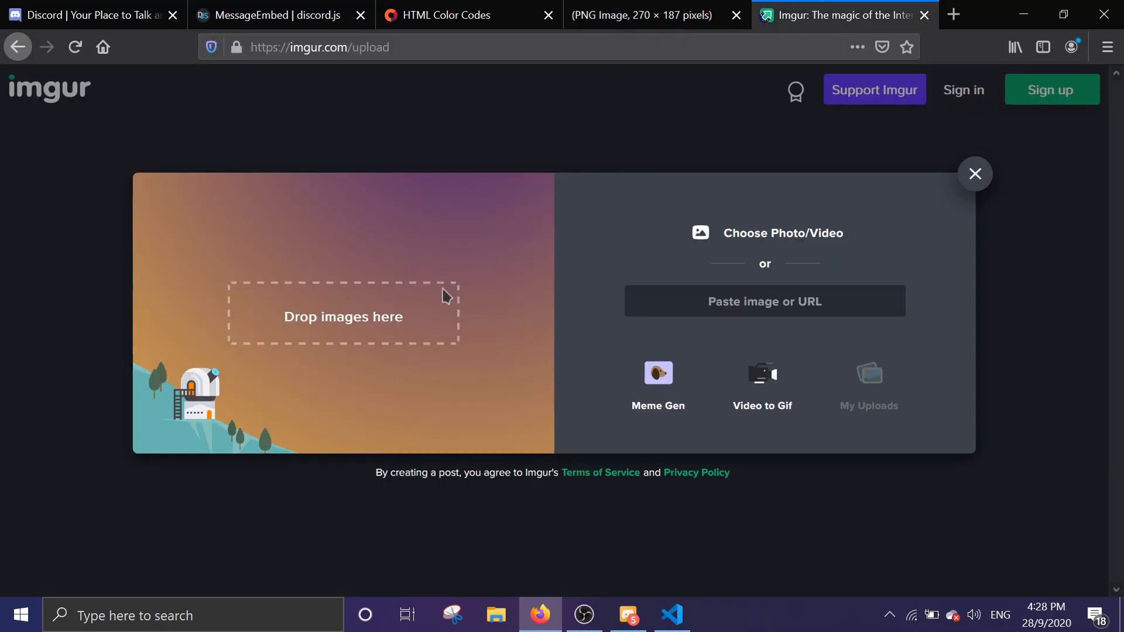
mouse_move(370, 384)
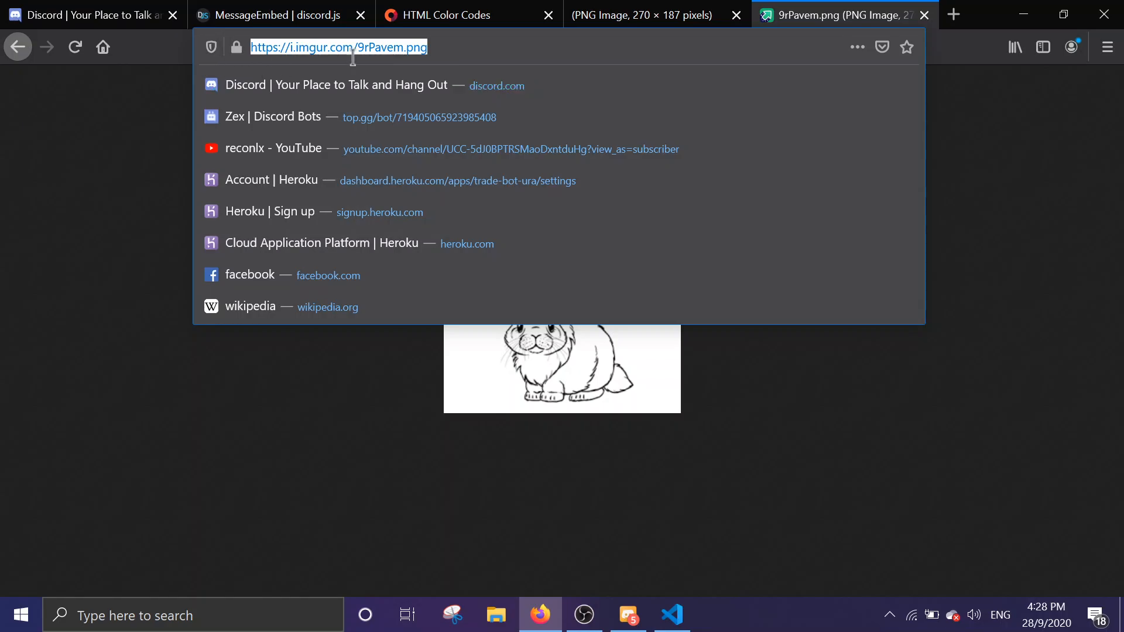
left_click(671, 614)
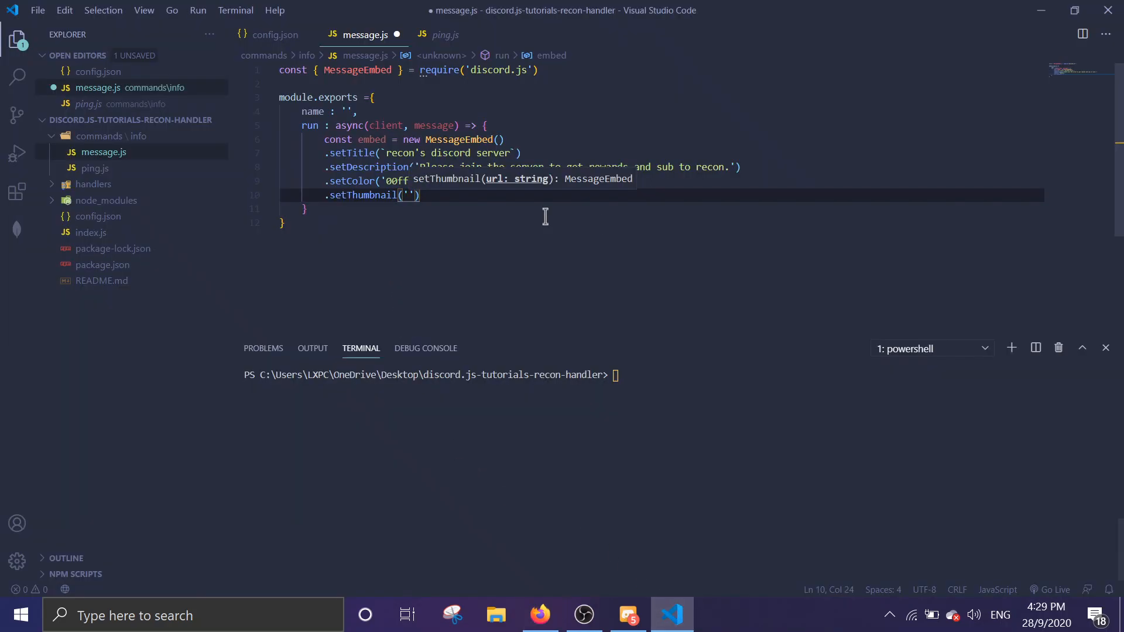
type("https://i.imgur.com/9rPavem.png")
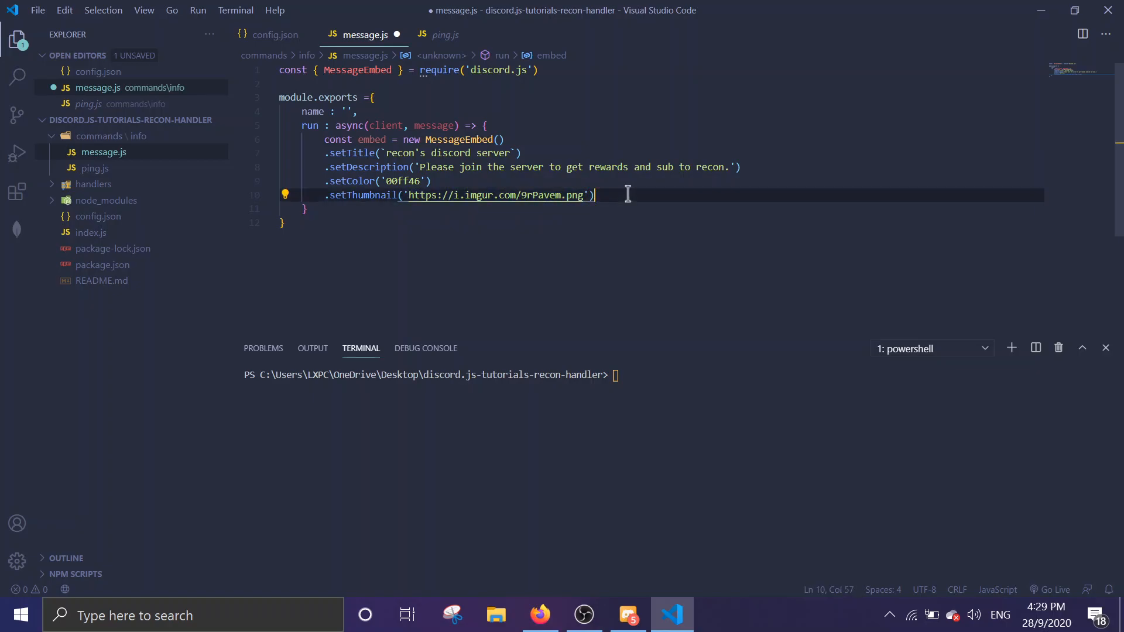
key("enter")
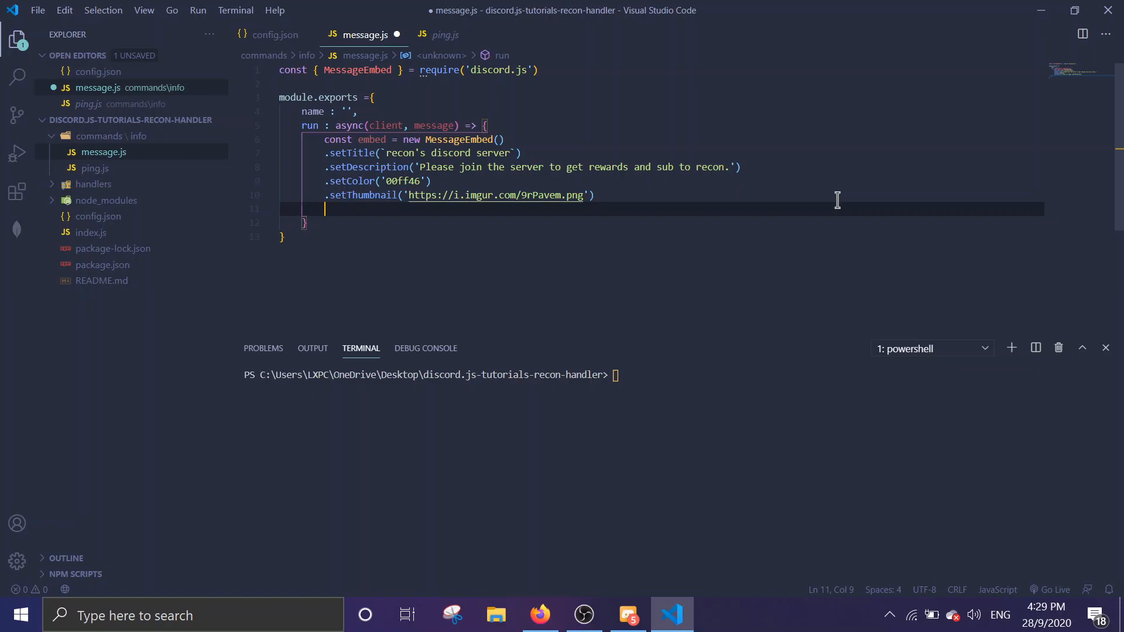
Step: Add '// message.channel.send()' and '// message.reply()' comment lines, followed by blank lines
type("// message")
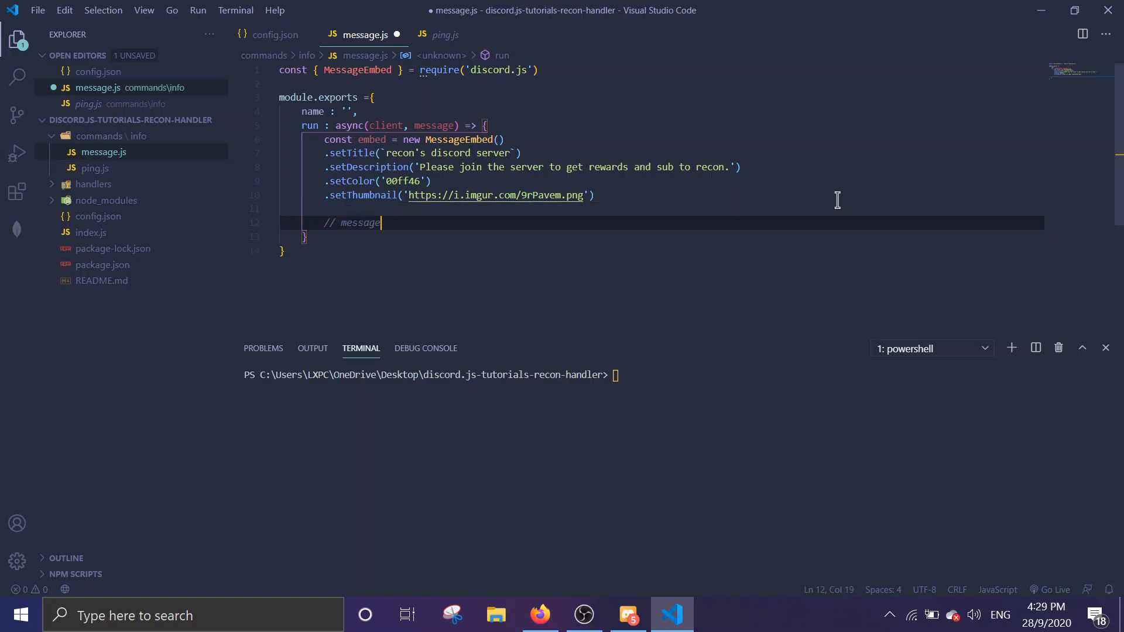
type(".channel.send")
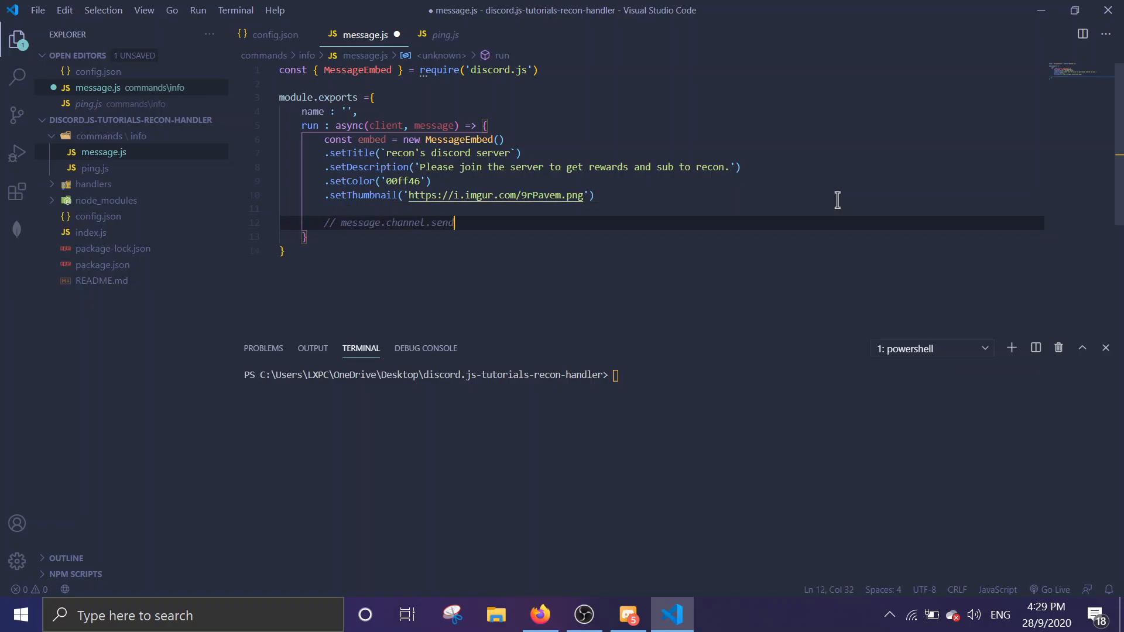
type("()")
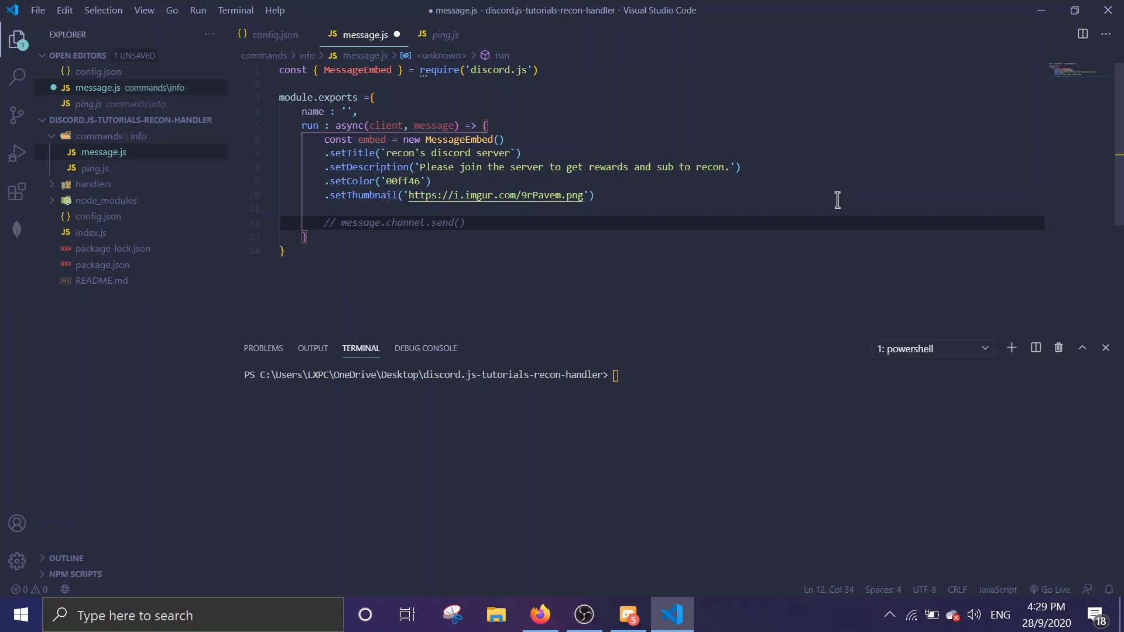
type("////////////")
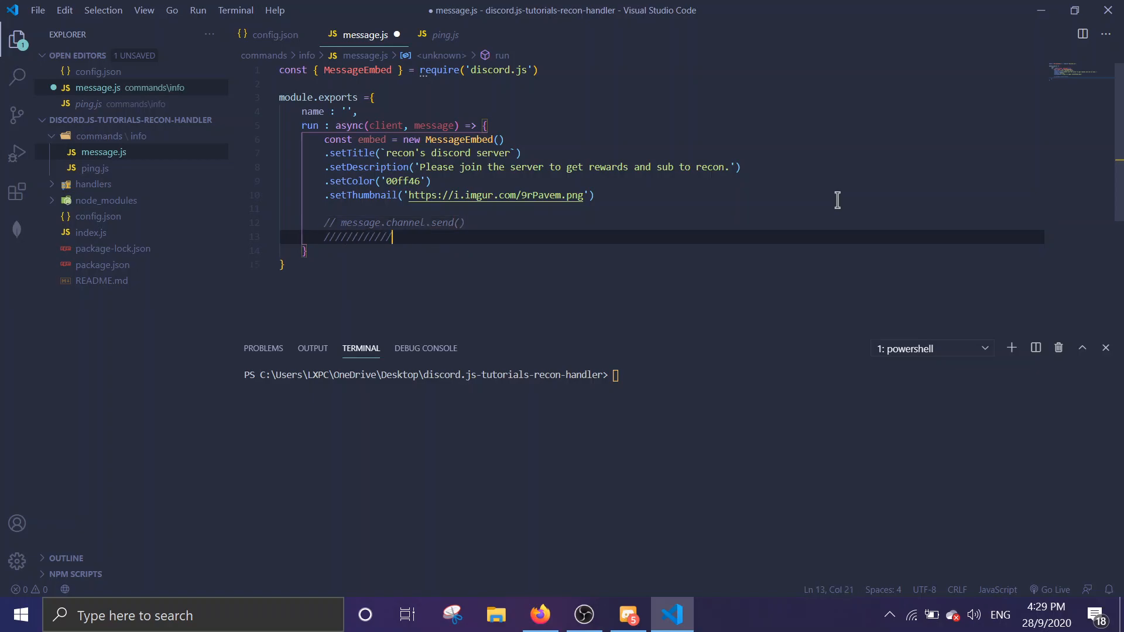
key("BackSpace")
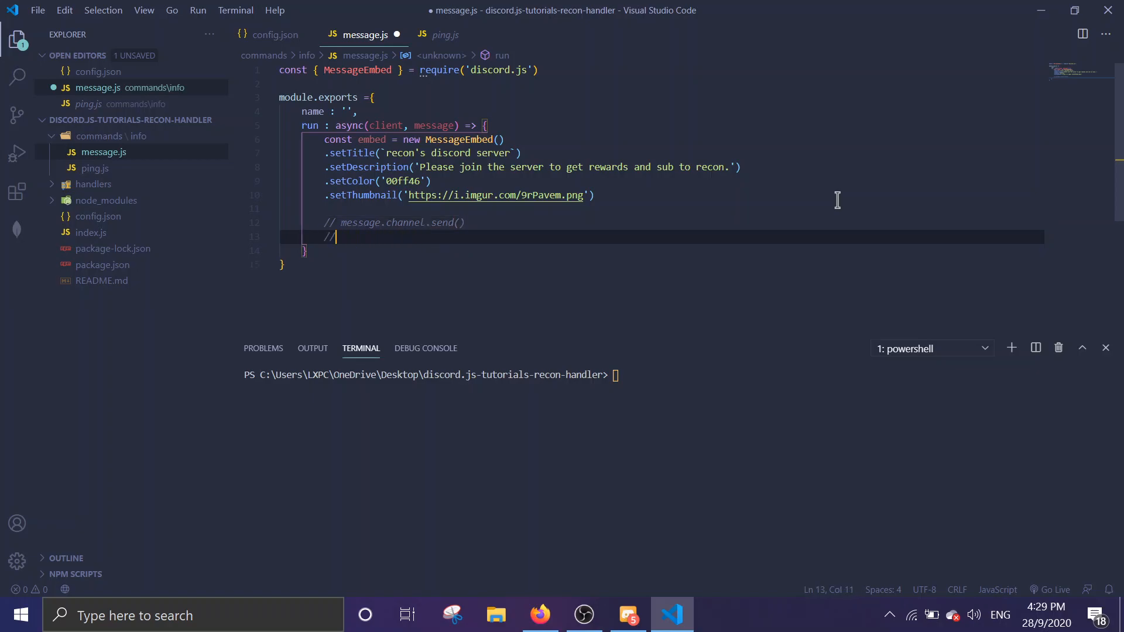
type("mess")
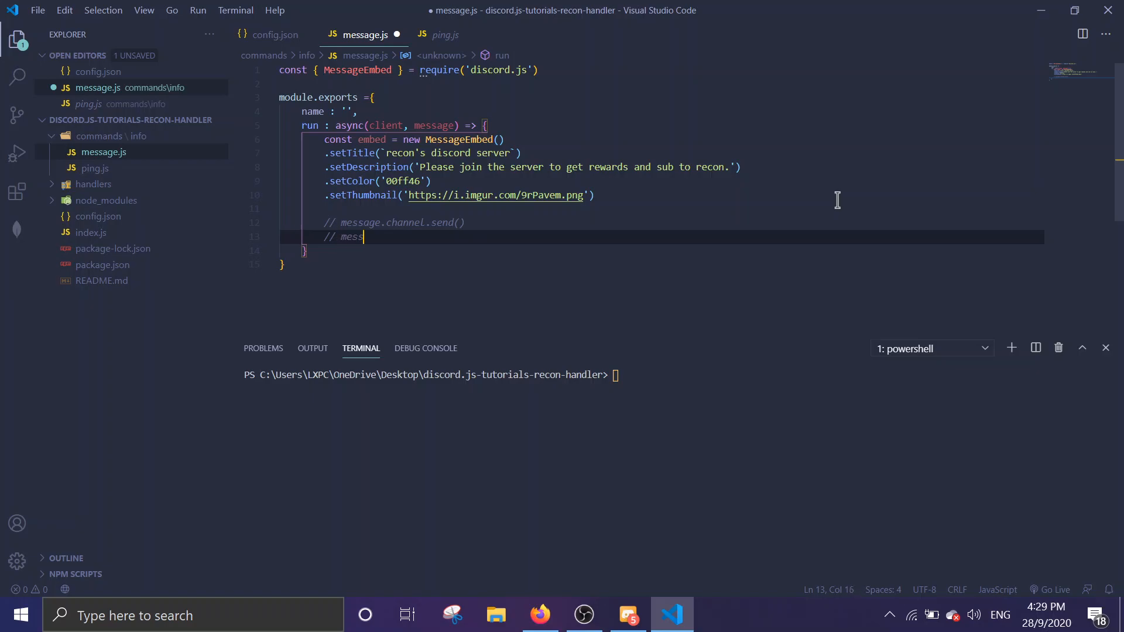
type("age.reply")
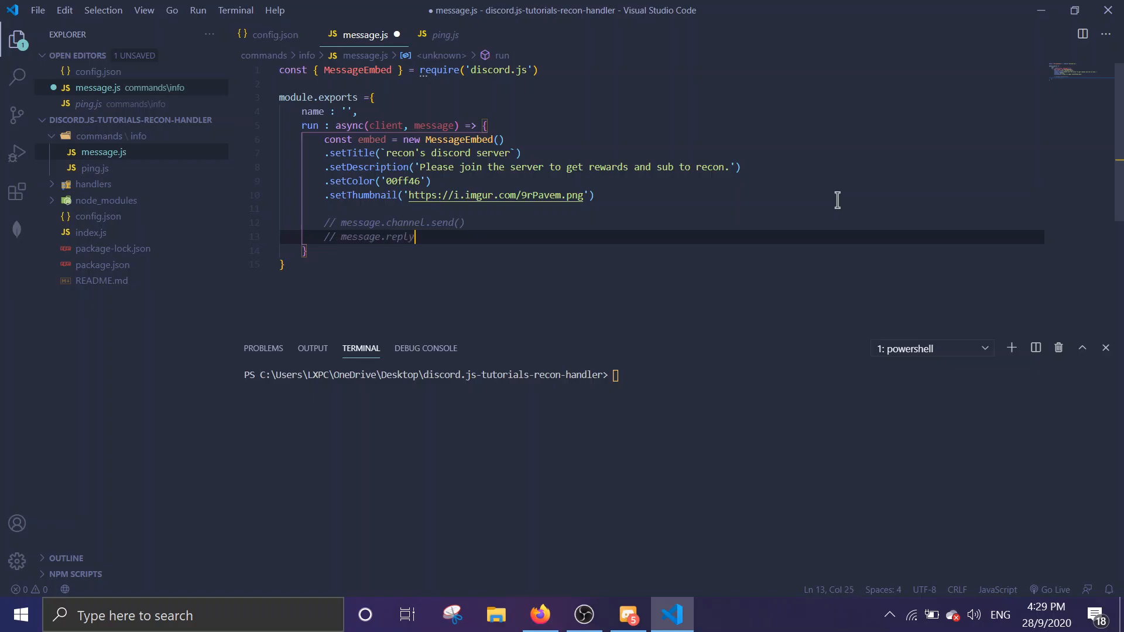
type("()")
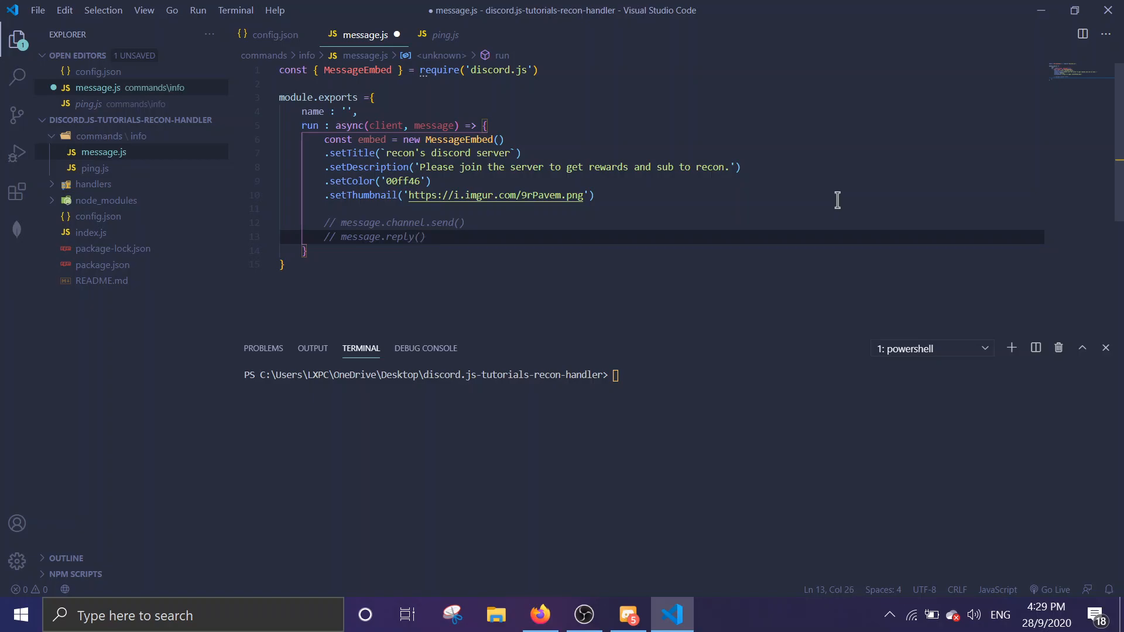
key("Enter")
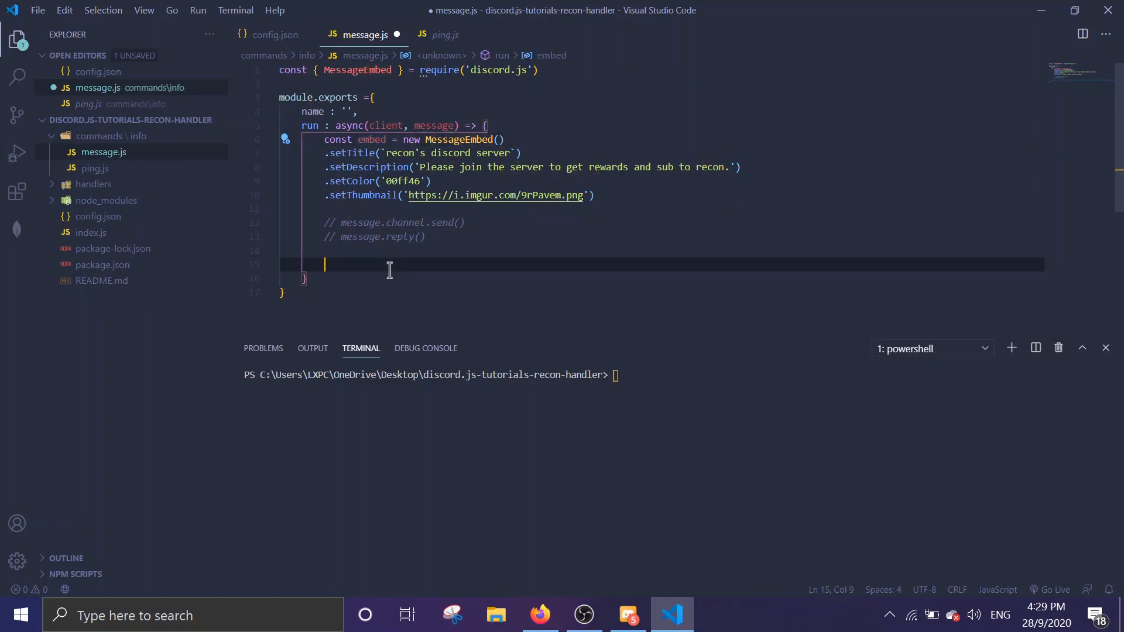
Step: Write message.channel.send(embed) to send the embed to the channel
type("message.")
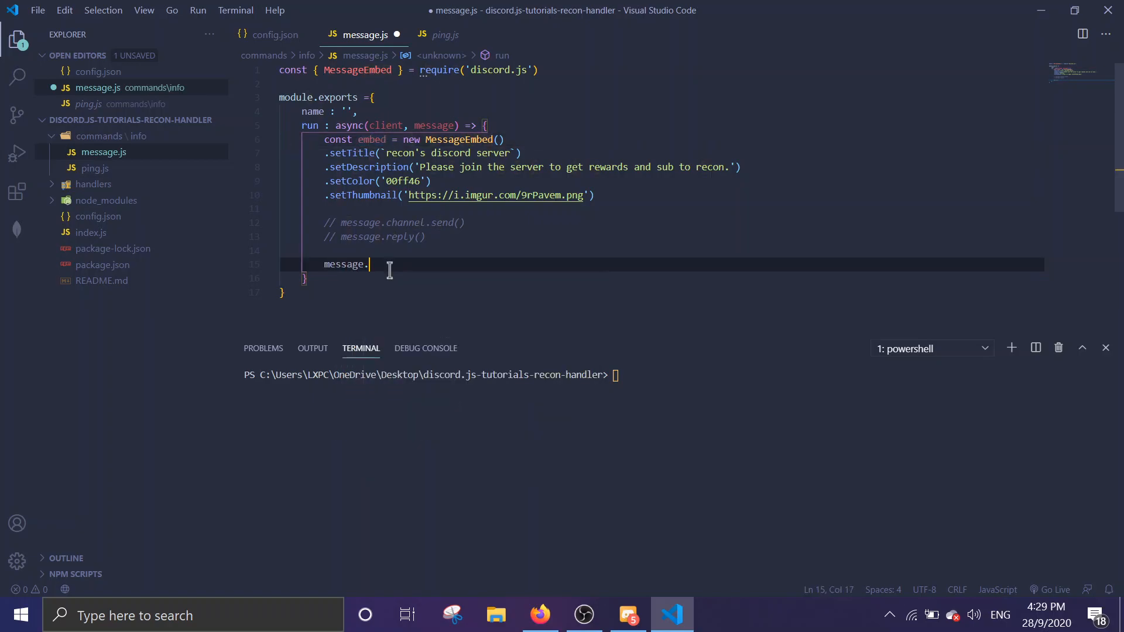
type("channel.")
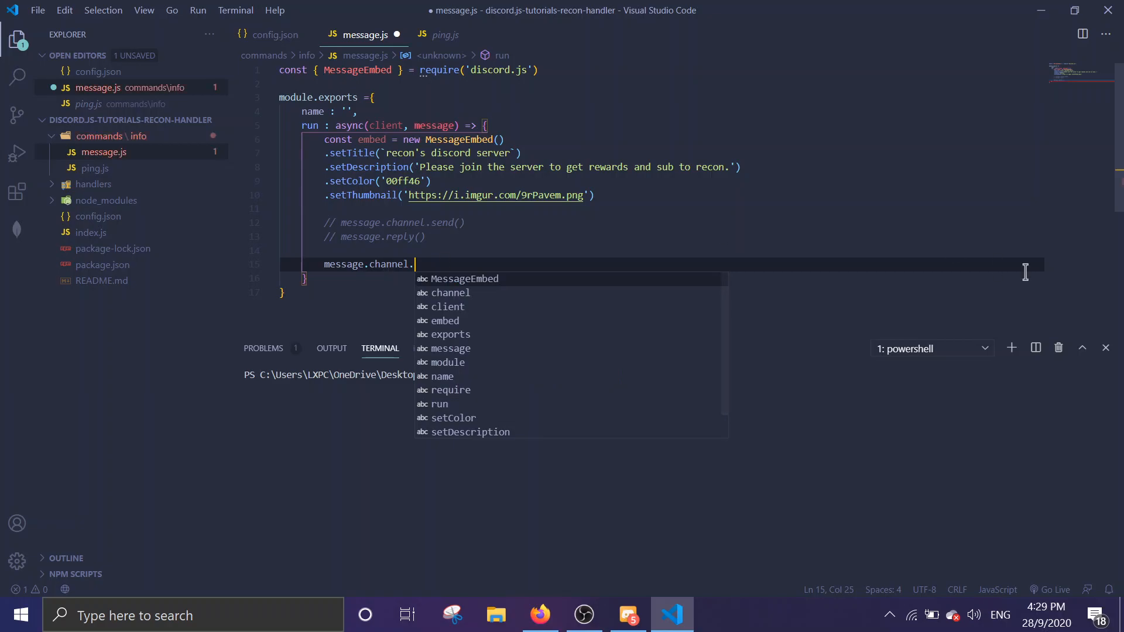
type("send(")
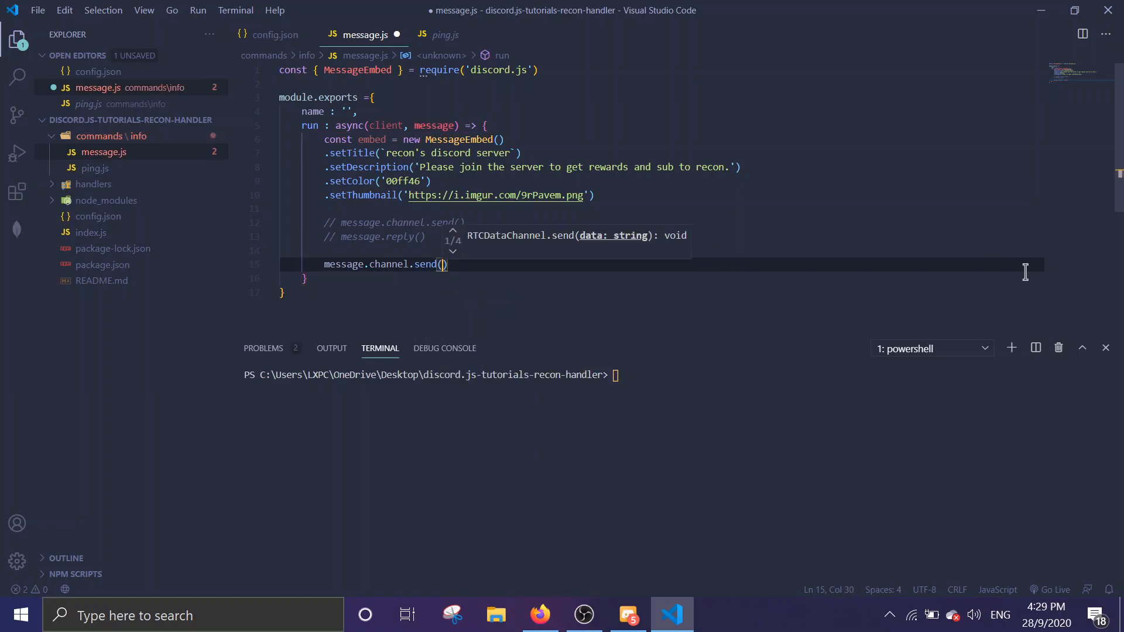
type("embed")
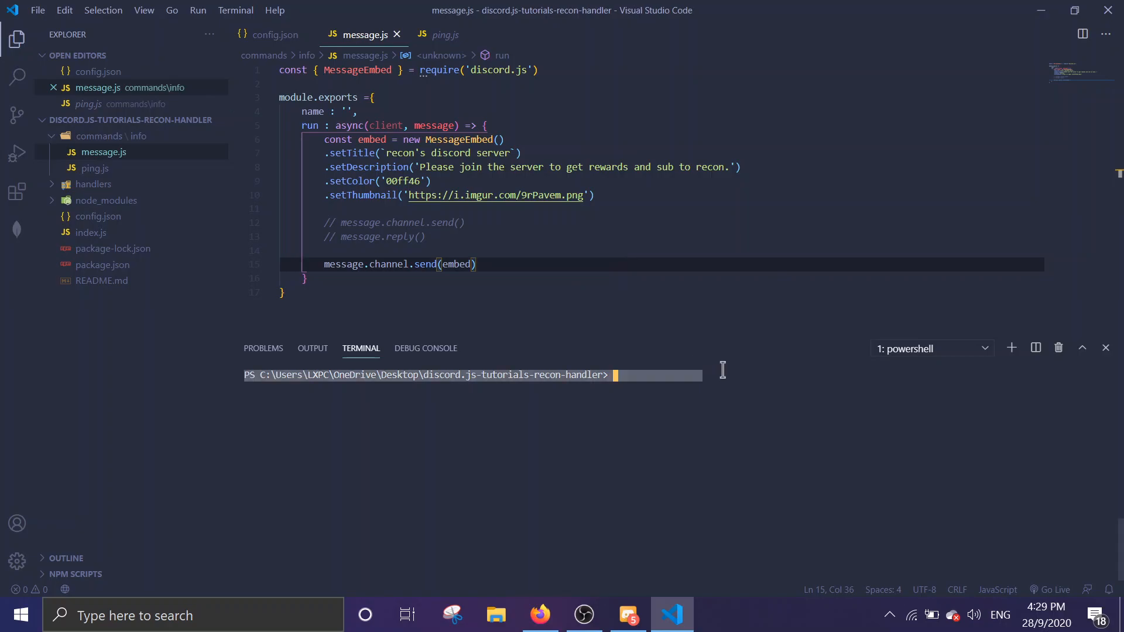
Step: Restart the bot by running 'node .' in the terminal
type("nod e./")
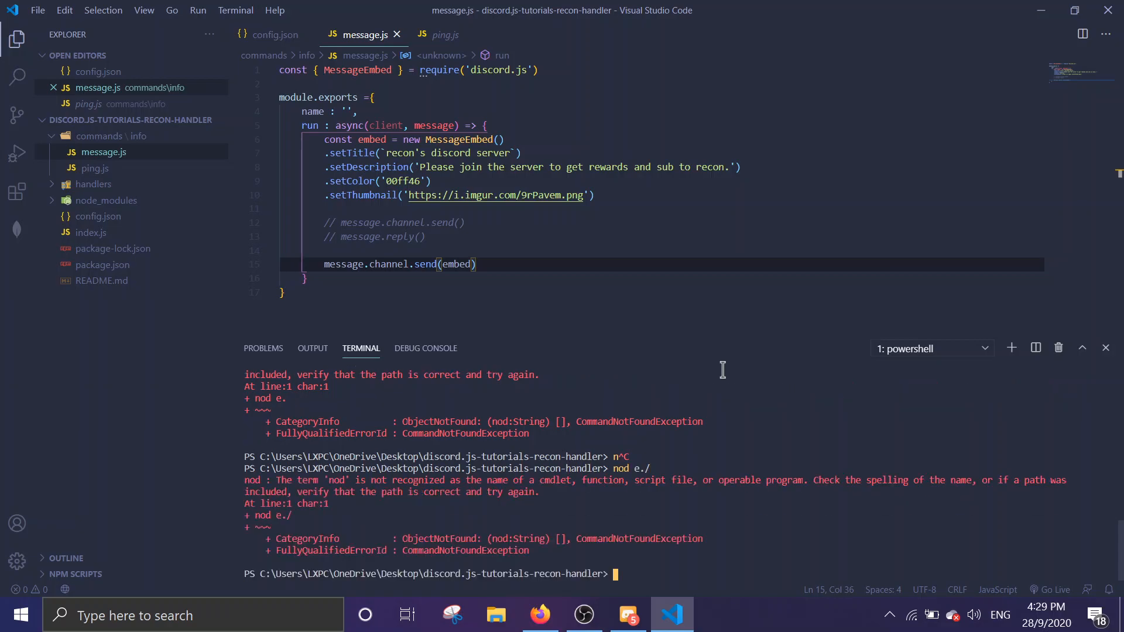
type("nod e.")
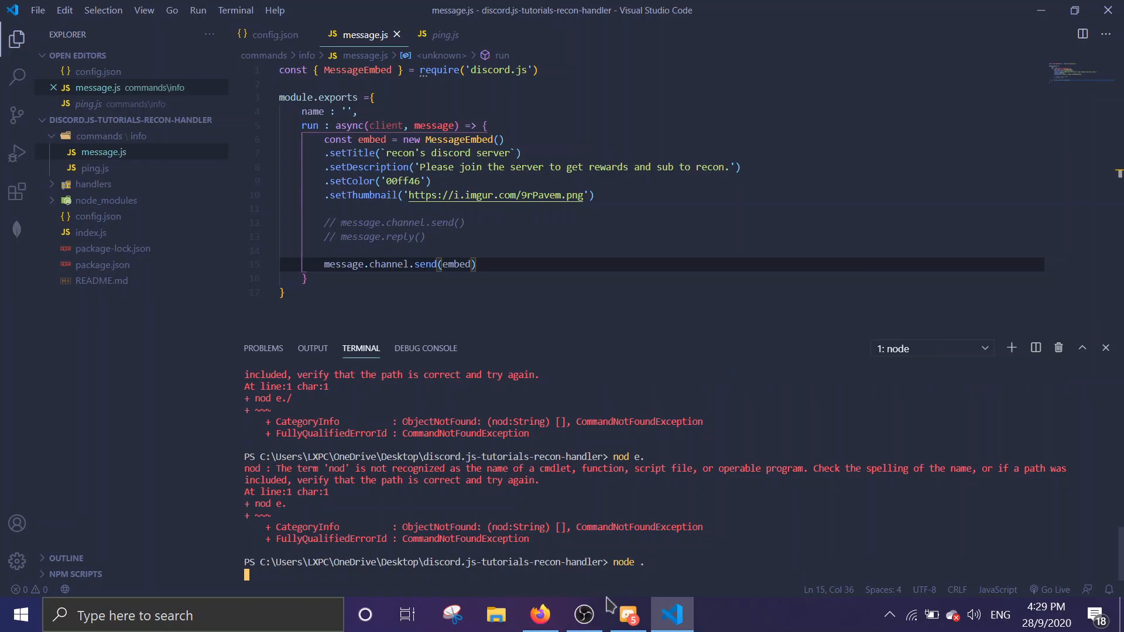
key("enter")
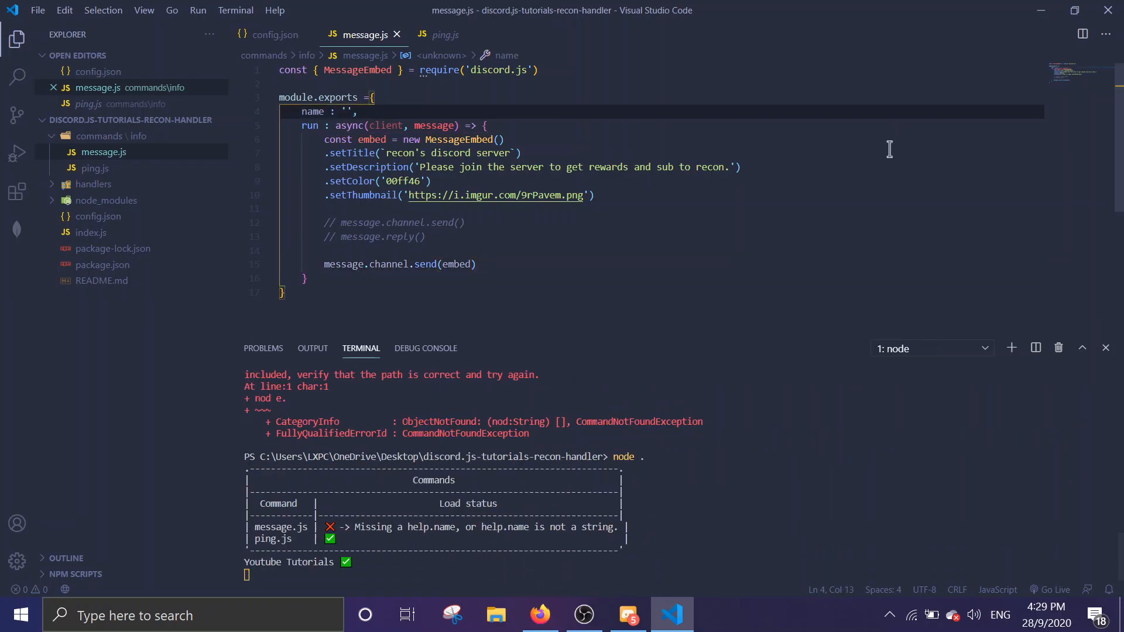
Step: Name the command 'embed', restart the bot, and send y!embed in the #live channel
type("embed")
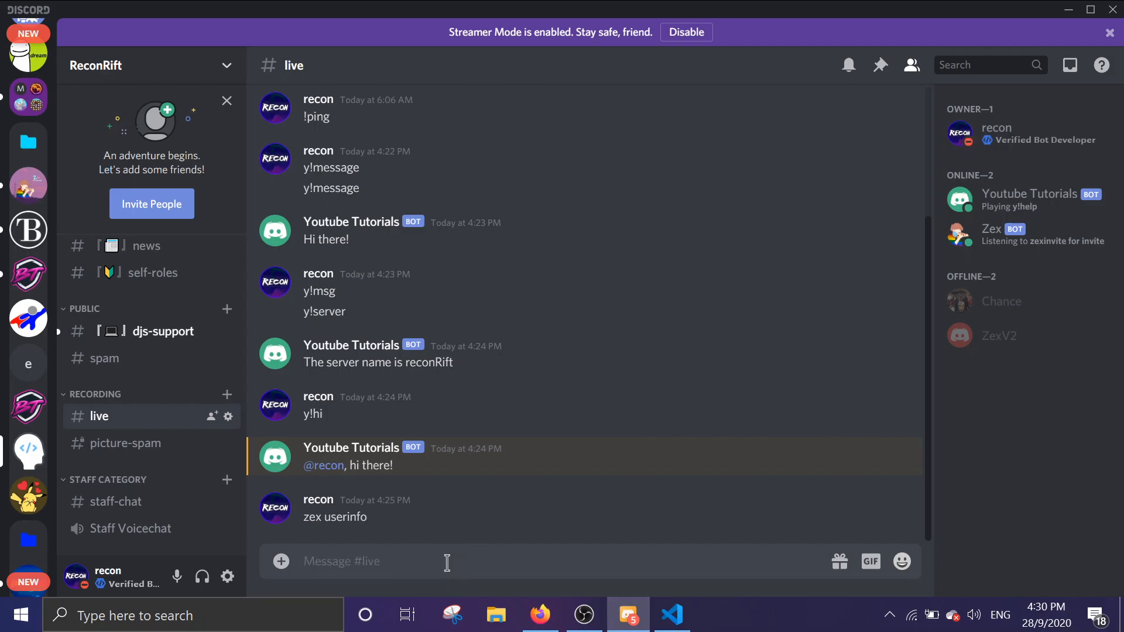
type("y!em")
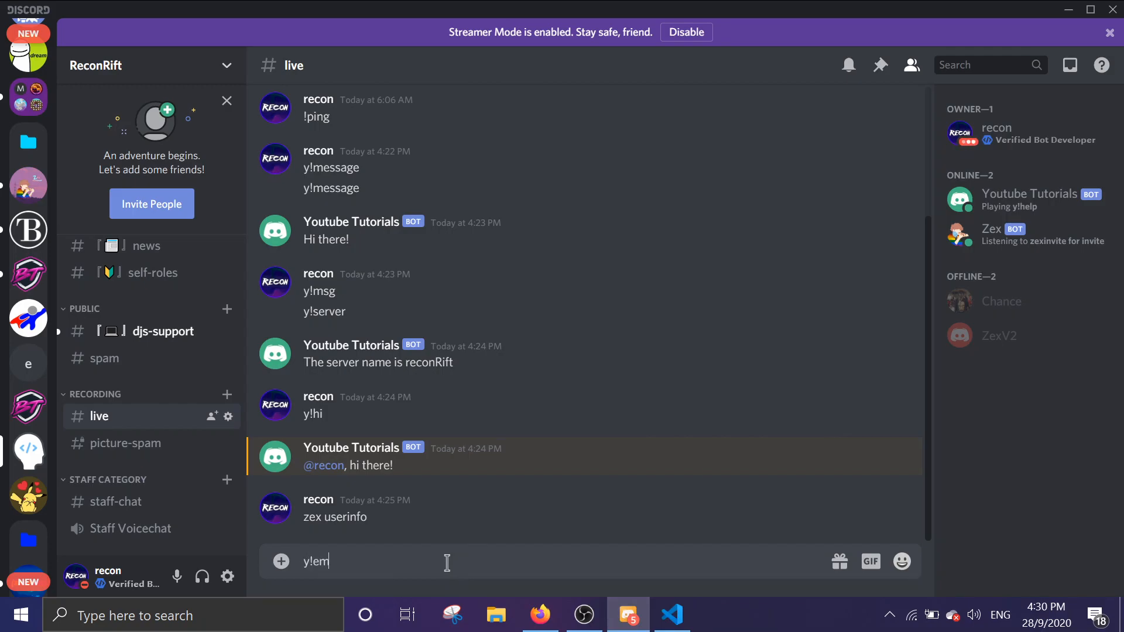
key("enter")
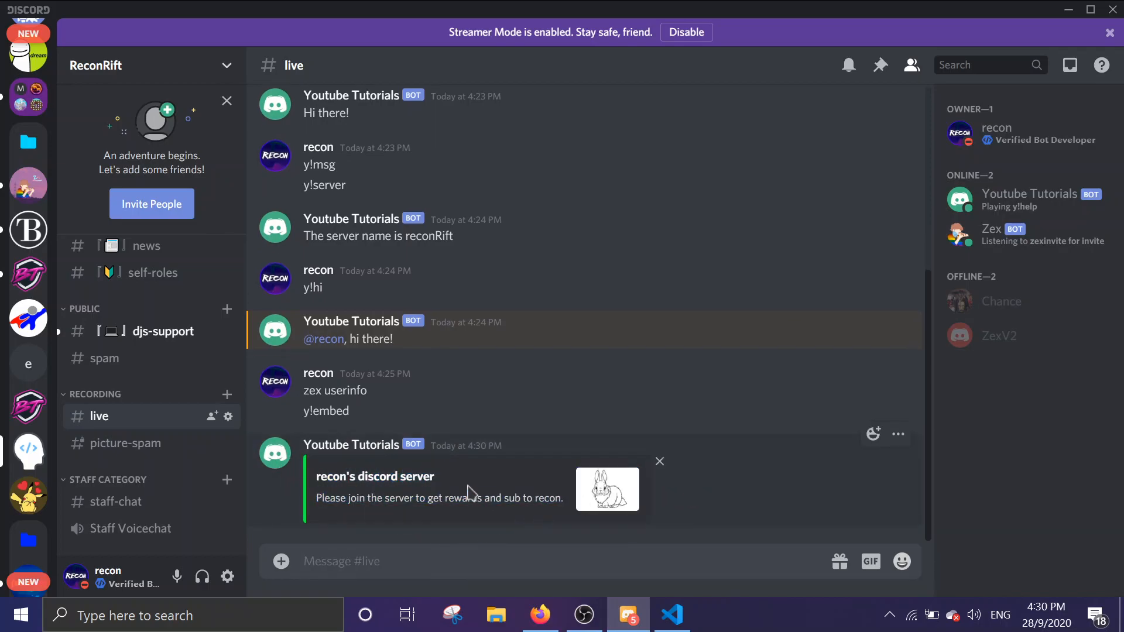
double_click(374, 476)
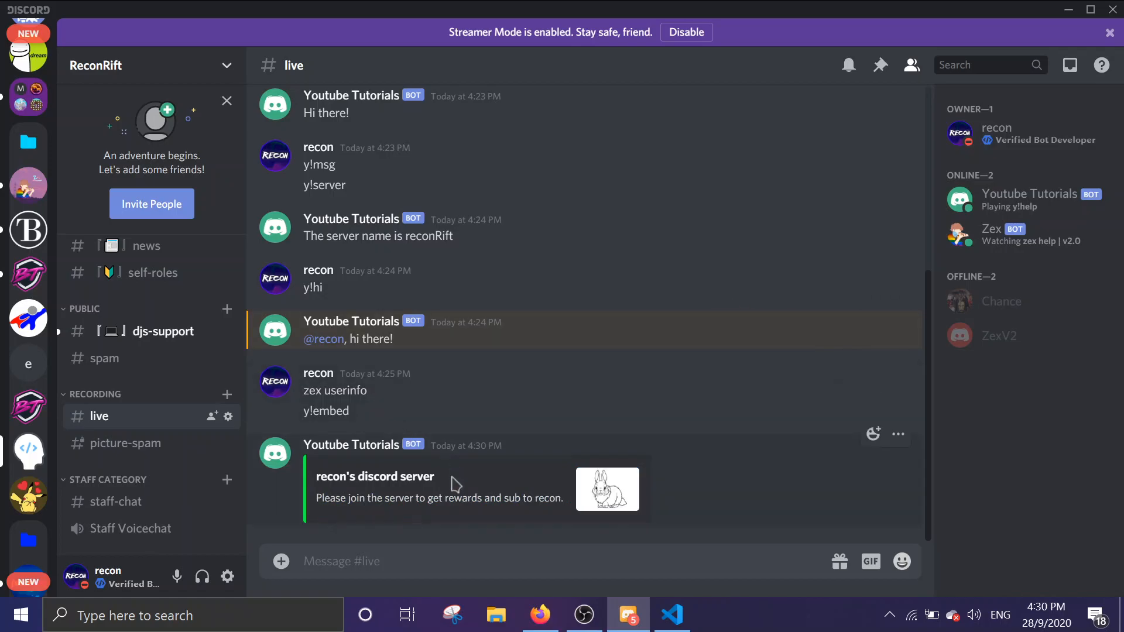
mouse_move(385, 541)
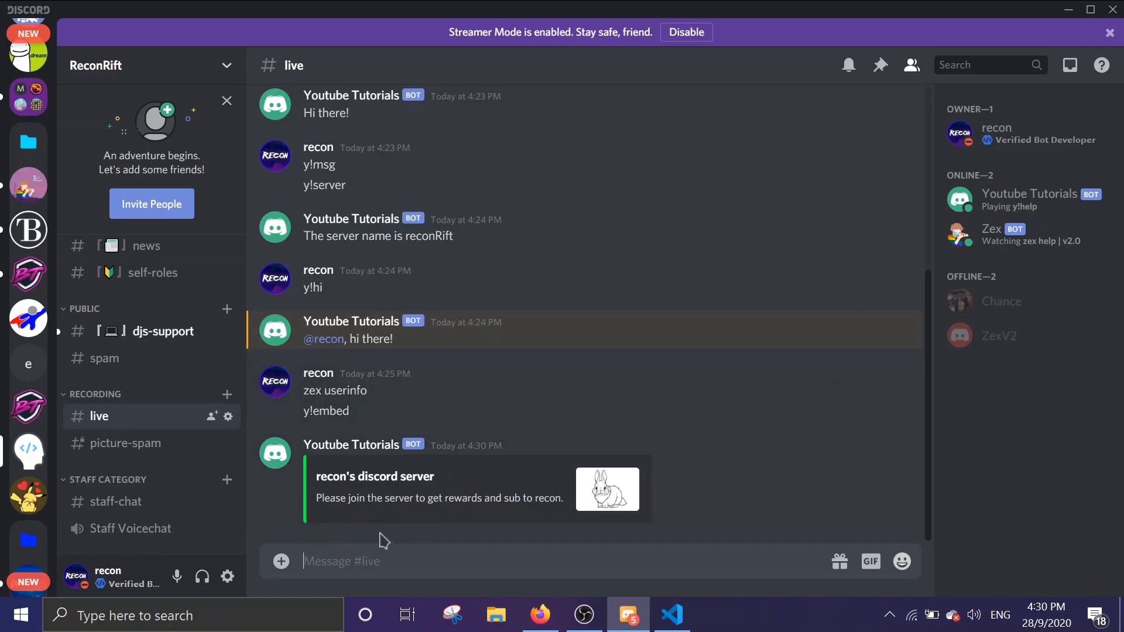
mouse_move(736, 566)
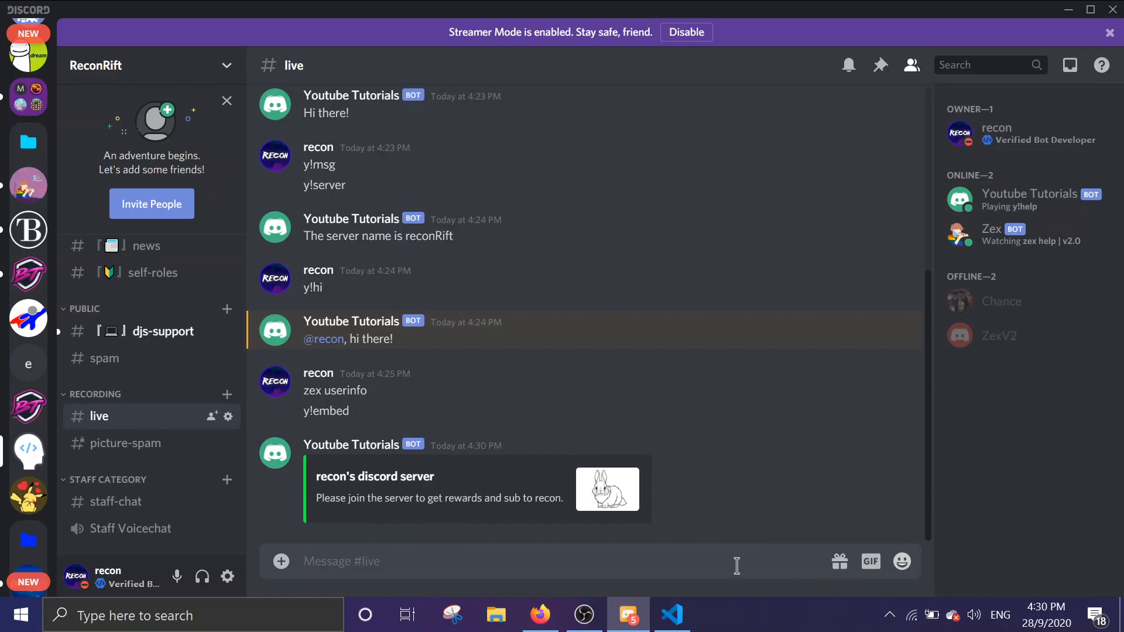
left_click(670, 614)
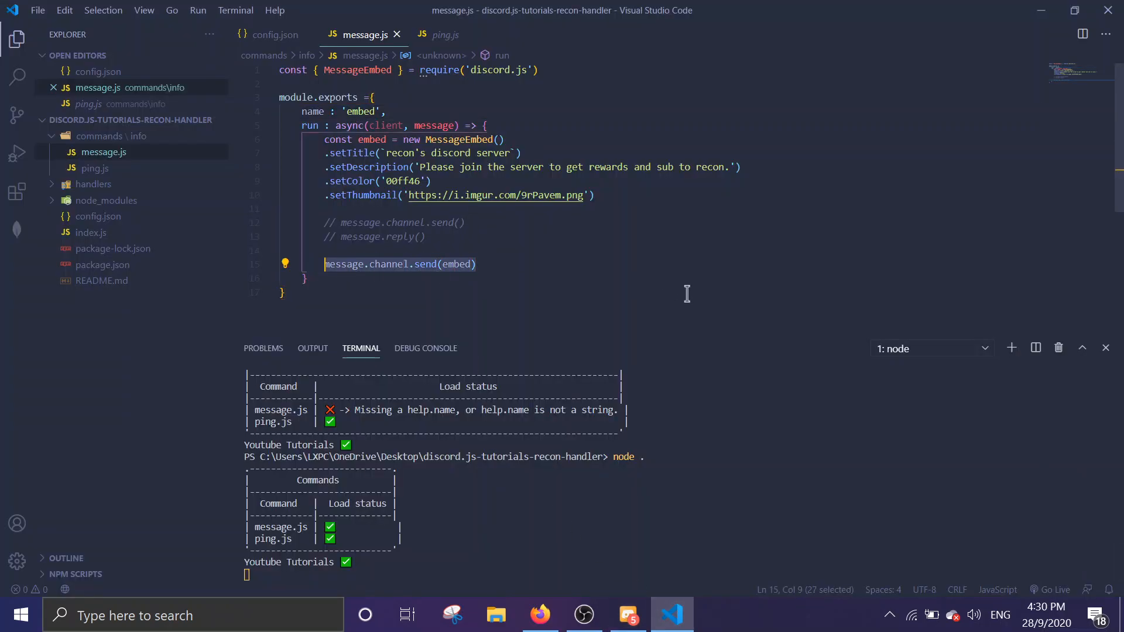
Step: Replace the send line with message.reply(embed)
type("message.repl")
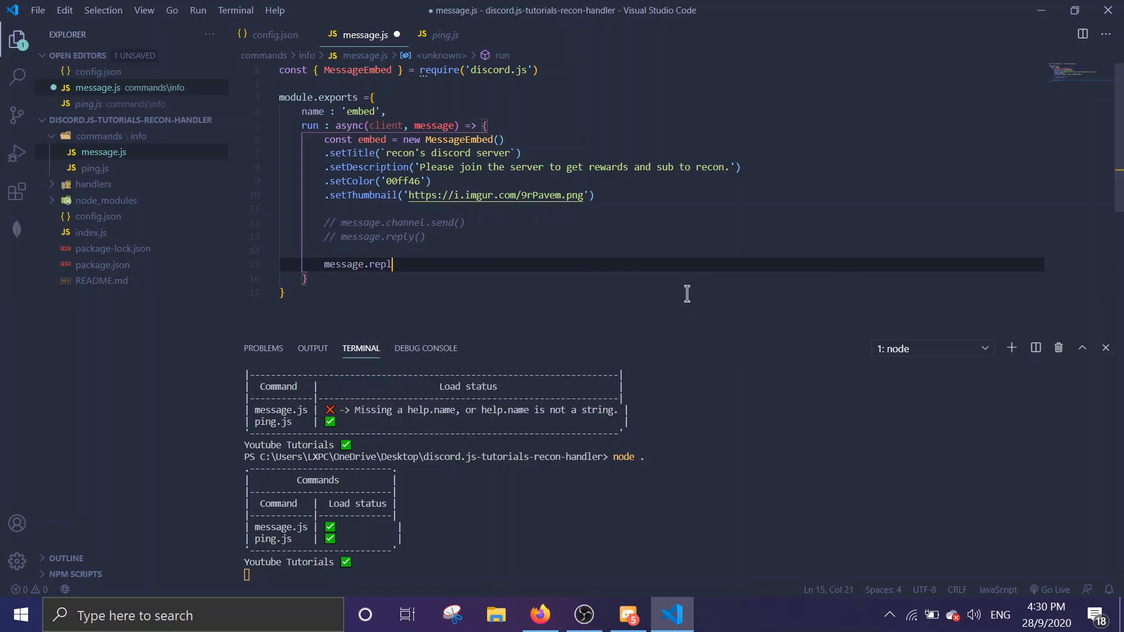
type("y(embed)")
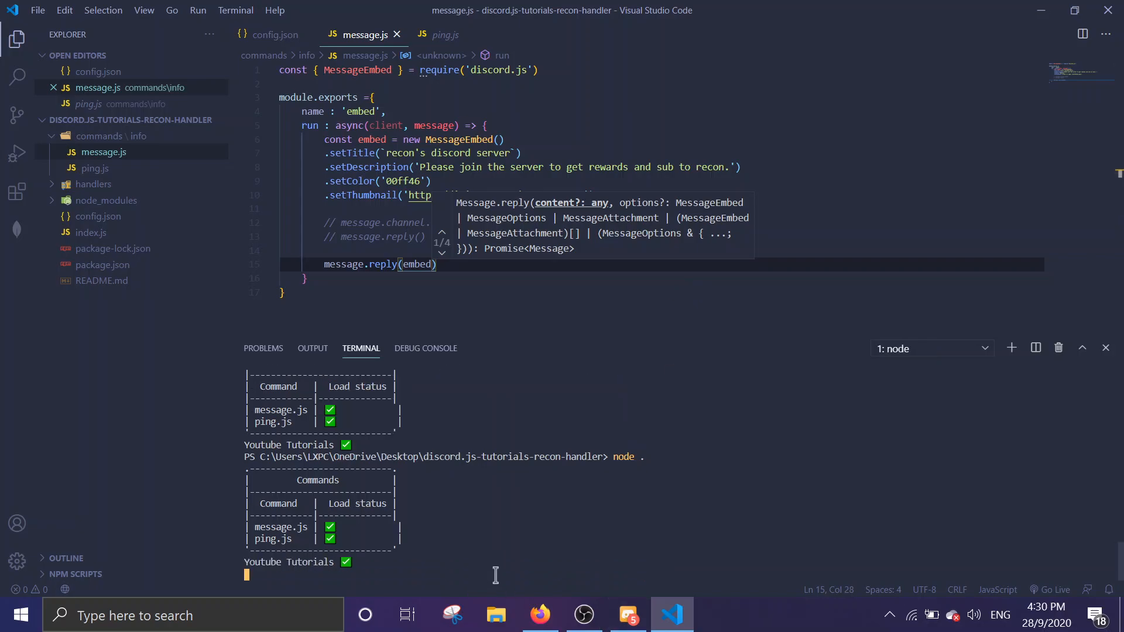
left_click(626, 615)
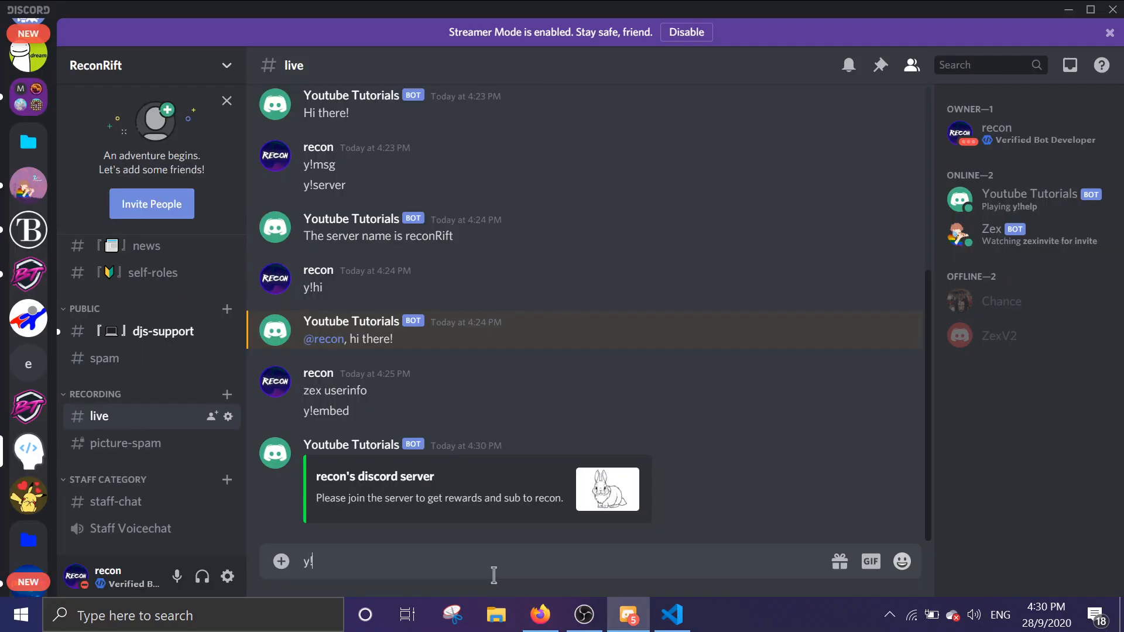
type("embed")
key("enter")
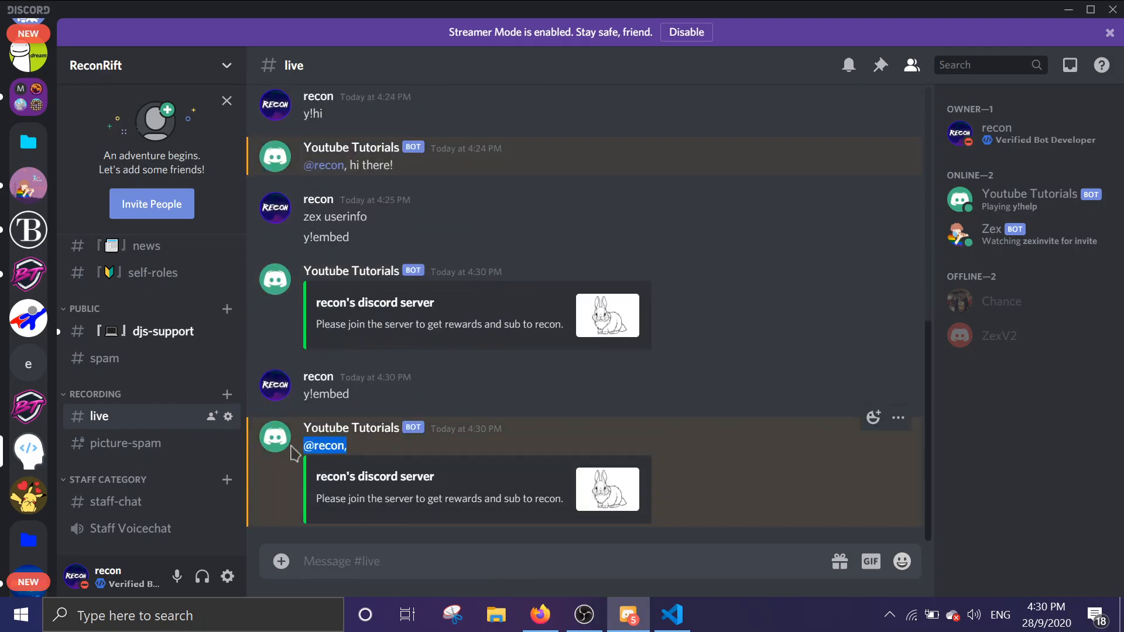
left_click(670, 615)
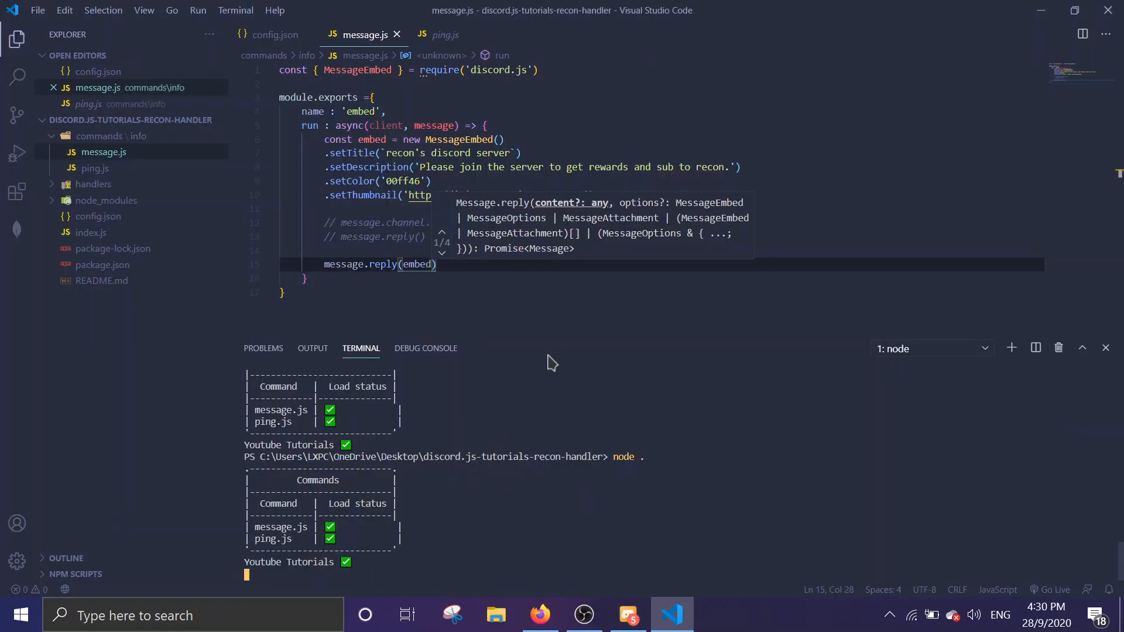